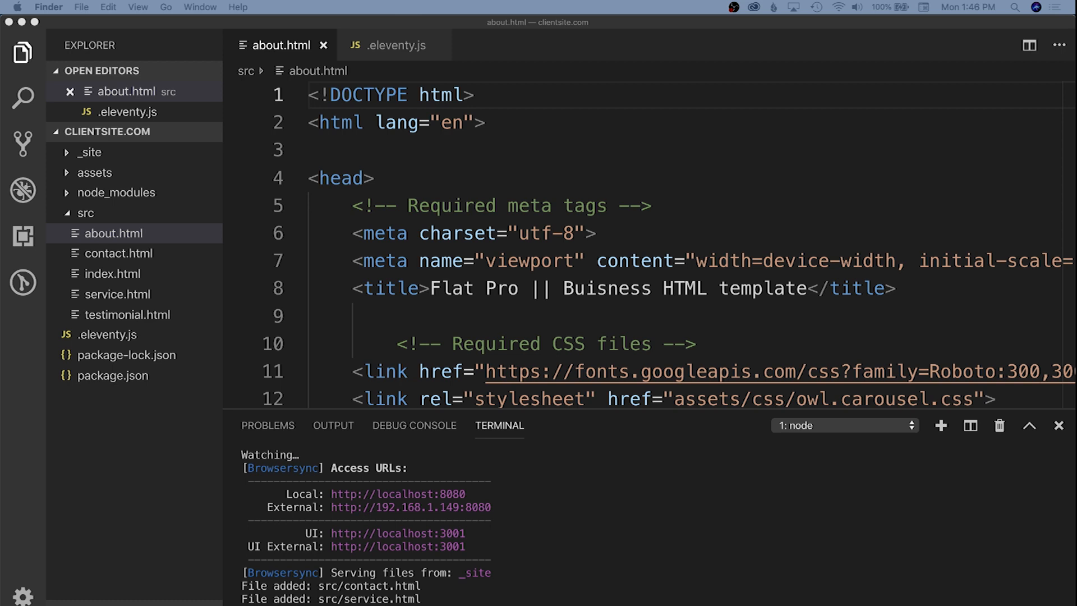
pyautogui.moveTo(117, 222)
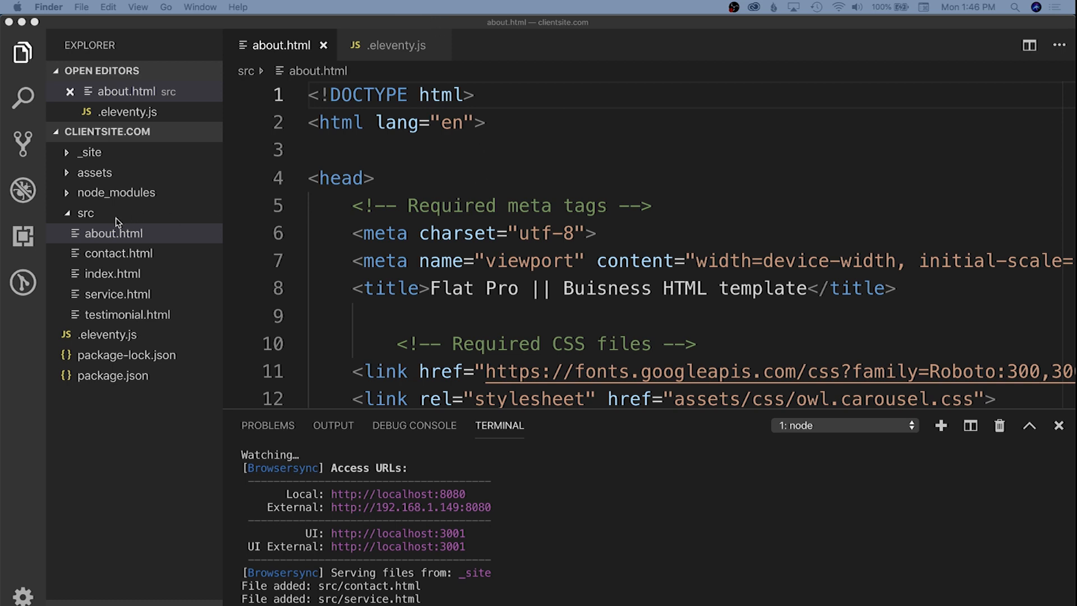
pyautogui.moveTo(566, 108)
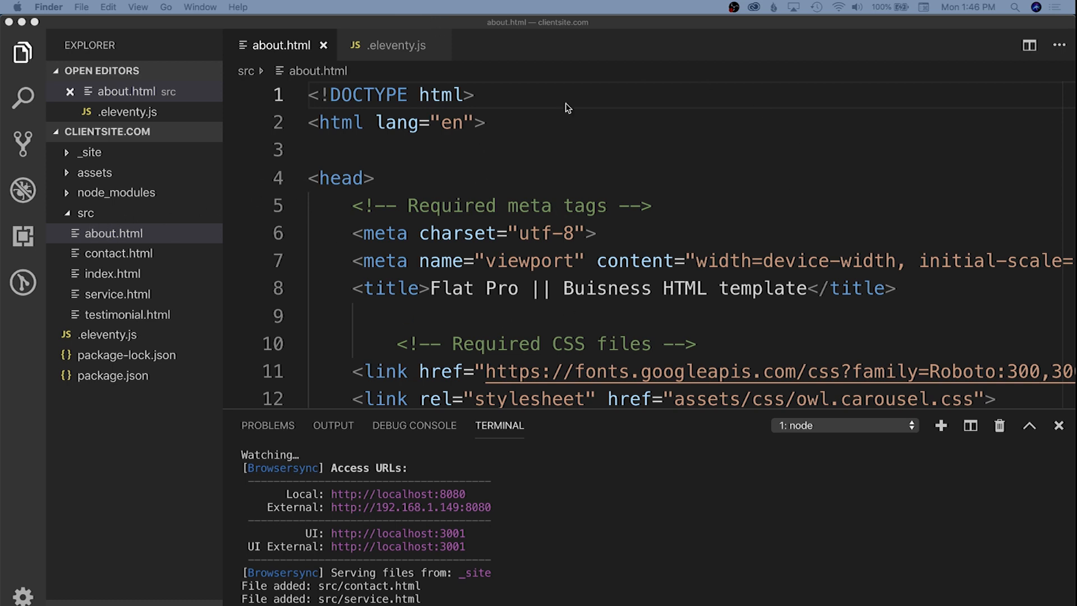
# Step: Cut the DOCTYPE-through-header markup from about.html and save the file
pyautogui.scroll(-3)
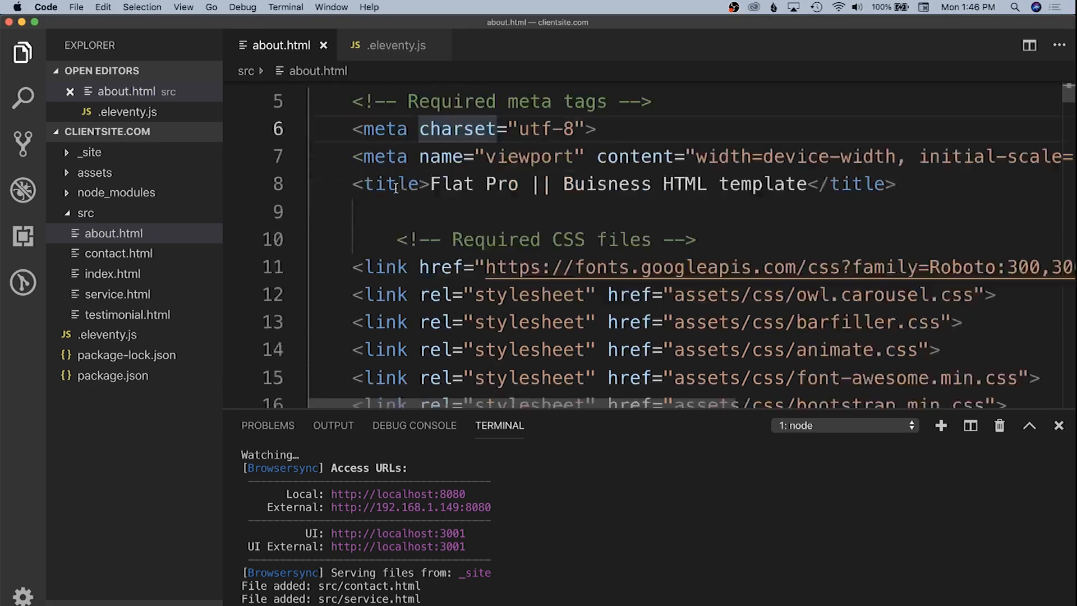
pyautogui.scroll(-3)
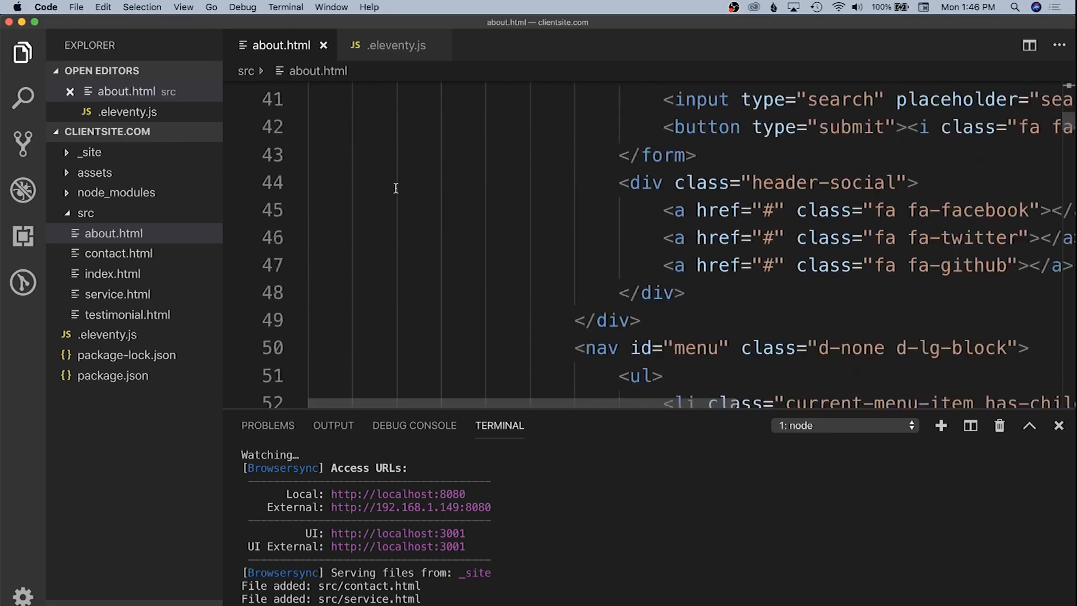
pyautogui.scroll(-3)
pyautogui.write('<meta cha')
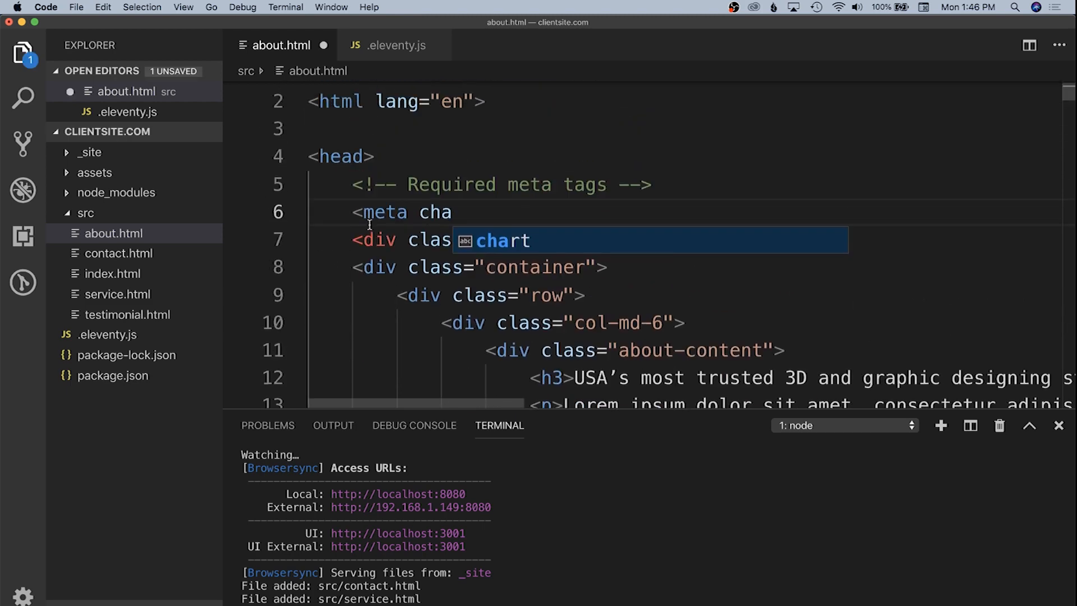
pyautogui.scroll(-3)
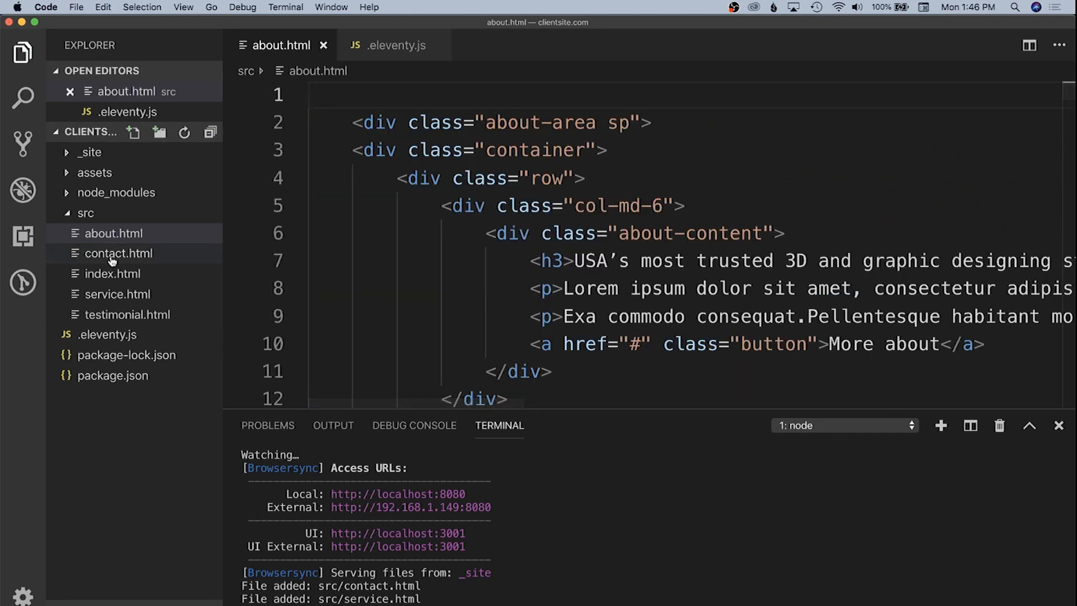
# Step: Create src/includes/base.njk and paste the cut head and header markup into it
pyautogui.rightClick(85, 213)
pyautogui.write('includes')
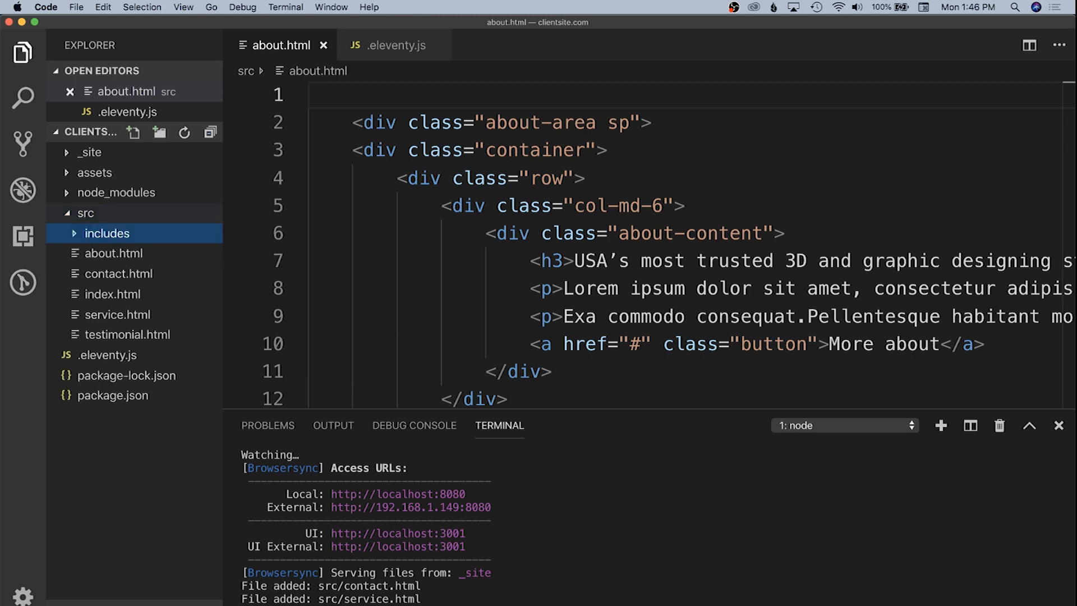
pyautogui.rightClick(107, 232)
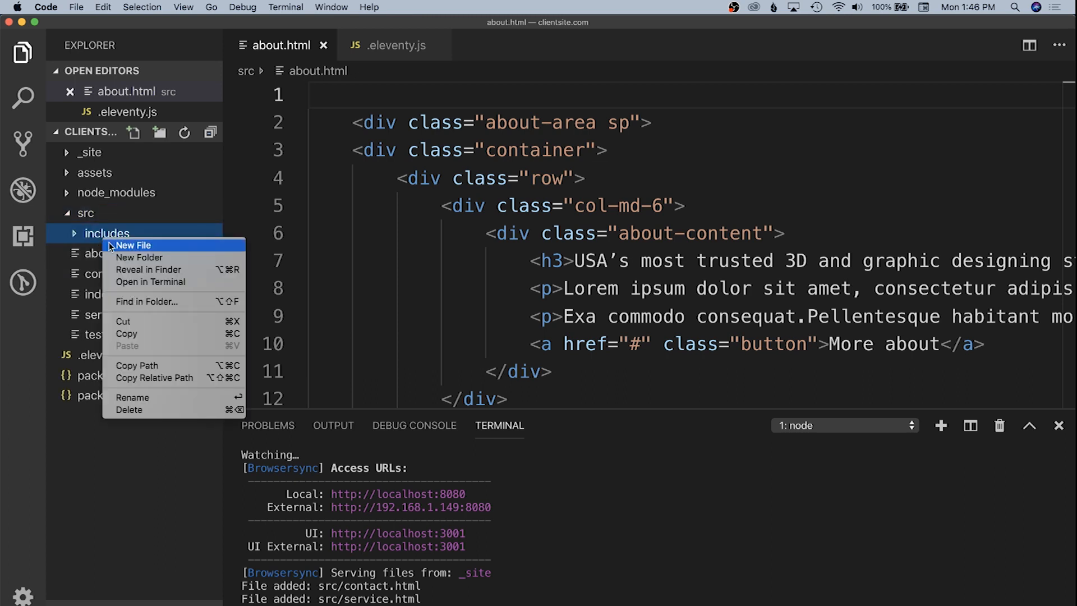
pyautogui.click(133, 245)
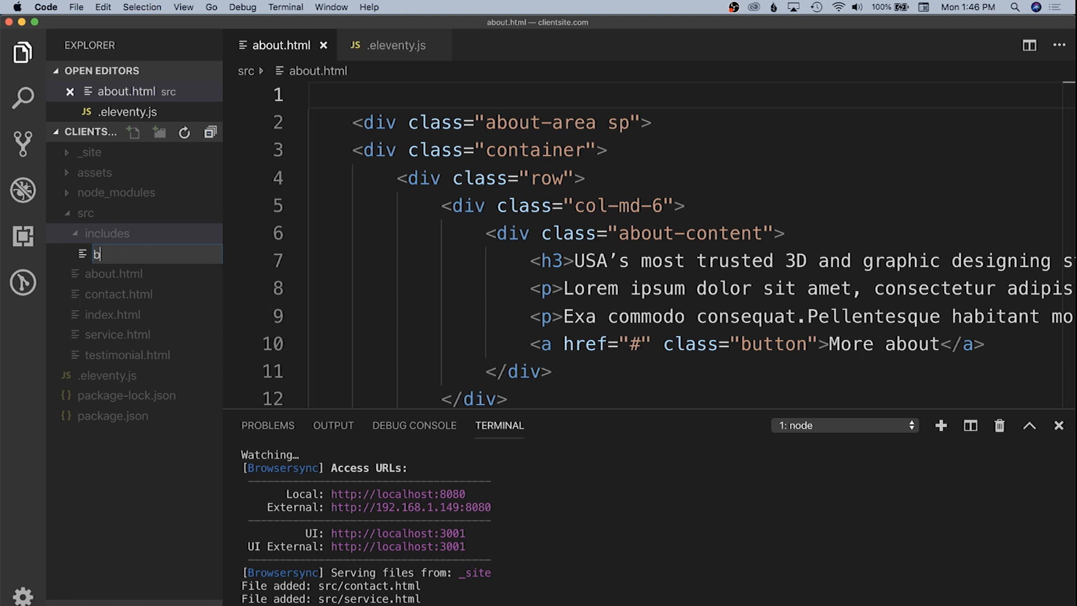
pyautogui.write('ase.njk')
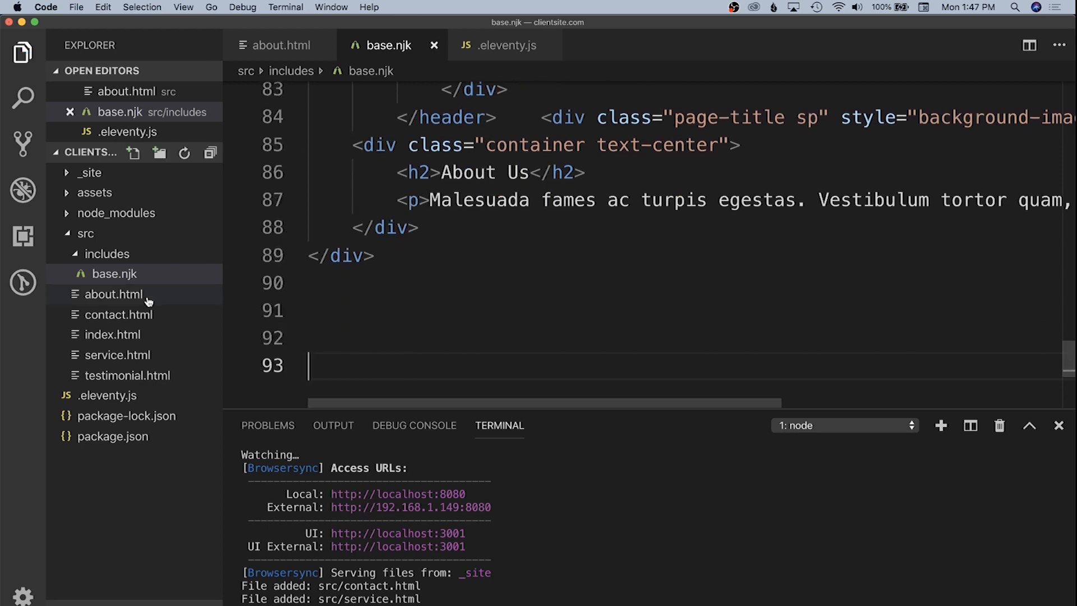
# Step: Find 'footer' in about.html and cut the footer markup through the end of file
pyautogui.click(114, 294)
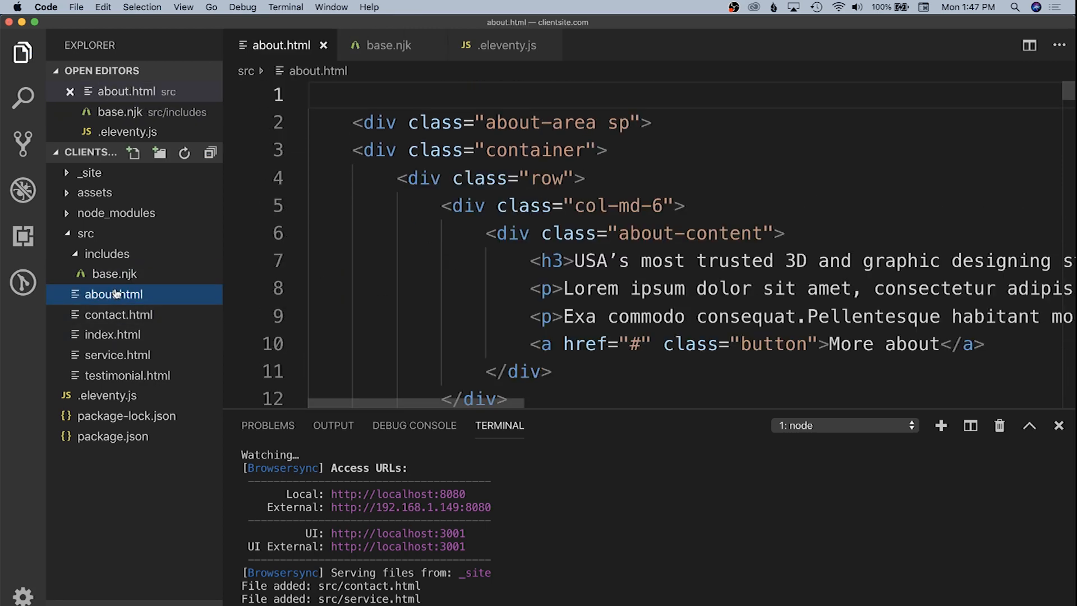
pyautogui.scroll(-3)
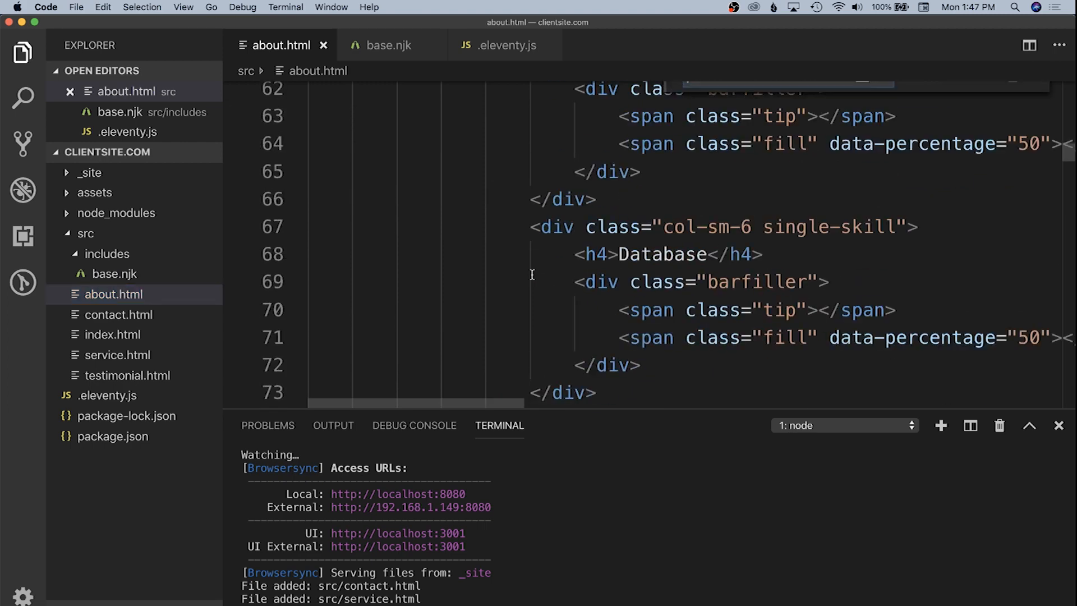
pyautogui.write('footer')
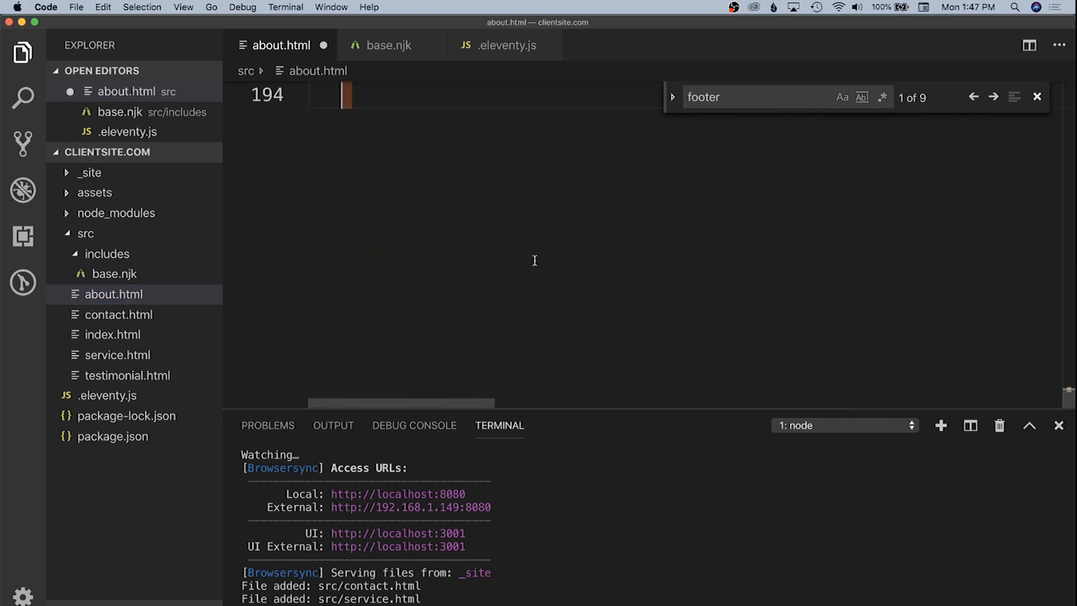
pyautogui.click(390, 45)
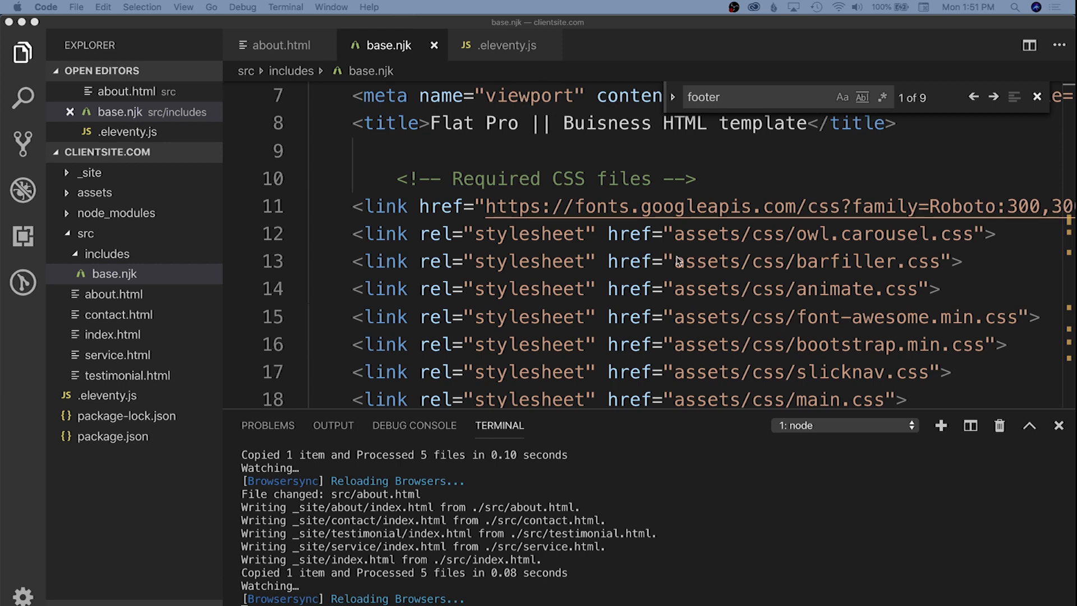
pyautogui.moveTo(665, 254)
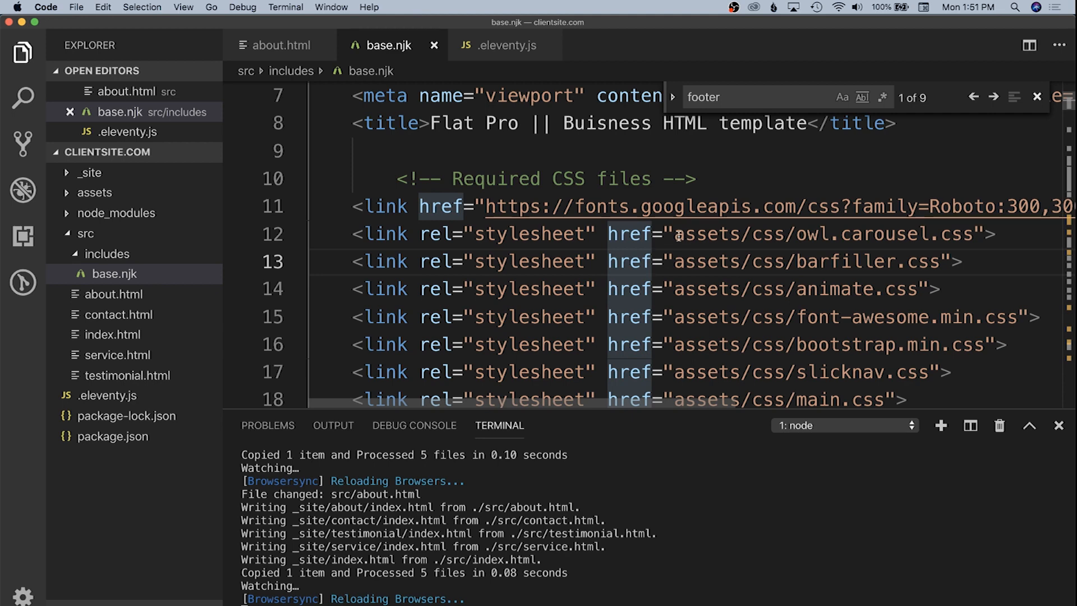
pyautogui.moveTo(659, 237)
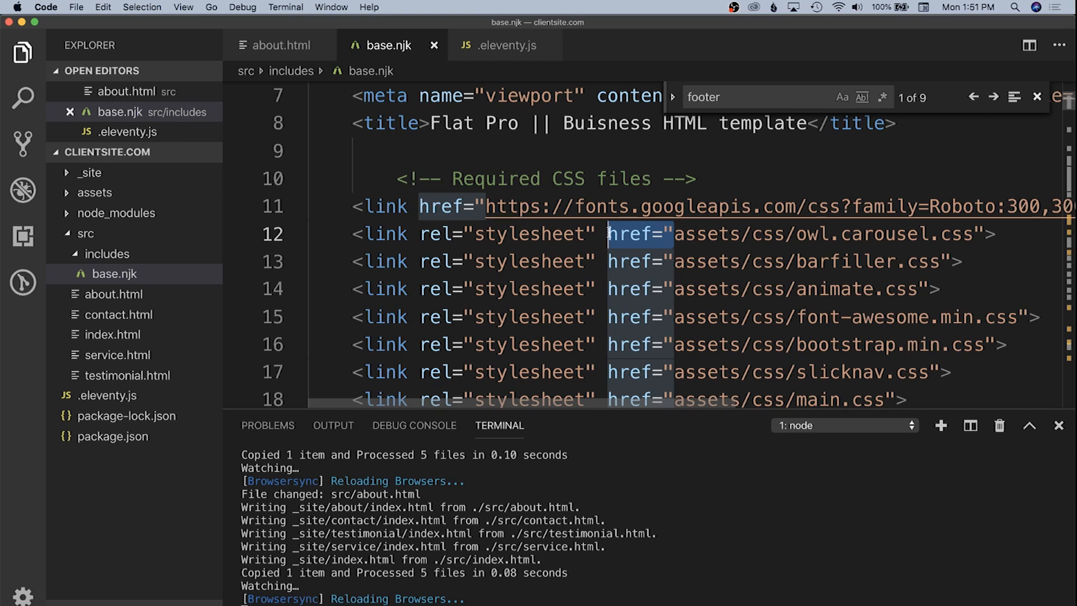
# Step: Replace all href="assets and src="assets paths in base.njk with /assets
pyautogui.write('href="/assets')
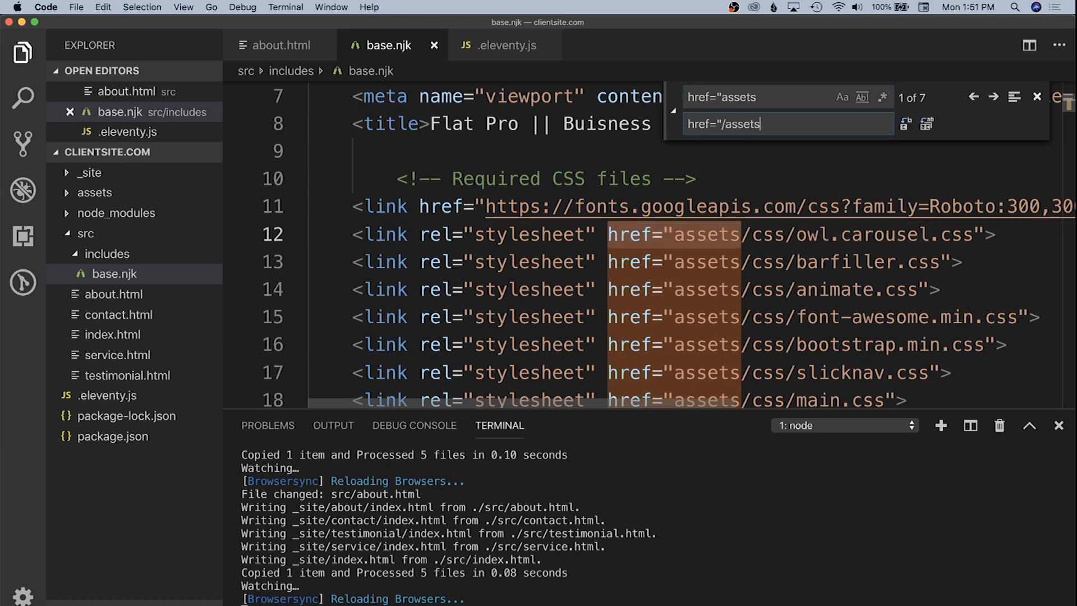
pyautogui.click(927, 123)
pyautogui.write('src')
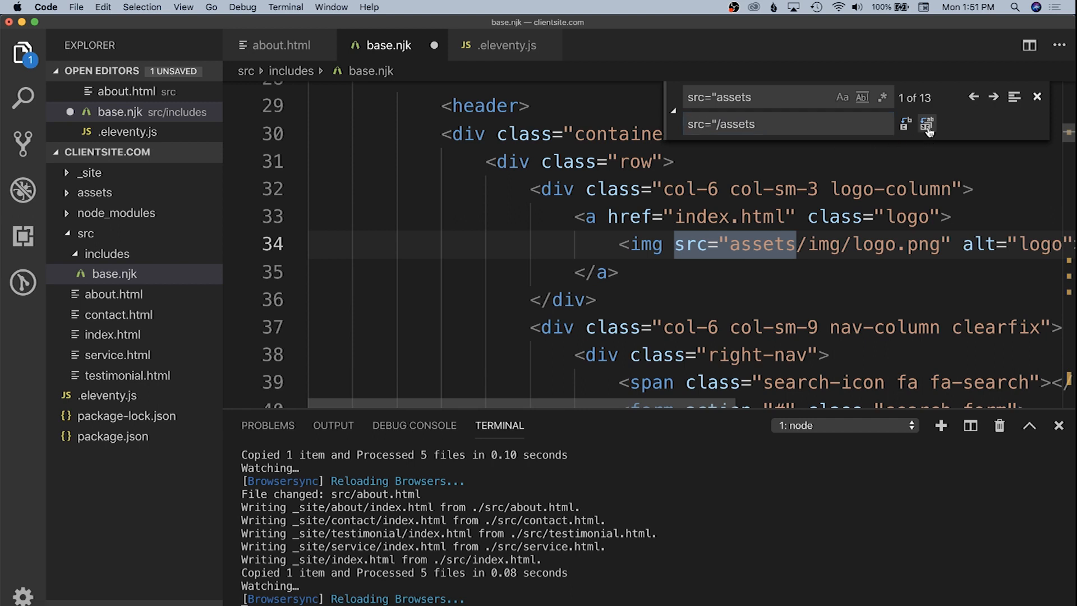
pyautogui.click(927, 124)
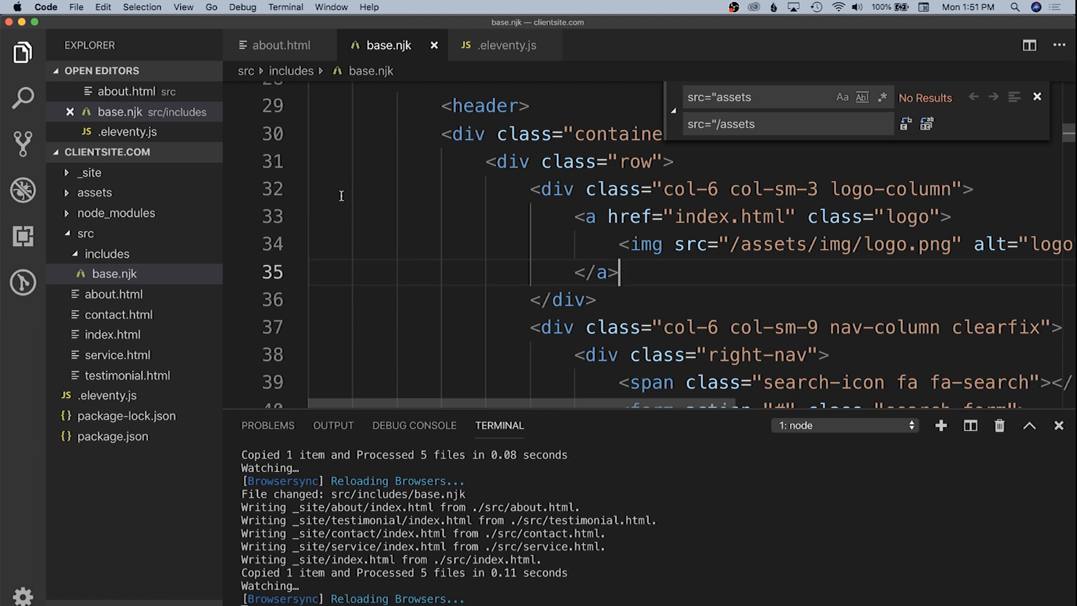
pyautogui.click(505, 46)
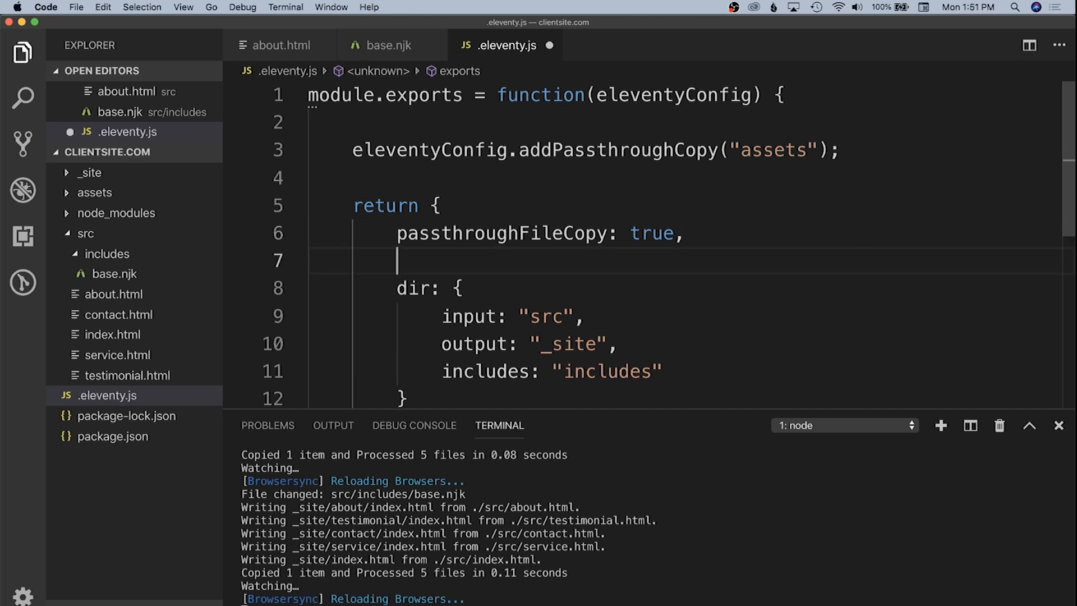
# Step: Add markdownTemplateEngine "njk" and templateFormats ["html", "njk", "md"] to .eleventy.js
pyautogui.write('mark')
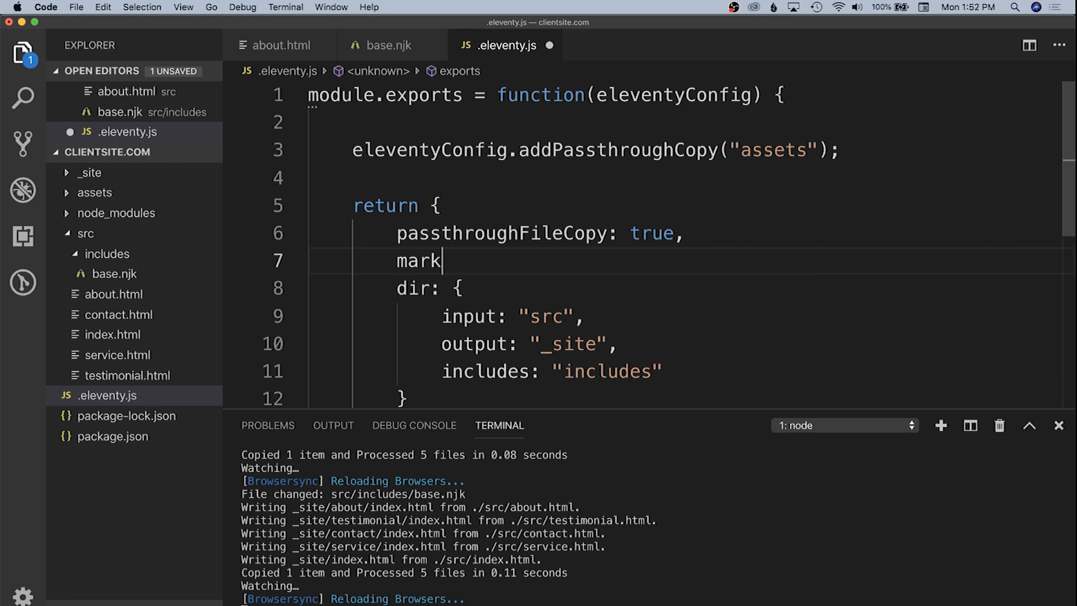
pyautogui.write('downTemplateEngine: "')
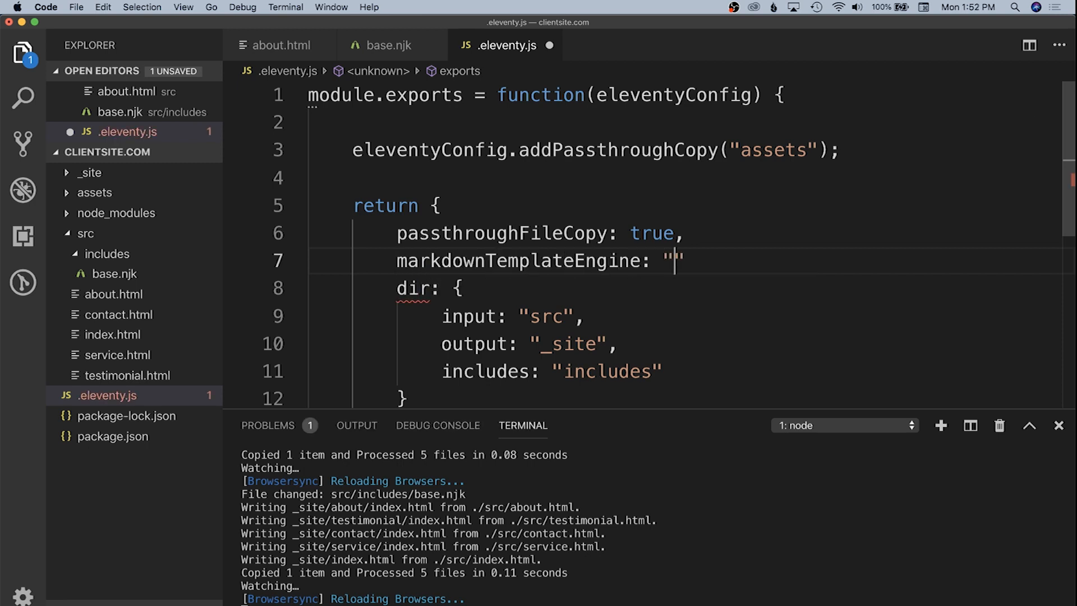
pyautogui.write('njk')
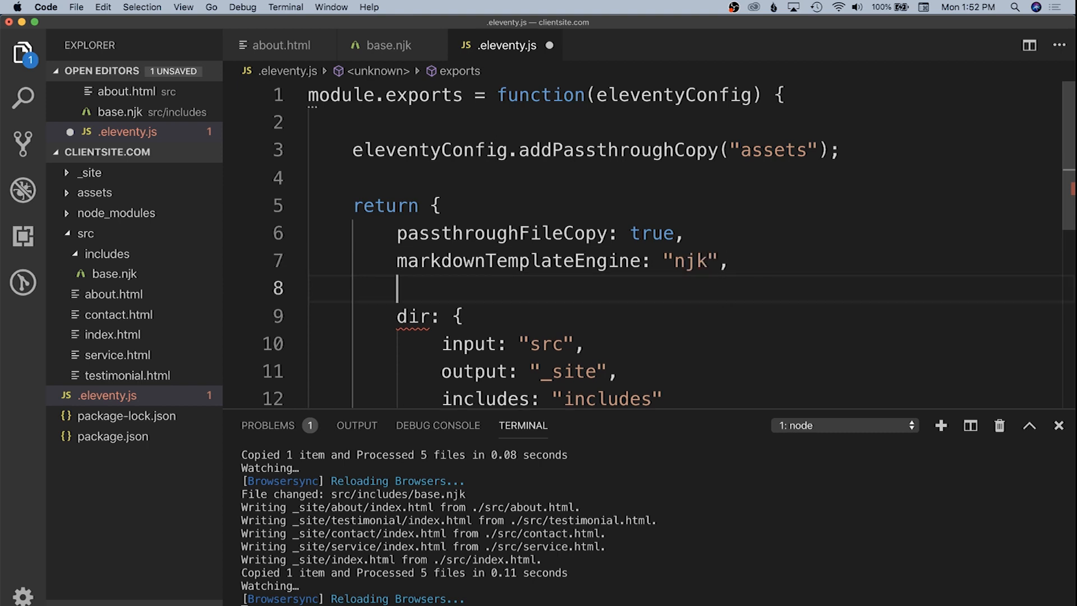
pyautogui.write('templateF')
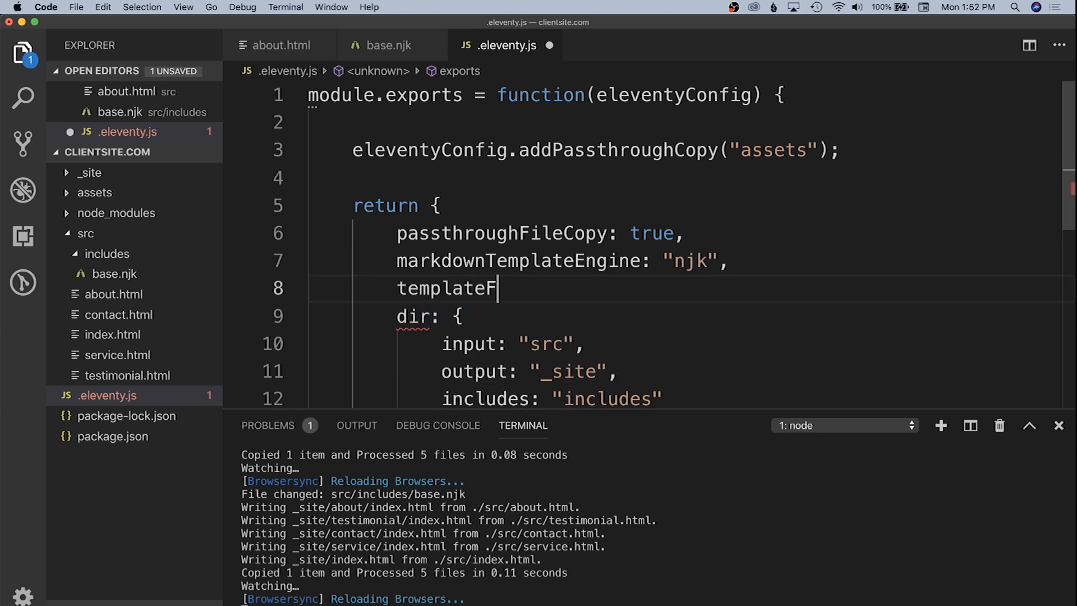
pyautogui.write('ormats: ["html", "njk", "md')
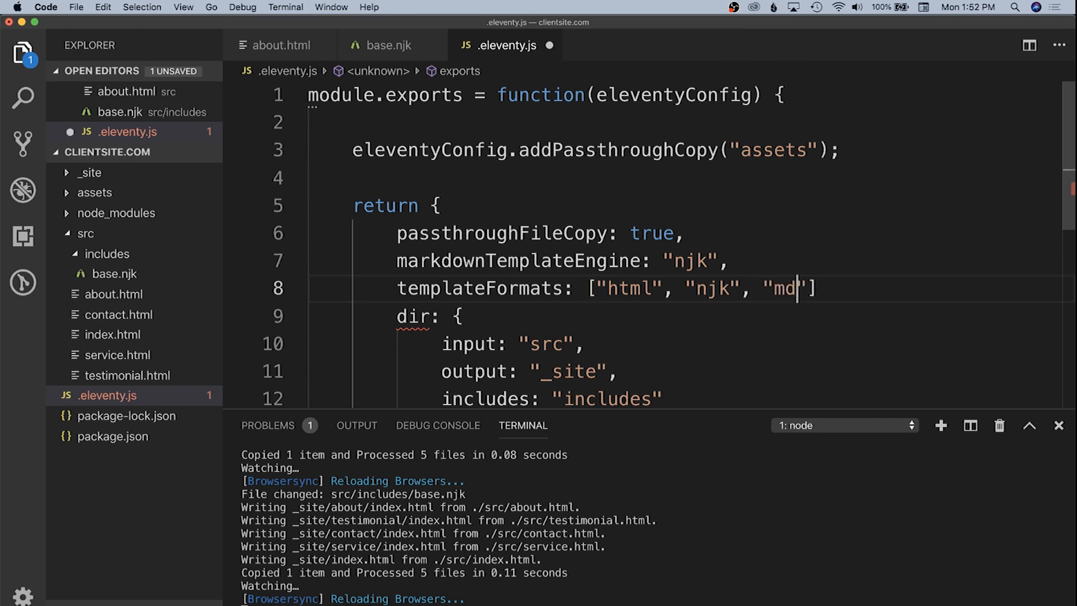
pyautogui.write('],')
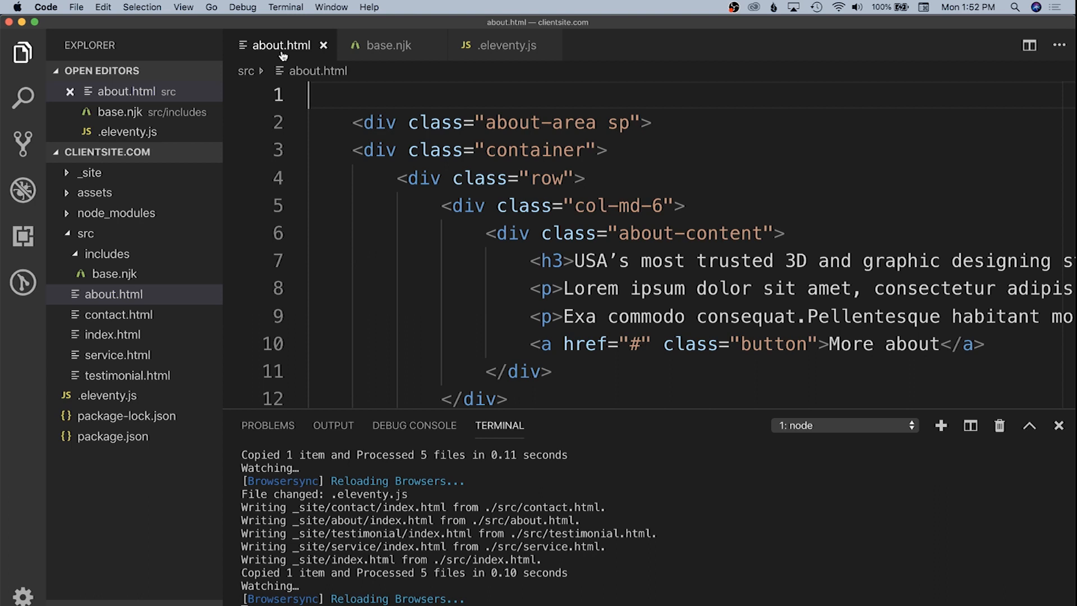
# Step: Add a front matter block with layout: "base.njk" to the top of about.html
pyautogui.write('---')
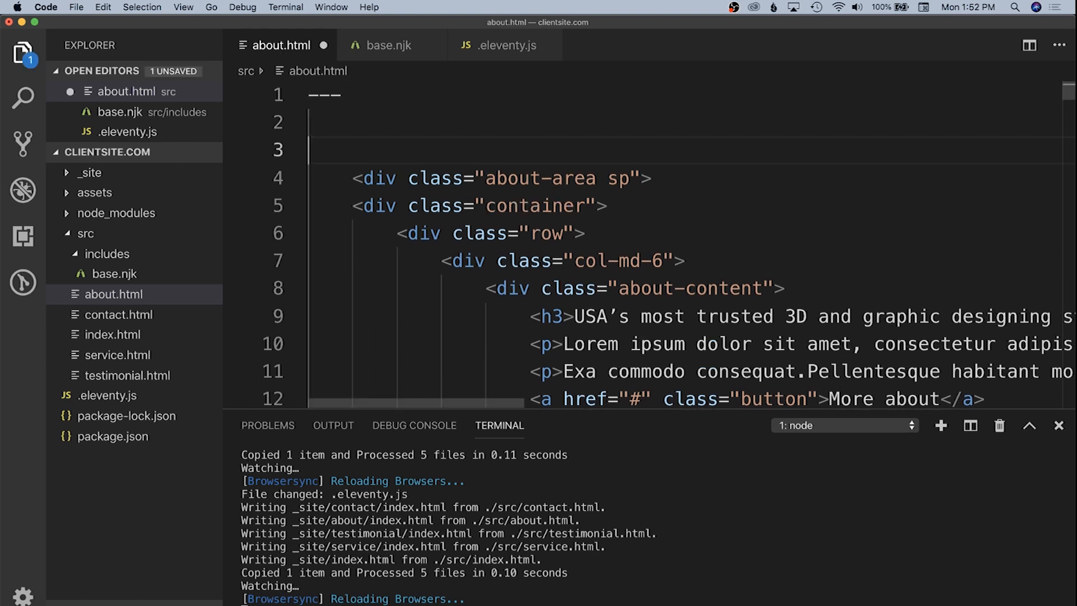
pyautogui.write('---')
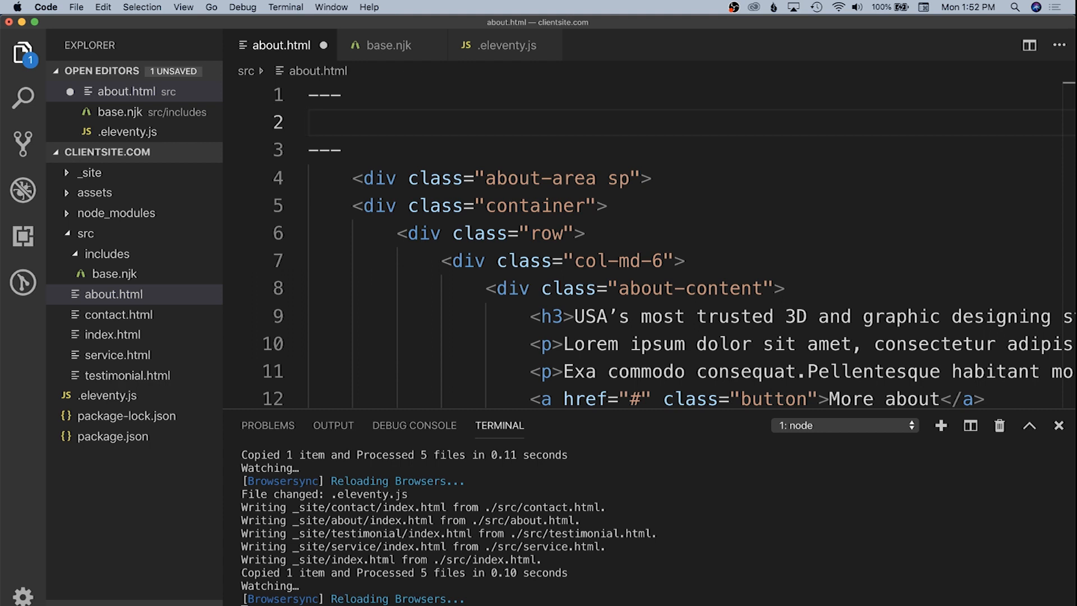
pyautogui.write('la')
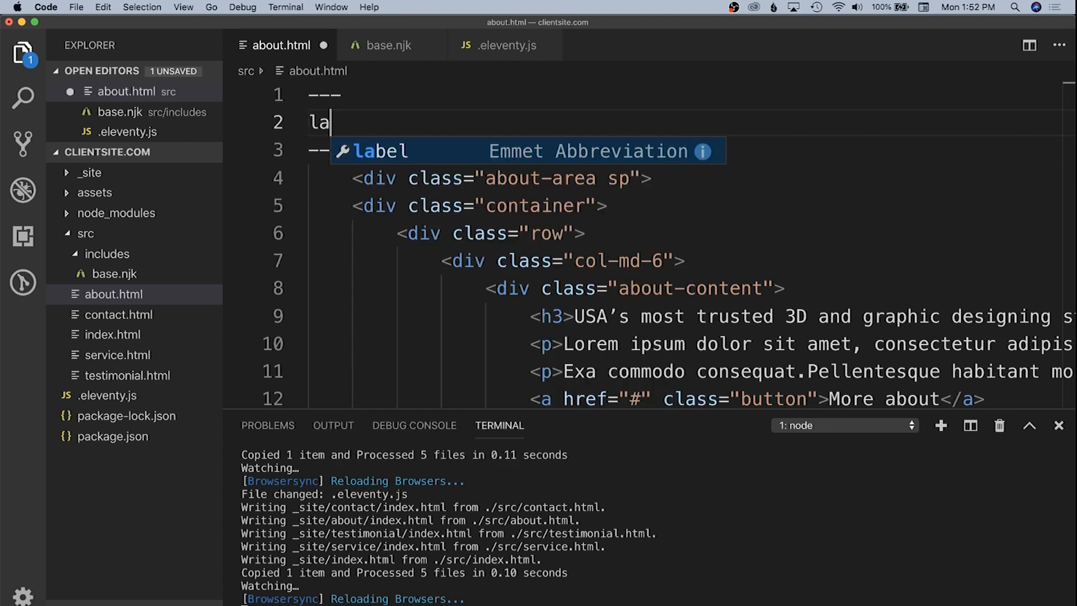
pyautogui.write('yout:')
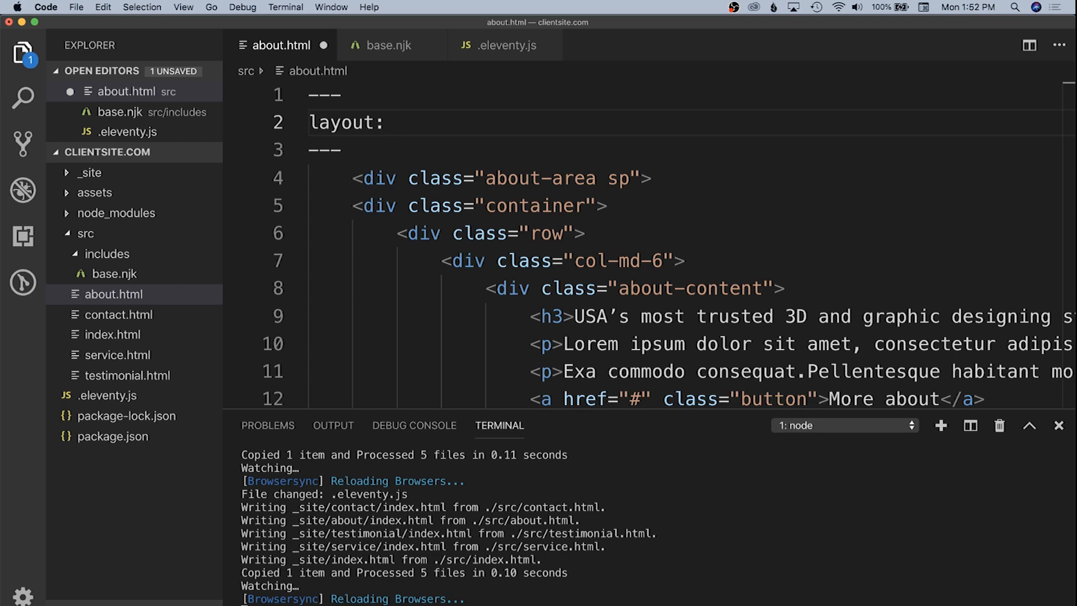
pyautogui.write('"base.njk"')
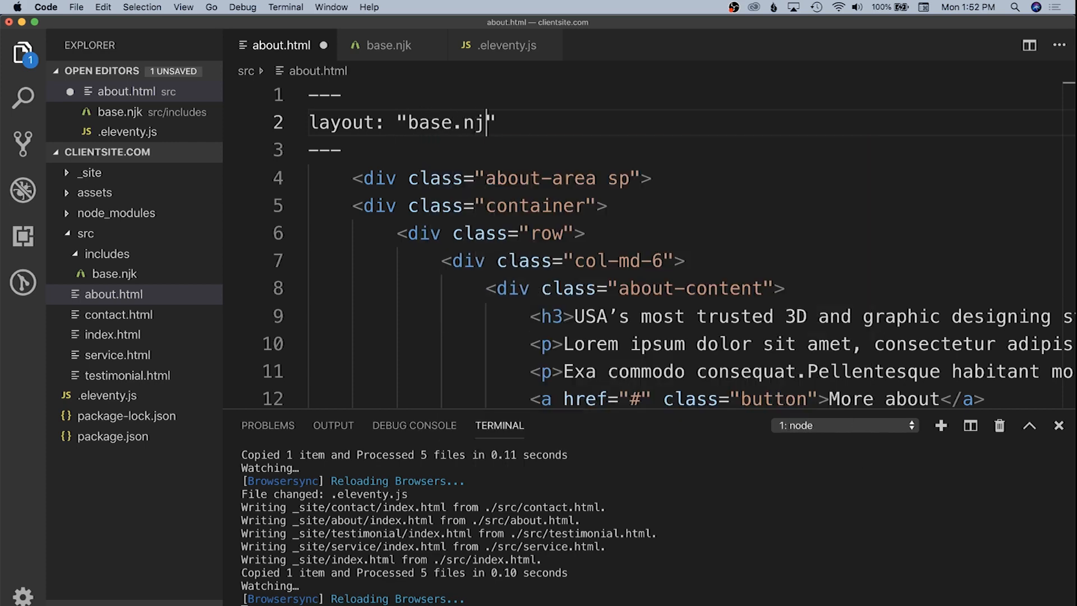
pyautogui.write('k')
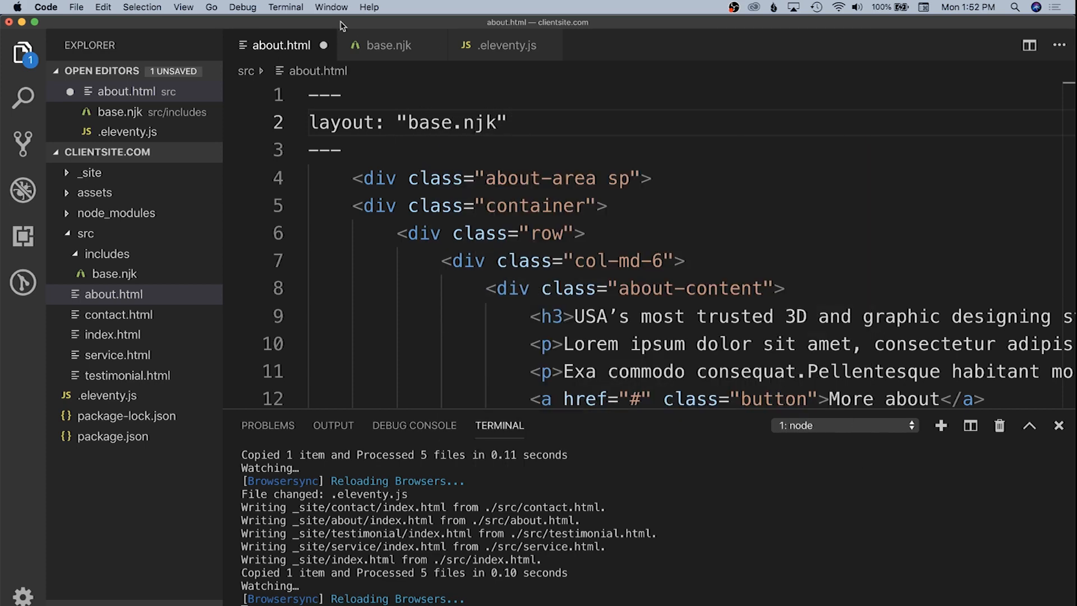
pyautogui.click(388, 45)
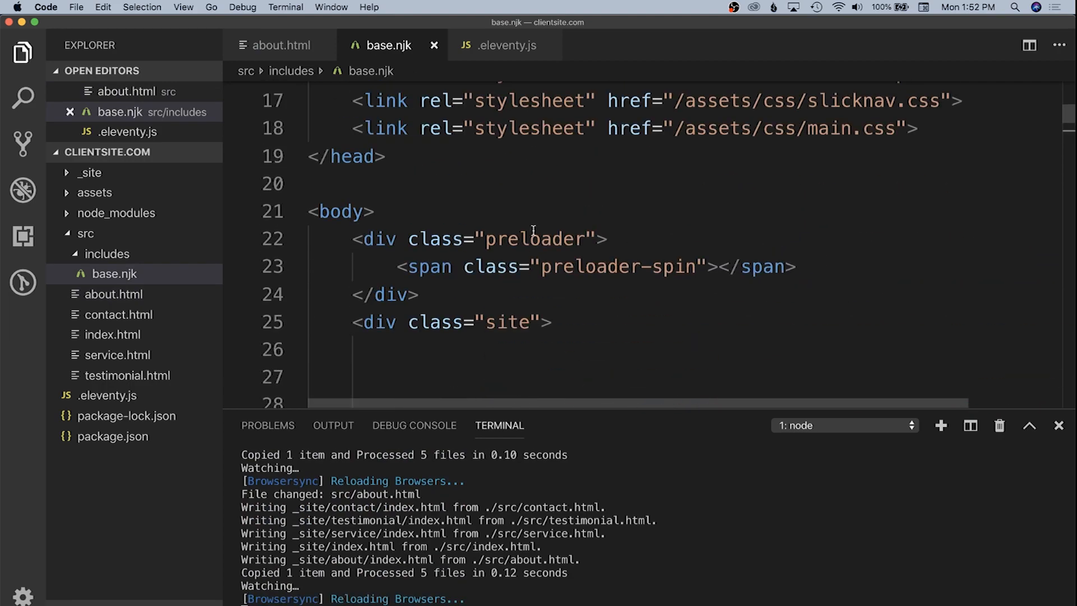
# Step: Insert {{ content | safe }} above the footer in base.njk and save
pyautogui.scroll(-3)
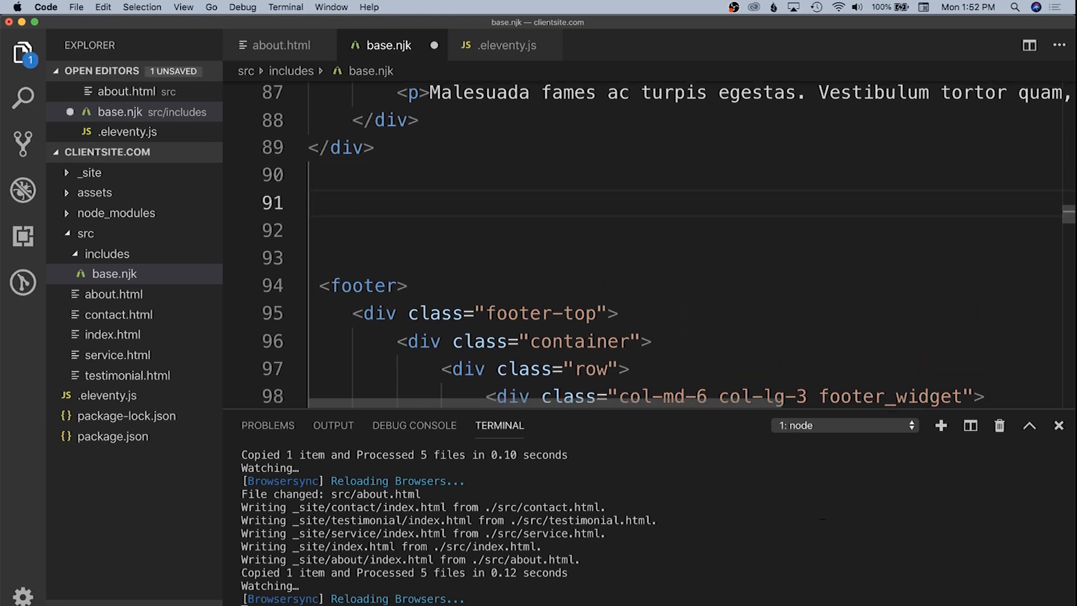
pyautogui.write('{{ }}')
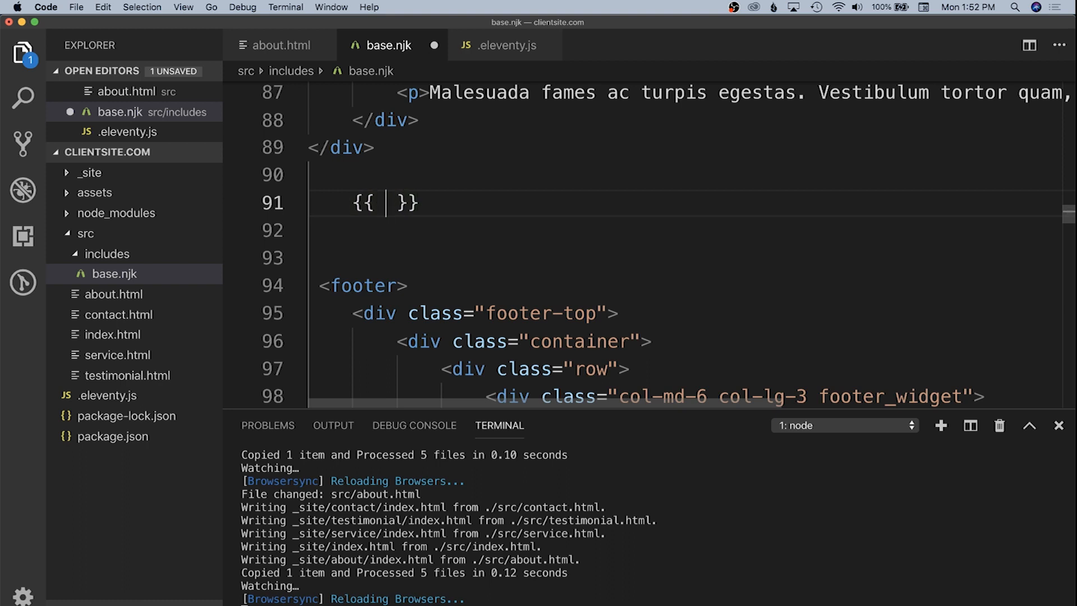
pyautogui.write('content |')
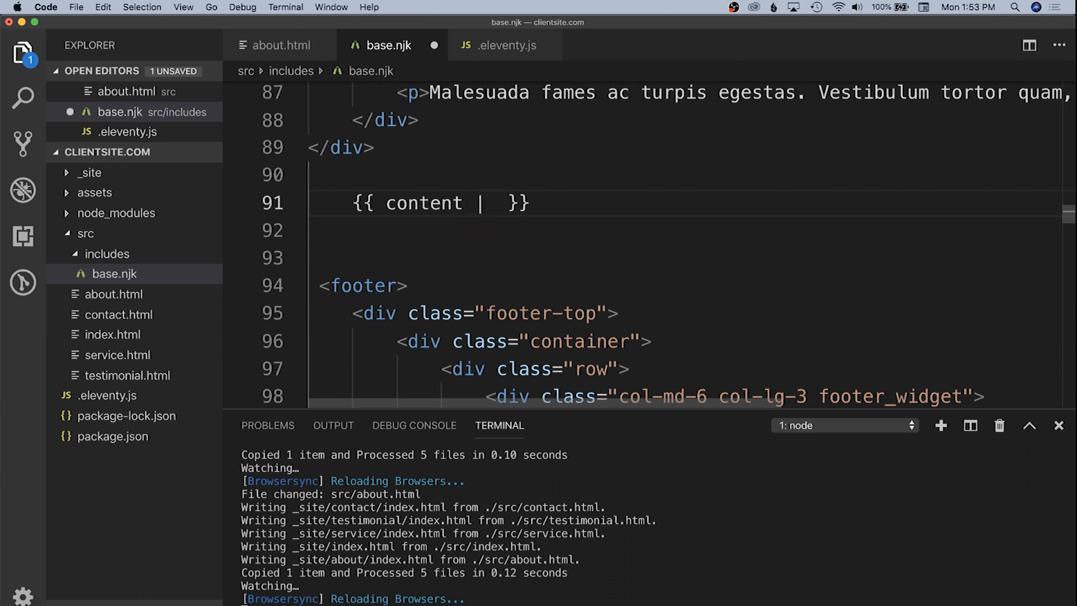
pyautogui.write('safe')
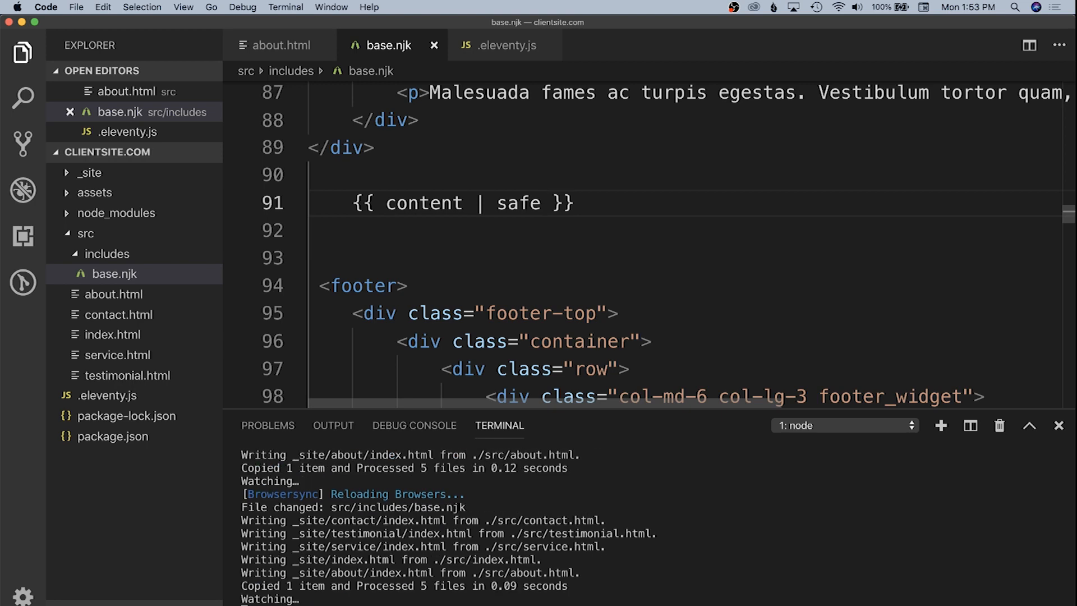
pyautogui.scroll(-3)
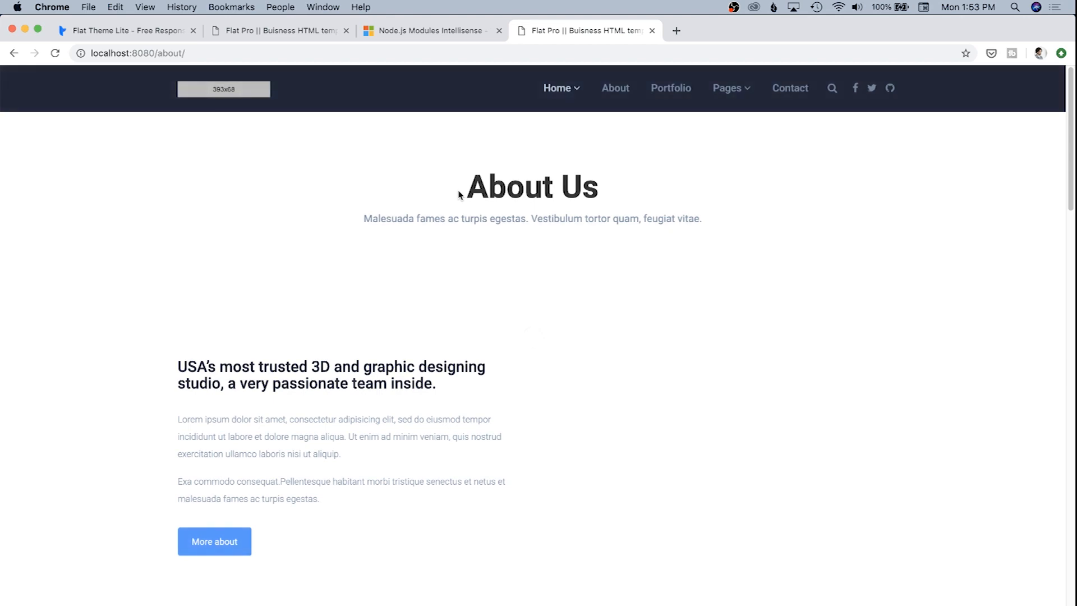
pyautogui.moveTo(280, 199)
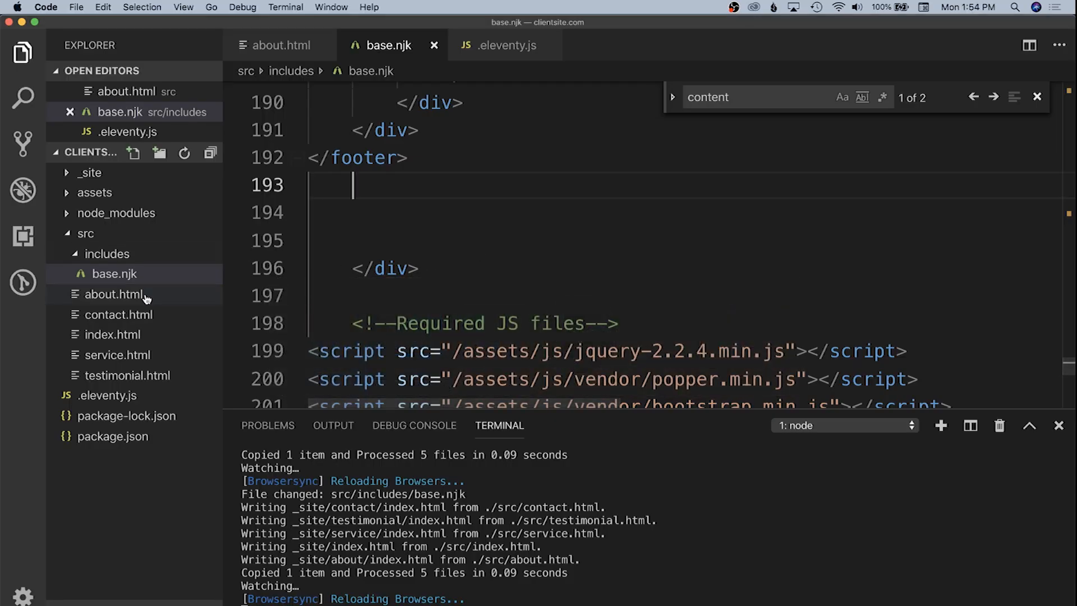
pyautogui.moveTo(117, 314)
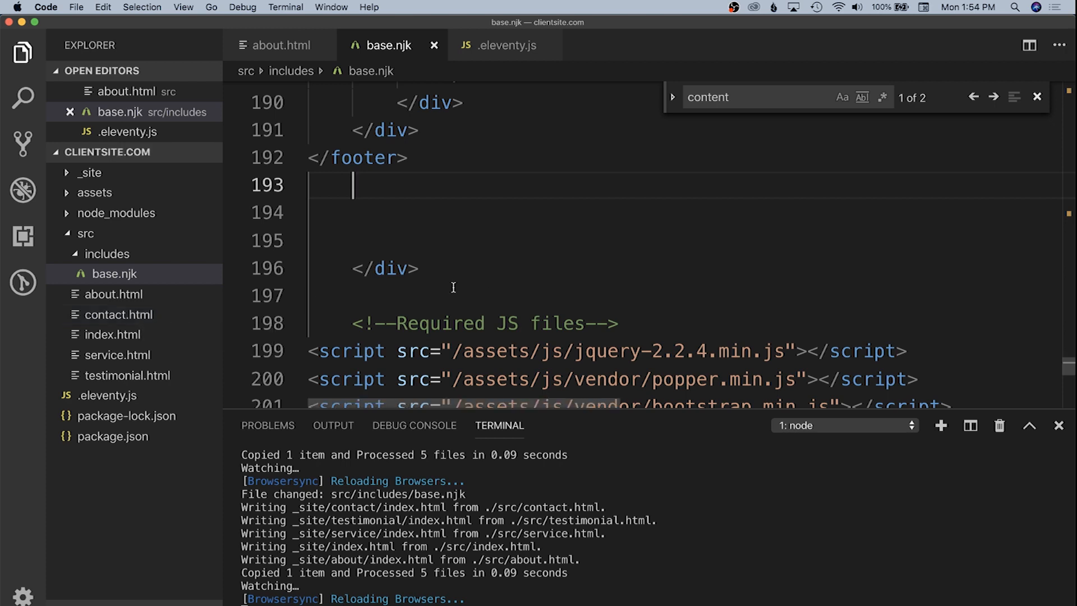
pyautogui.moveTo(394, 333)
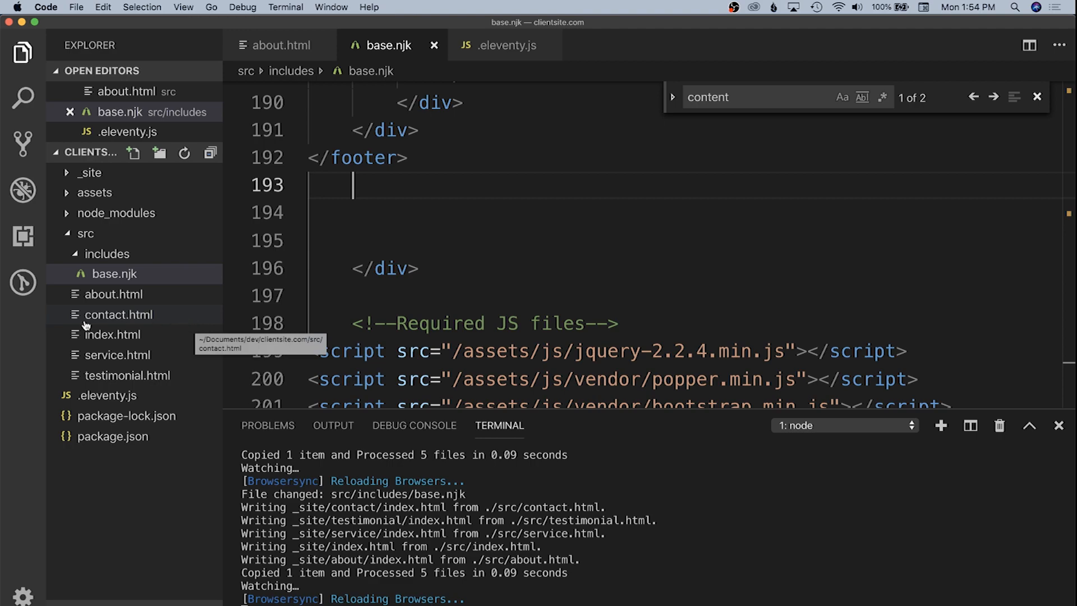
# Step: Edit contact.html and testimonial.html, adding base.njk layout front matter and removing footer markup
pyautogui.click(117, 314)
pyautogui.write('footer')
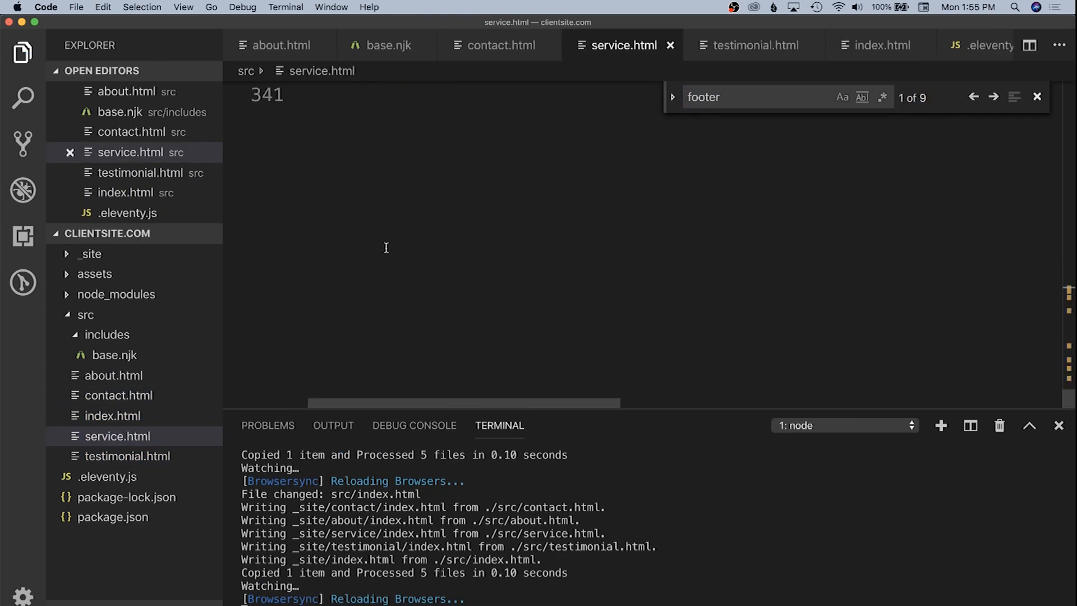
pyautogui.click(120, 315)
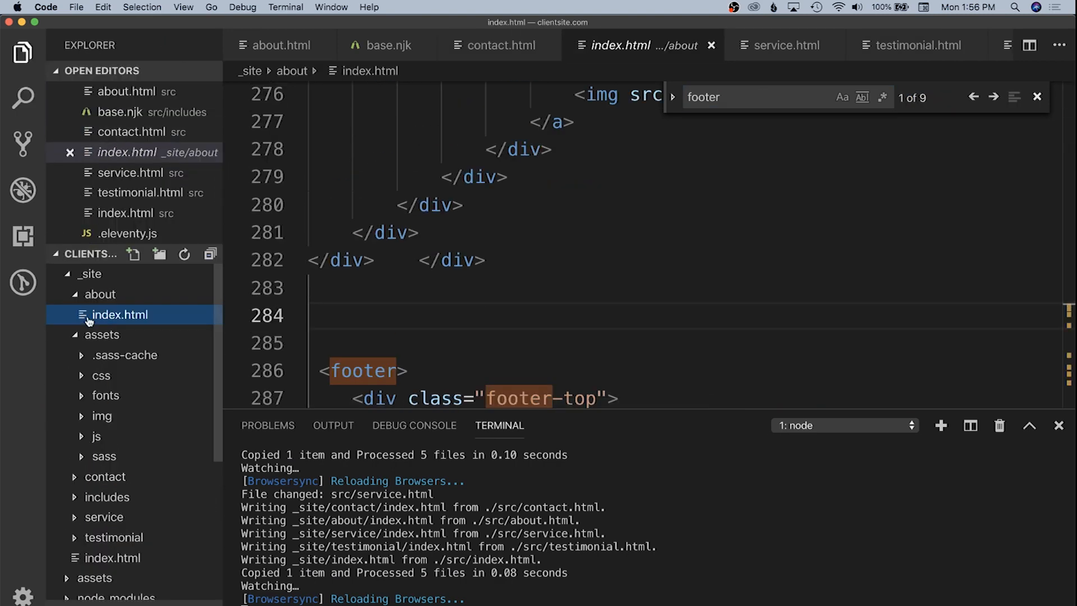
pyautogui.click(913, 45)
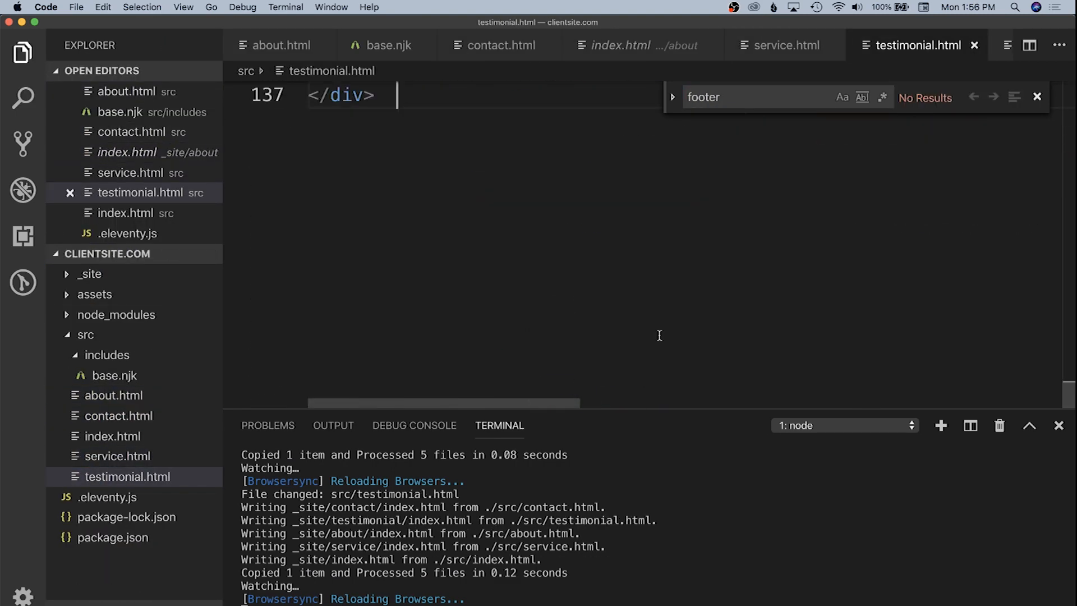
pyautogui.moveTo(652, 355)
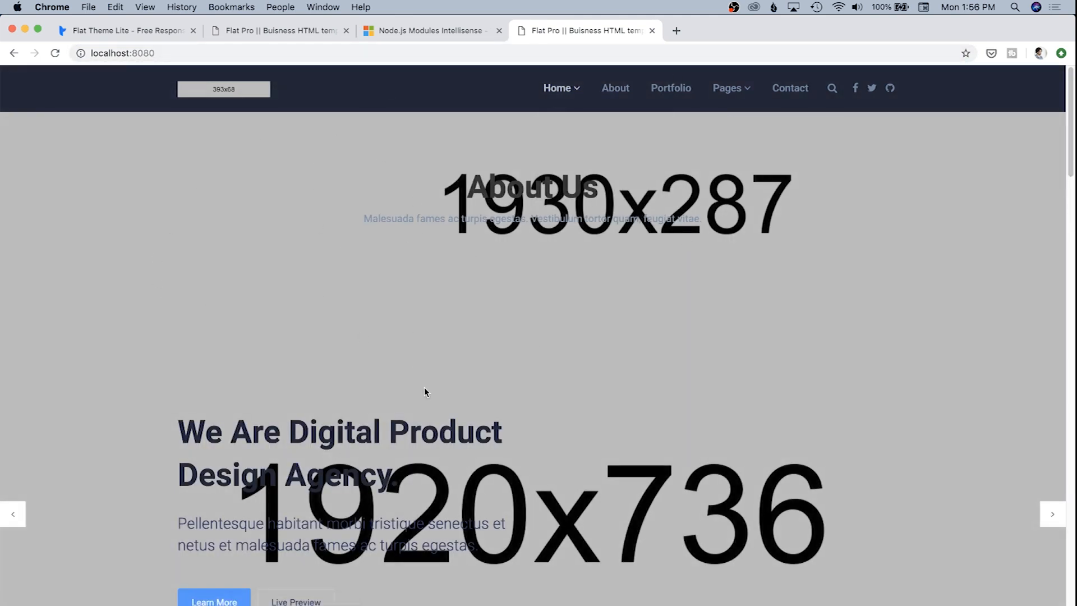
# Step: Scroll the home page, then load localhost:8080/contact/ and check its shared header
pyautogui.scroll(-3)
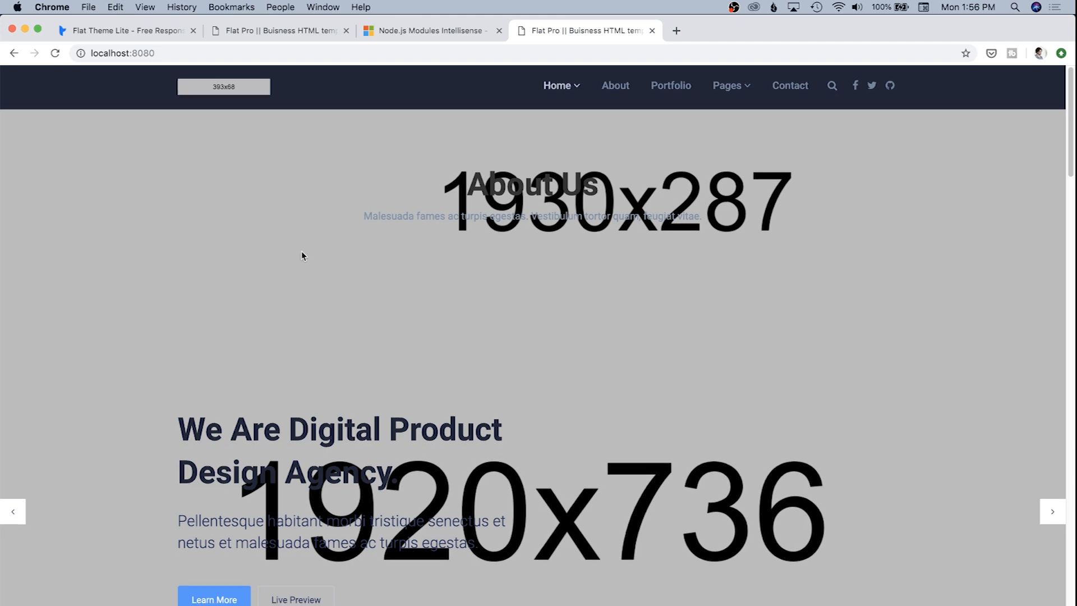
pyautogui.scroll(-3)
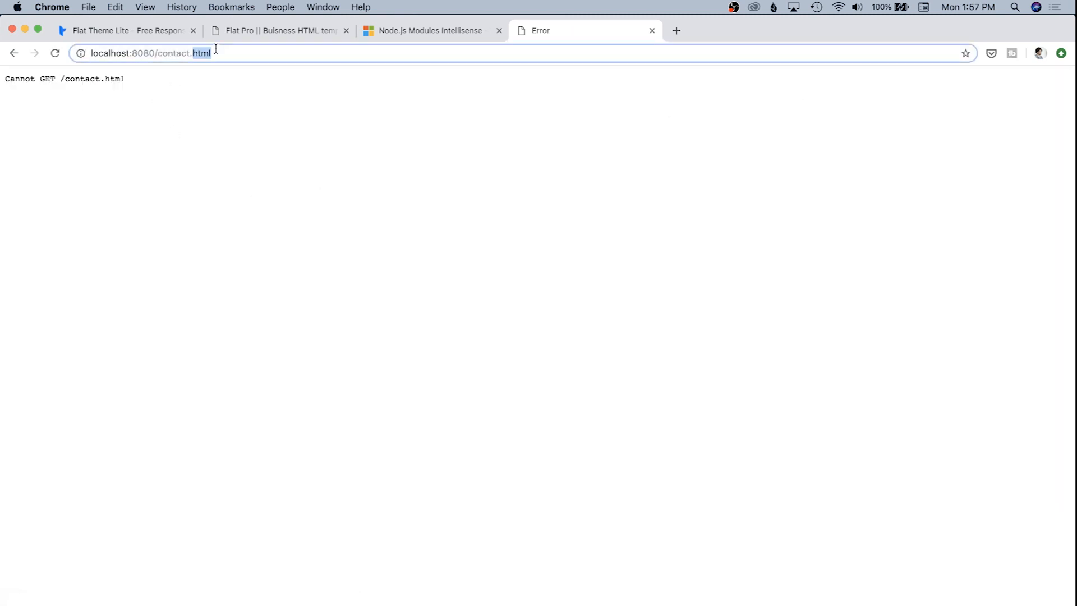
pyautogui.press('Backspace')
pyautogui.write('/')
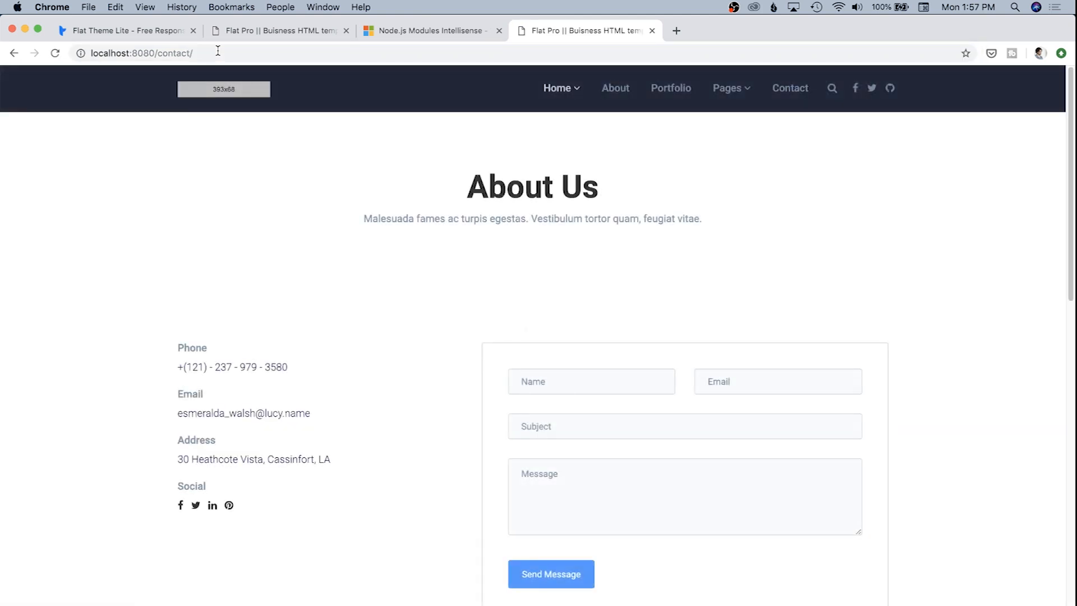
pyautogui.scroll(-3)
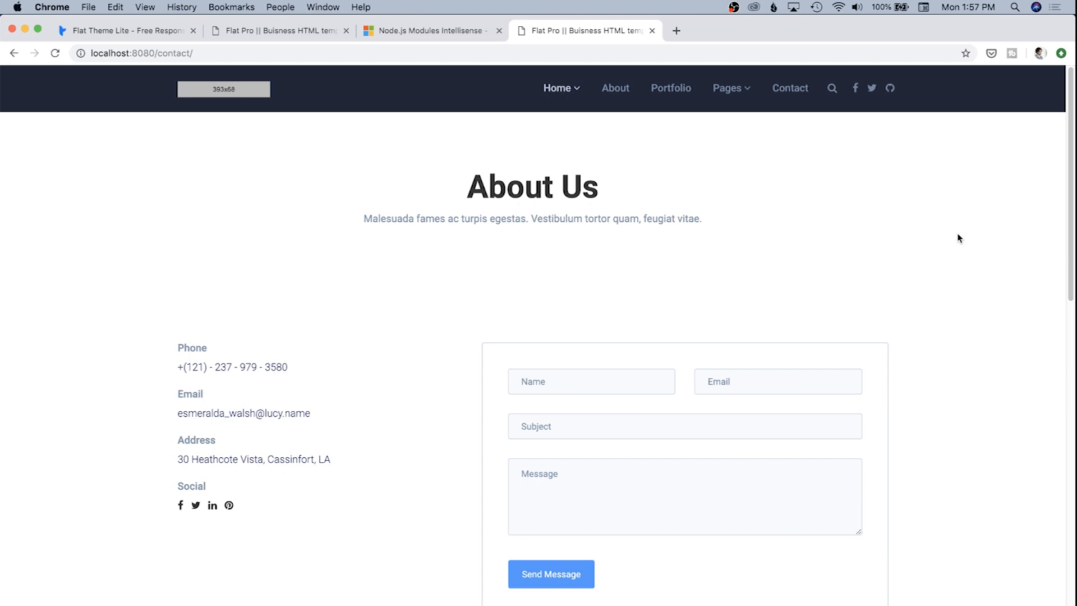
pyautogui.moveTo(872, 235)
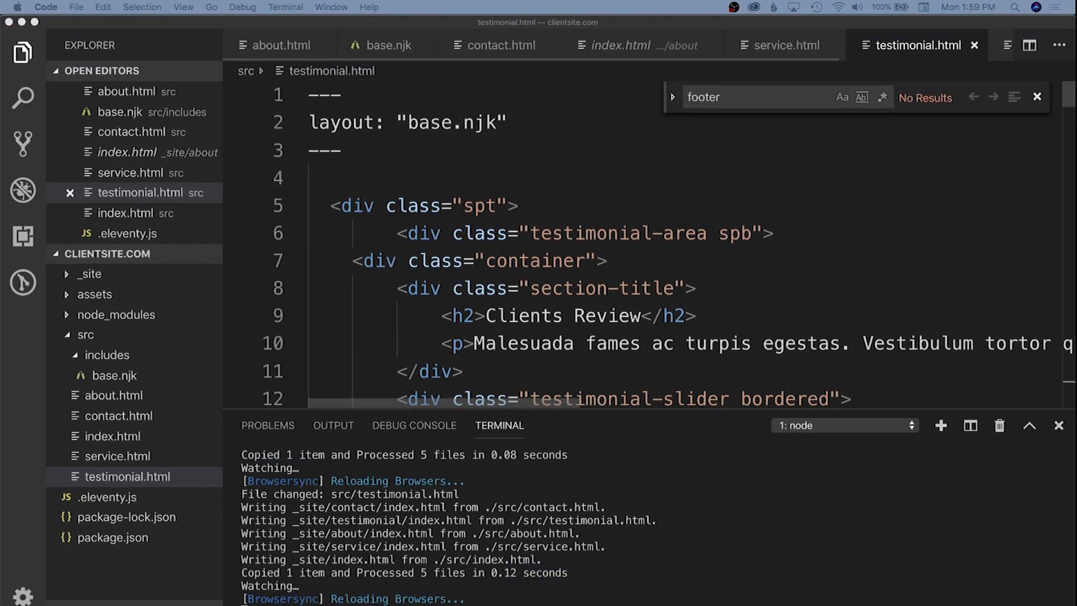
pyautogui.moveTo(747, 267)
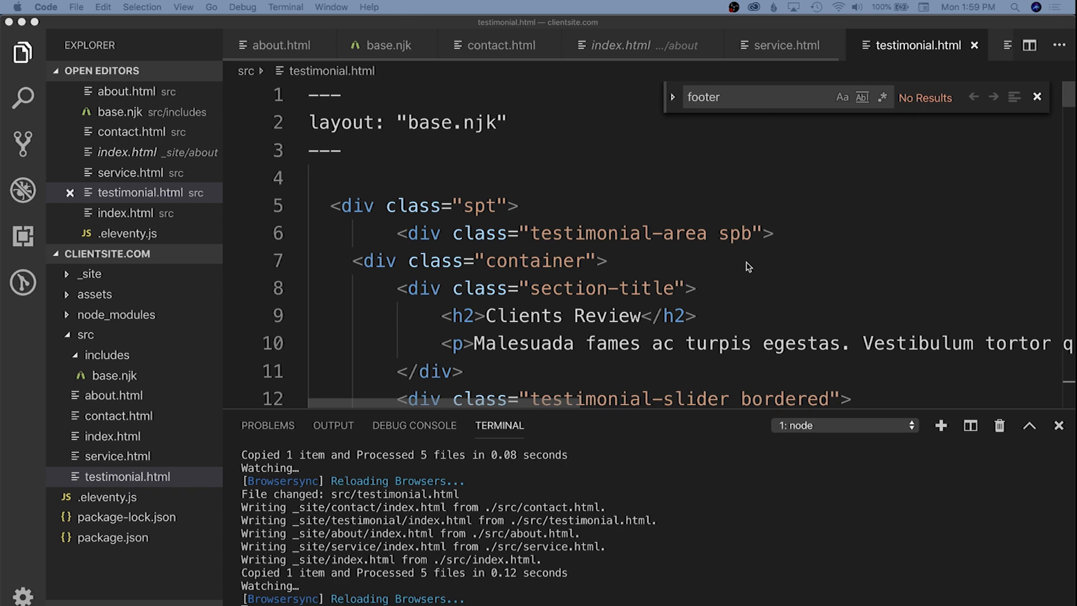
# Step: Close all open editors and reopen src/includes/base.njk from the Explorer
pyautogui.click(499, 45)
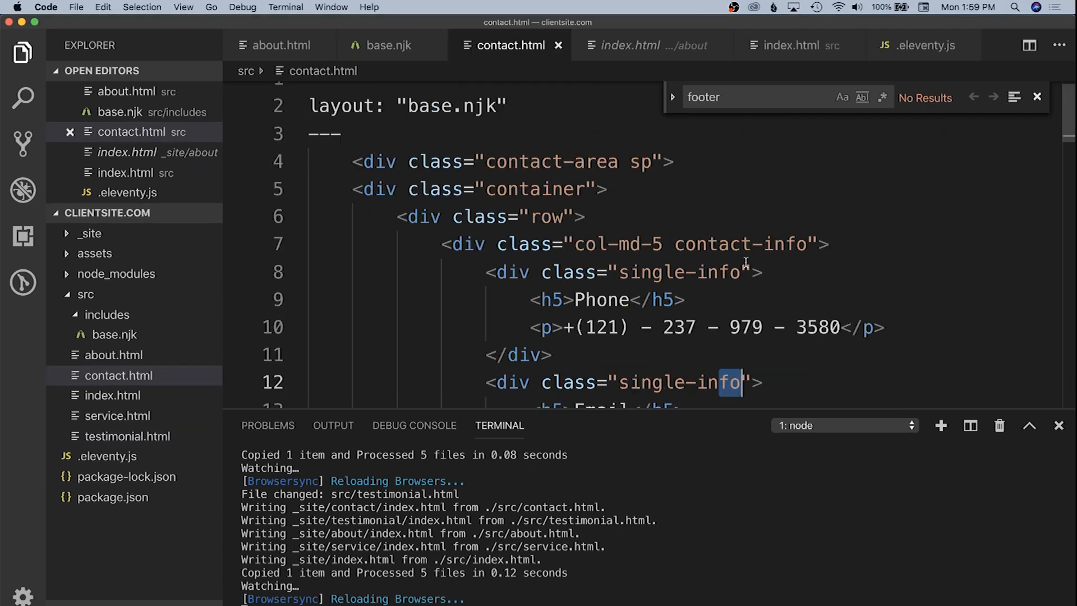
pyautogui.click(652, 46)
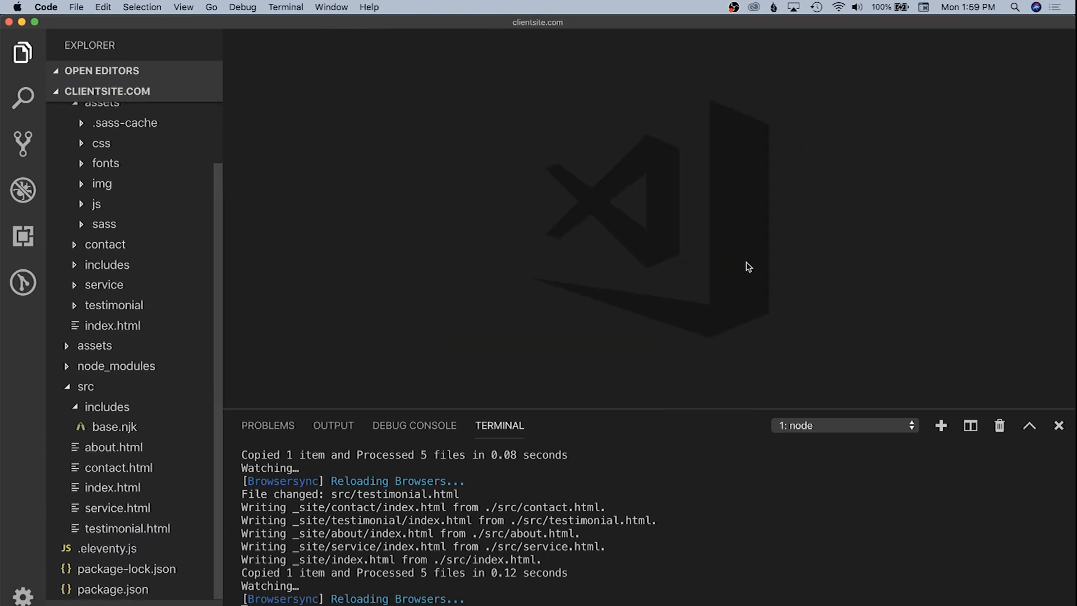
pyautogui.click(115, 426)
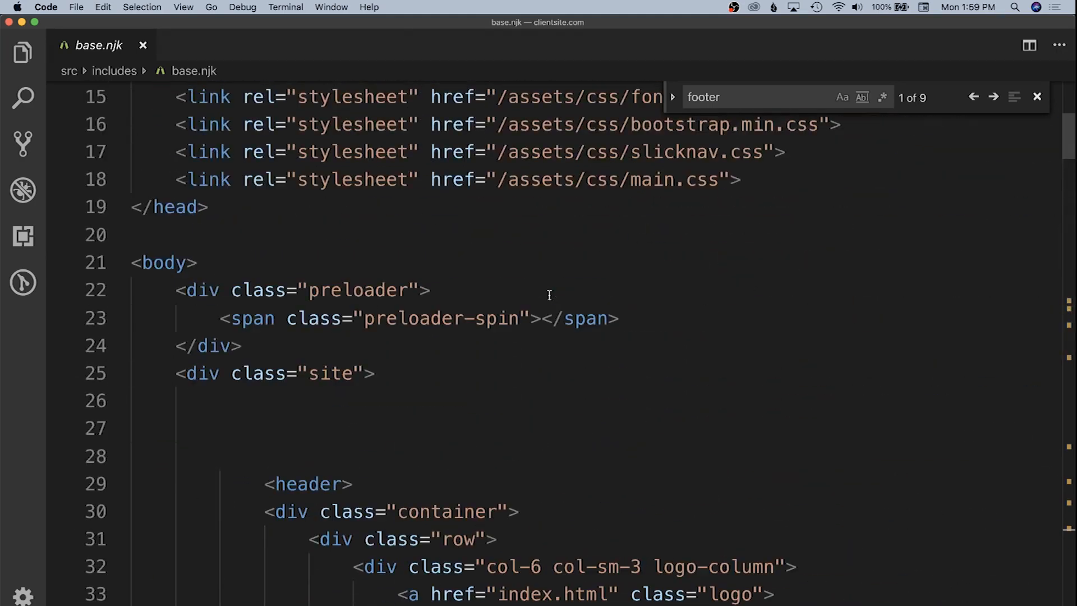
# Step: Delete the Home sub-menu block from base.njk's navigation
pyautogui.scroll(-3)
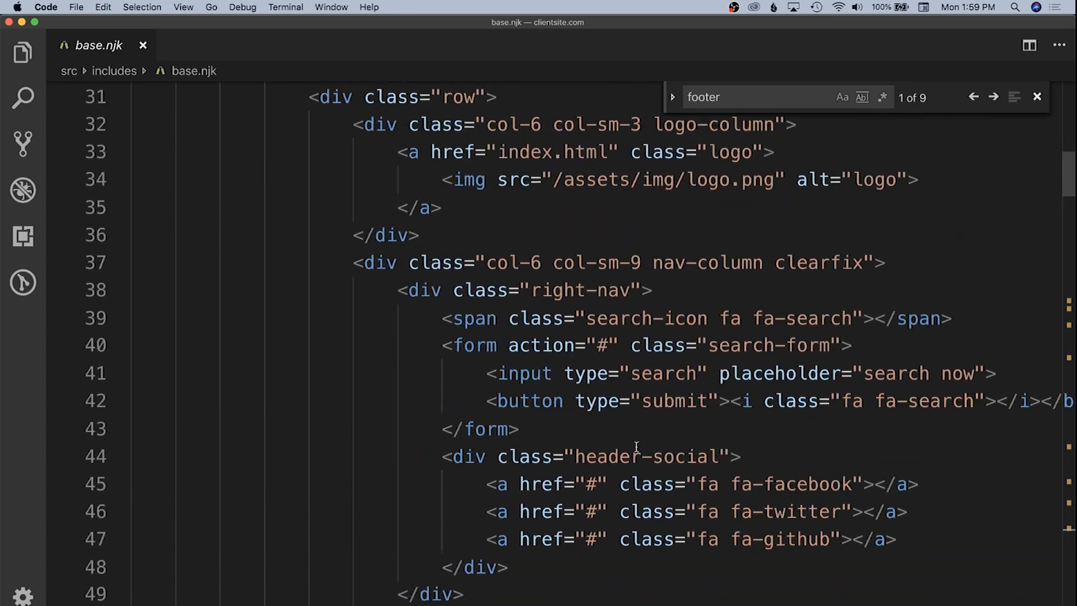
pyautogui.scroll(-3)
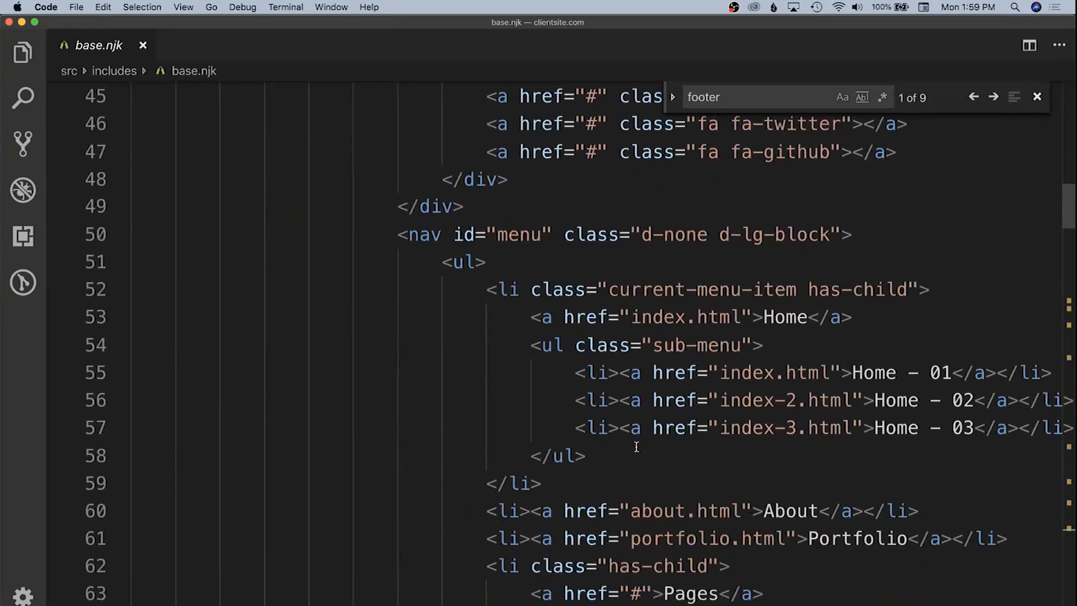
pyautogui.scroll(-3)
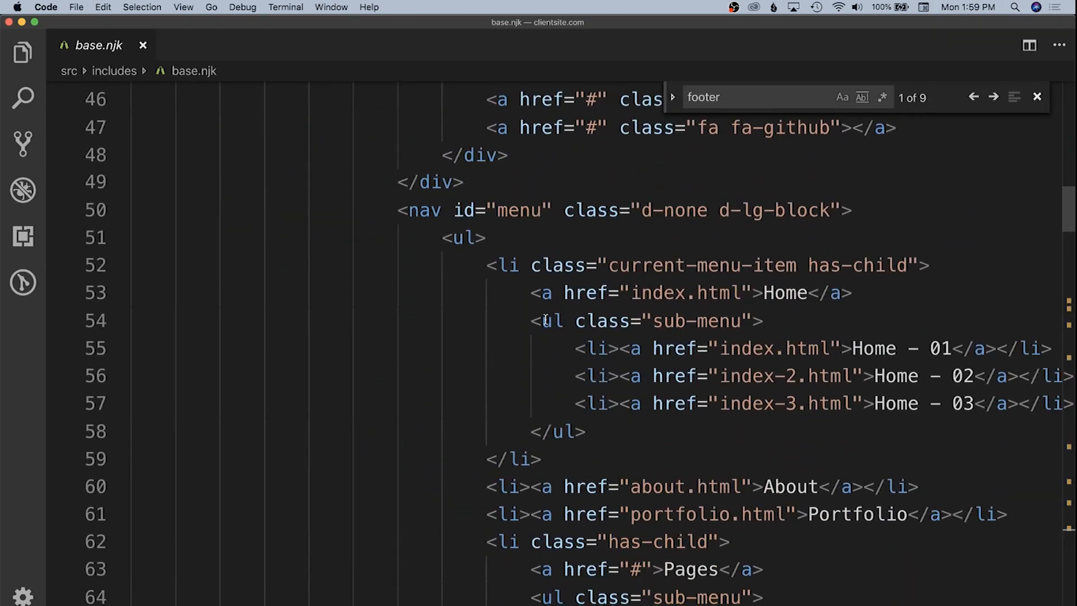
pyautogui.moveTo(532, 321); pyautogui.dragTo(587, 432)
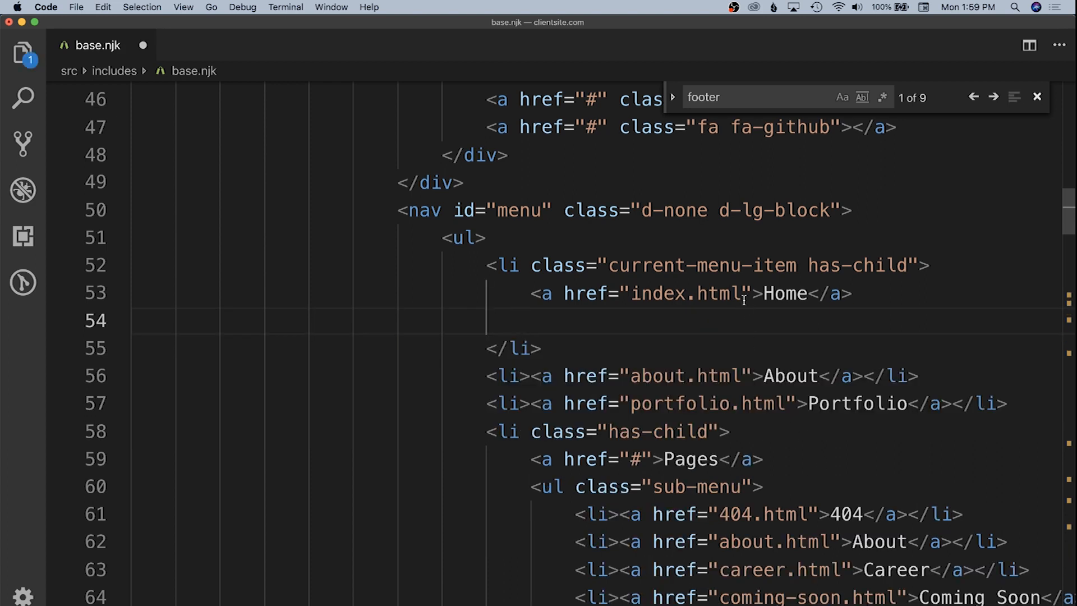
# Step: Replace the Home and next menu link targets with root-relative / paths
pyautogui.doubleClick(684, 293)
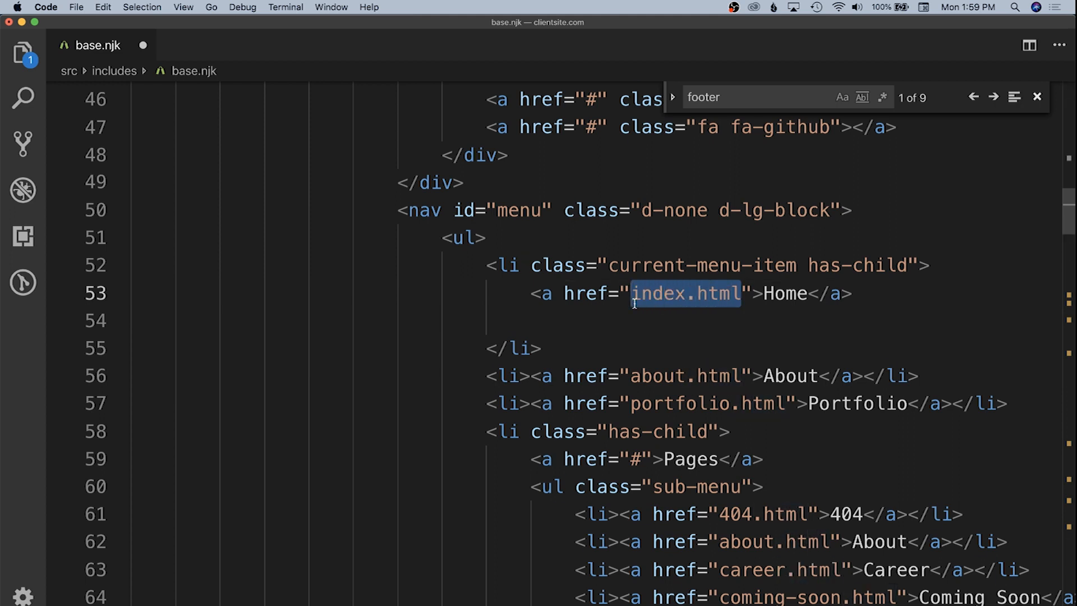
pyautogui.write('/')
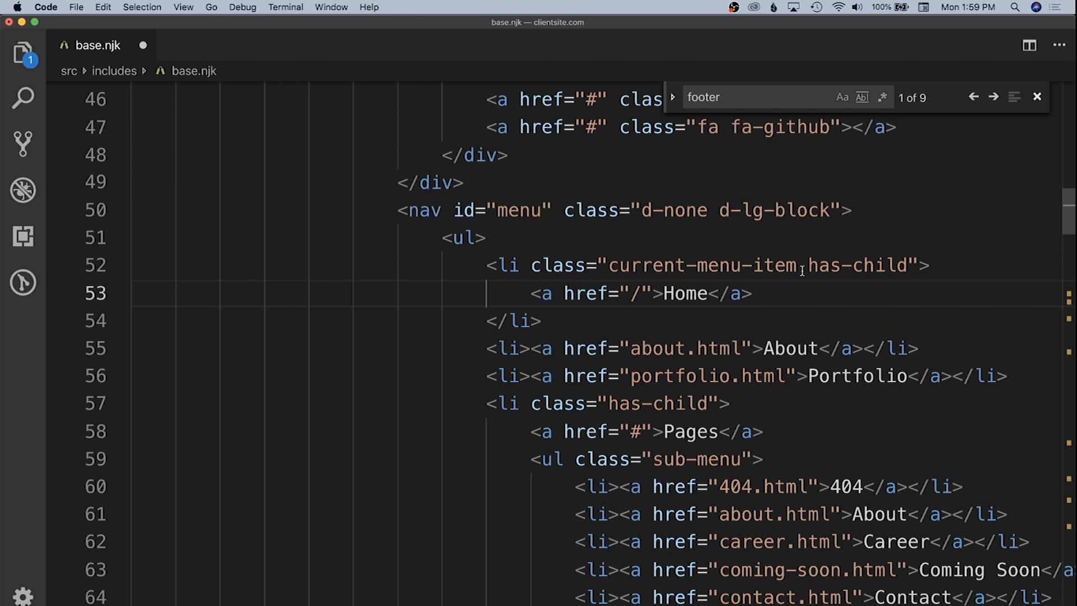
pyautogui.doubleClick(857, 266)
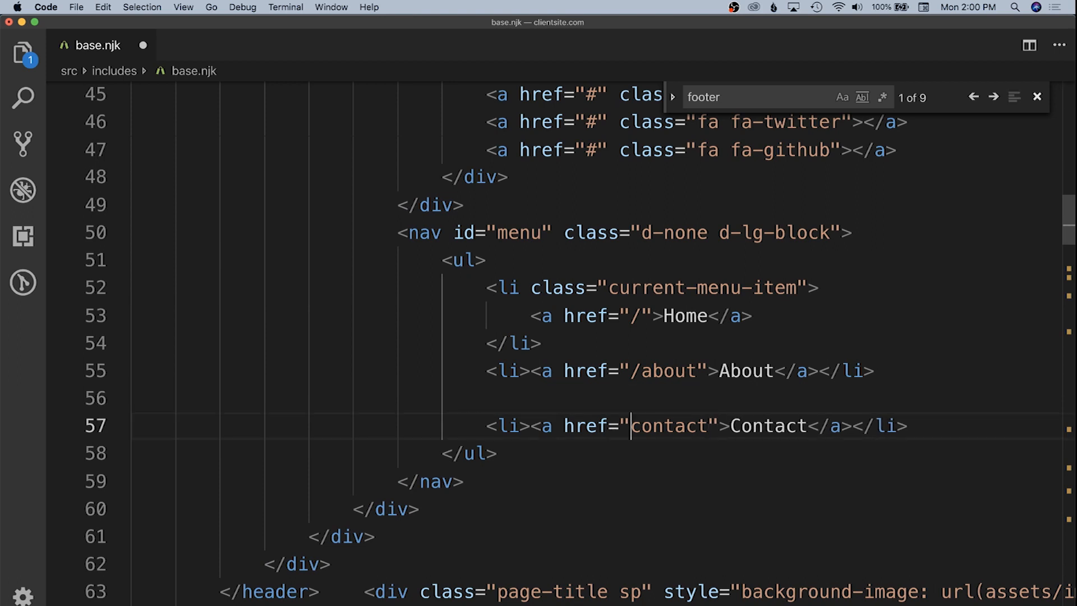
pyautogui.write('/')
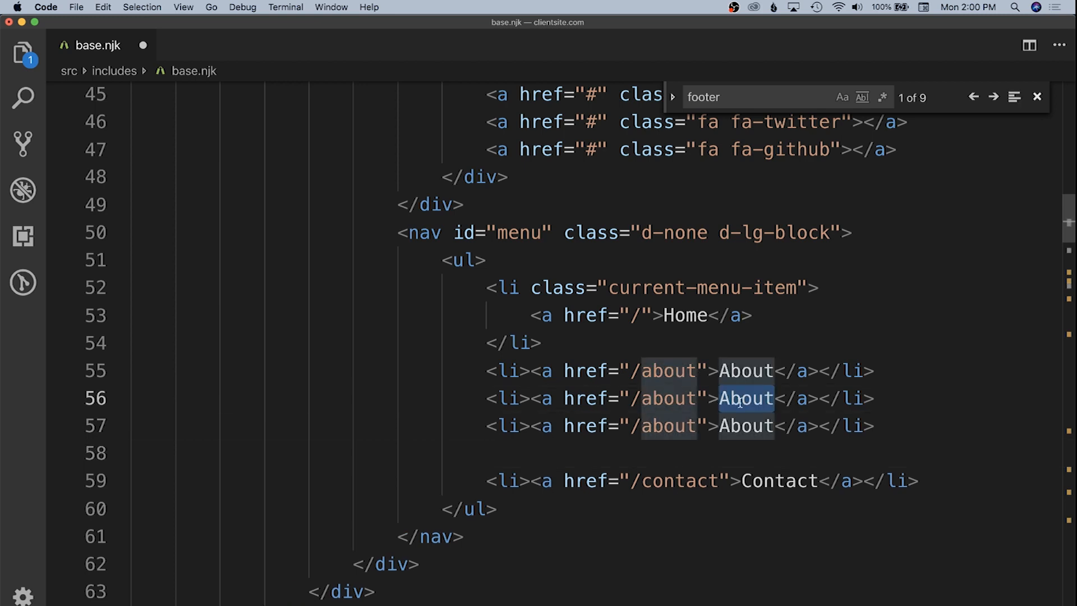
# Step: Rename the duplicated menu items to Services and Testimonials
pyautogui.write('Services')
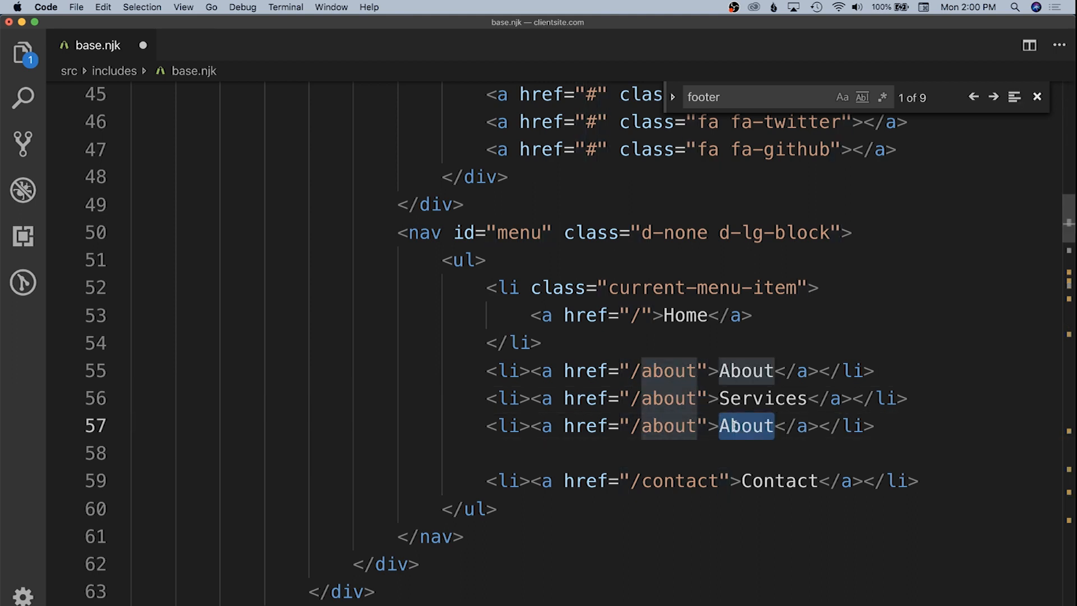
pyautogui.write('Testimonials')
pyautogui.click(697, 399)
pyautogui.write('services')
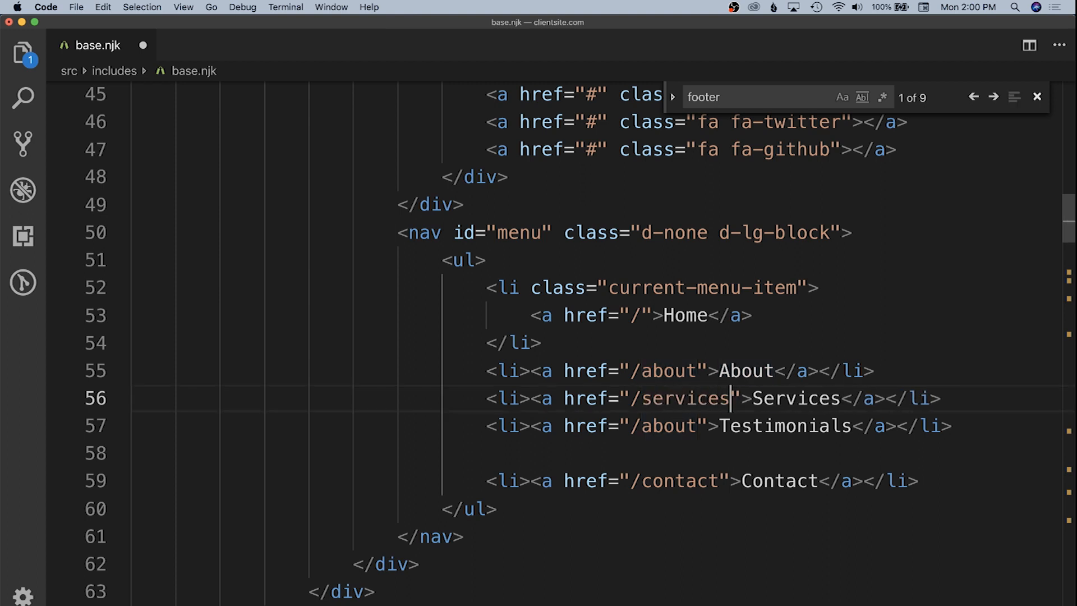
pyautogui.write('test')
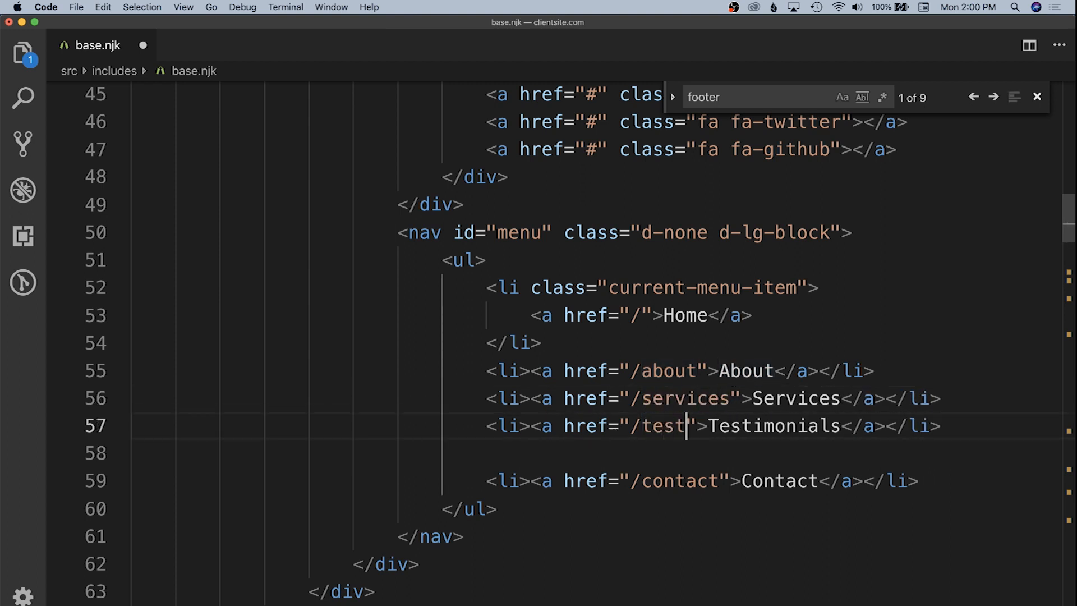
pyautogui.write('imonials')
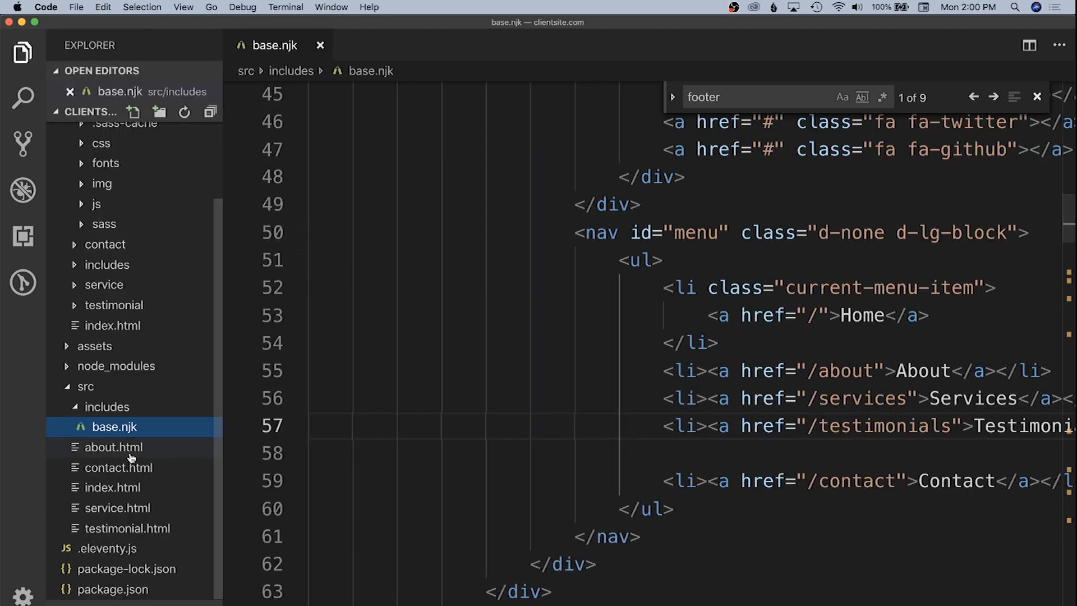
# Step: Rename src/service.html to services.html, then check the new menu in Chrome
pyautogui.click(117, 528)
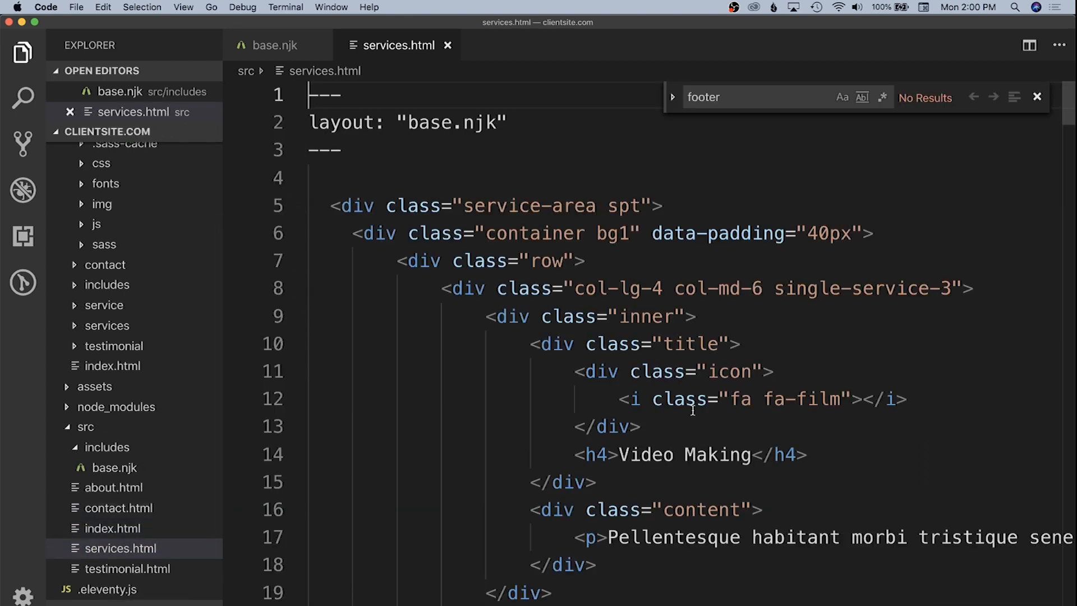
pyautogui.press('cmd+tab')
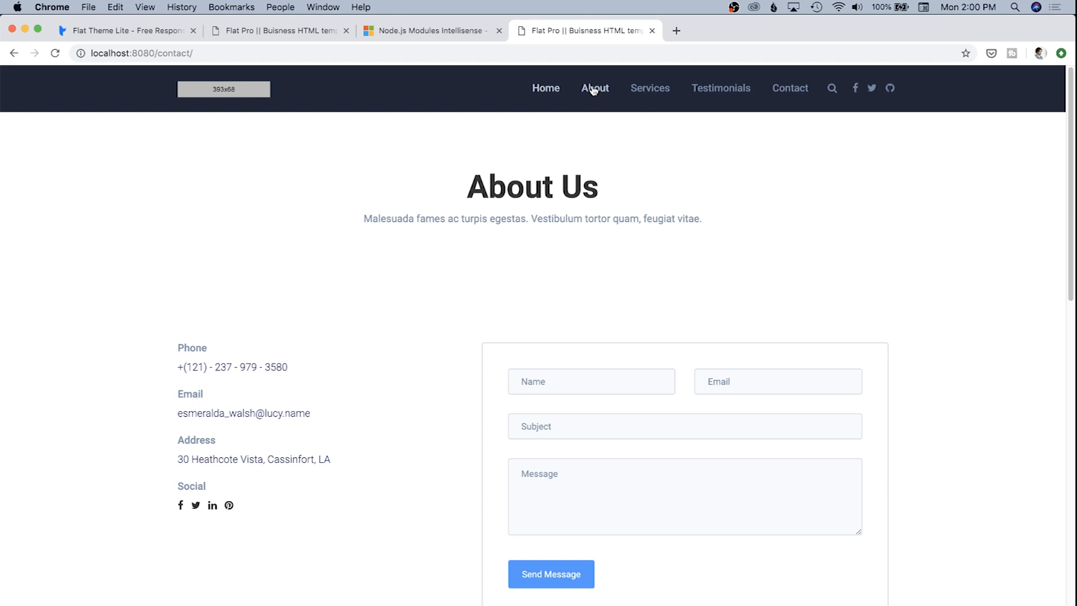
pyautogui.moveTo(720, 88)
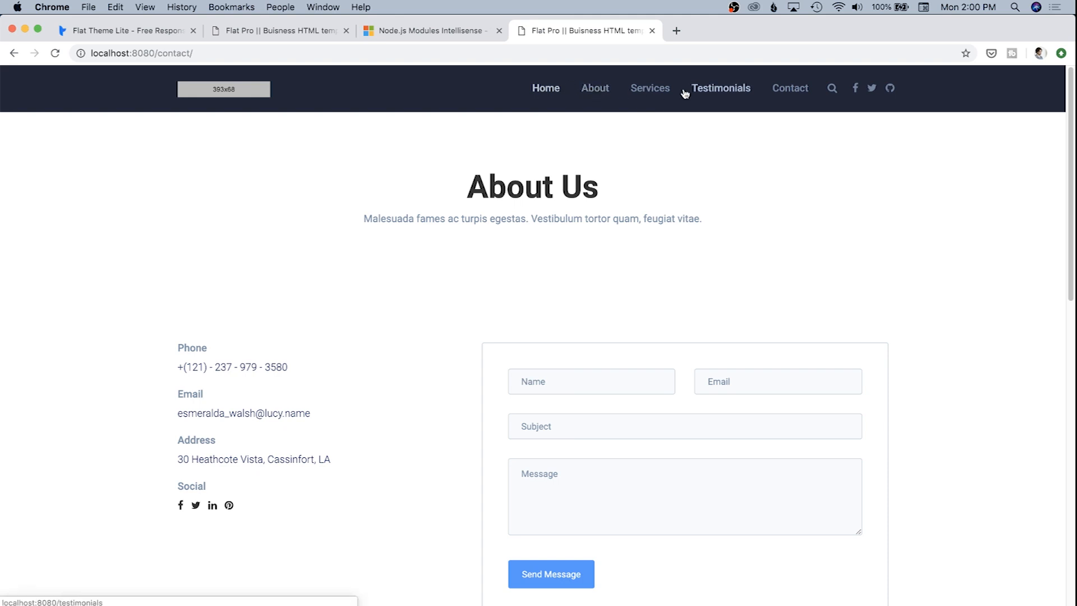
# Step: Try the Services link, then Testimonials, which gives Cannot GET /testimonials
pyautogui.click(648, 88)
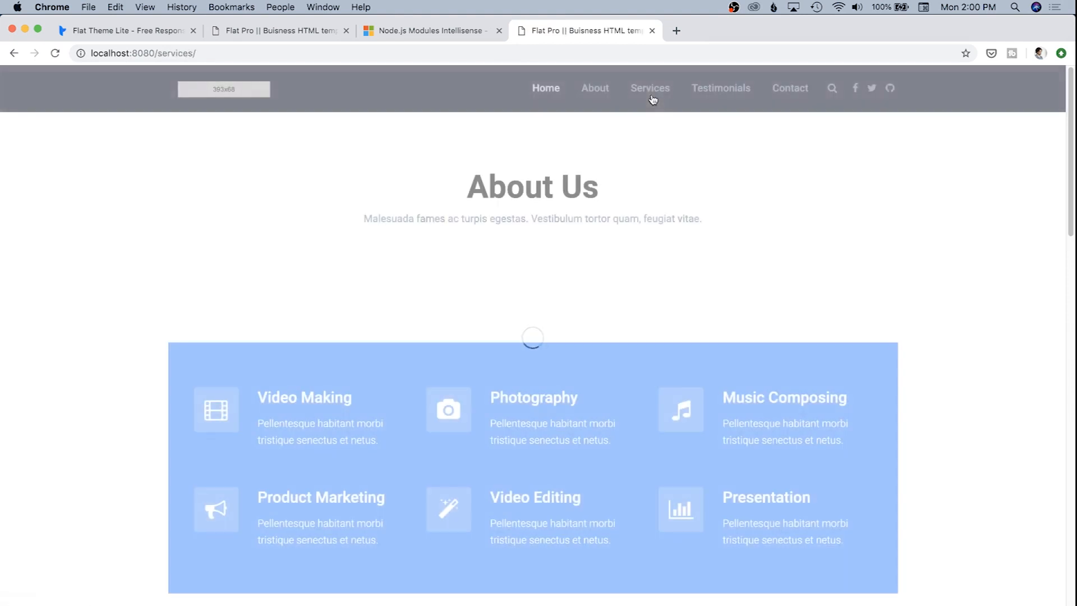
pyautogui.click(720, 88)
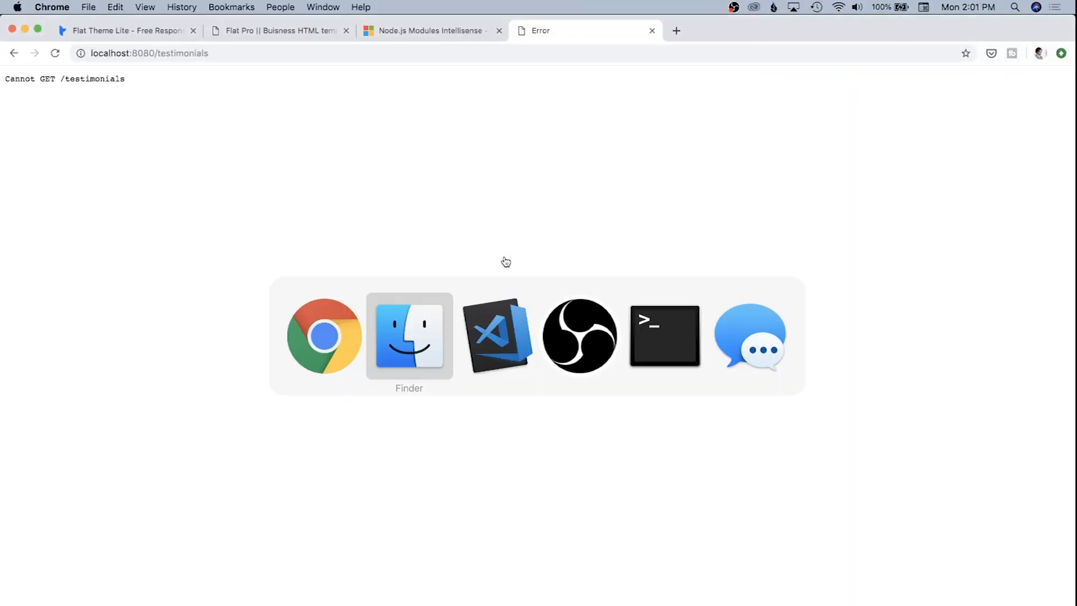
pyautogui.click(496, 335)
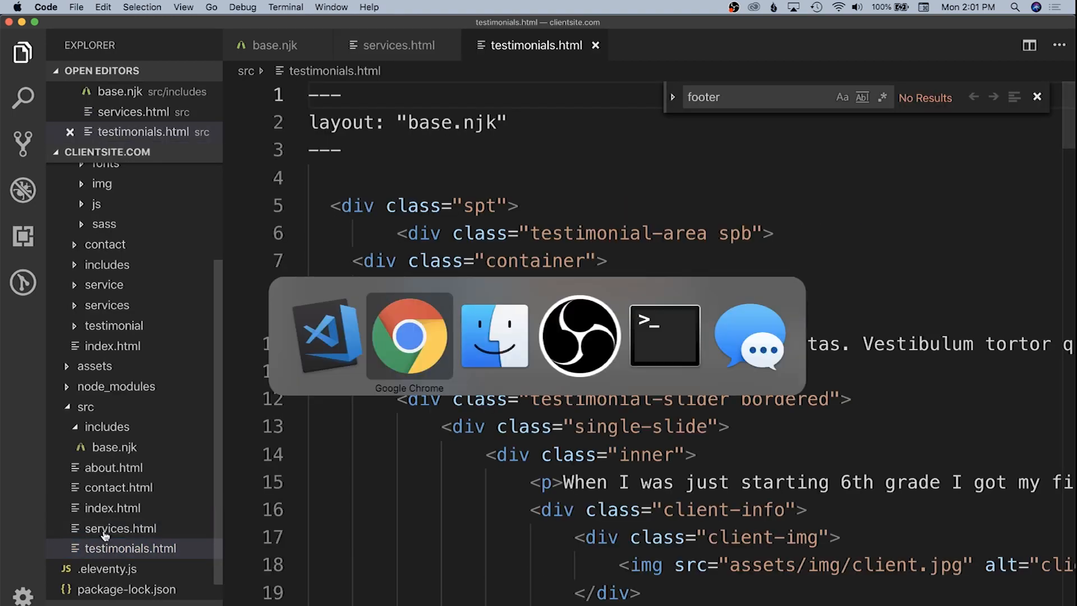
# Step: Reload the Testimonials page at /testimonials/ and scroll to its Clients Review section
pyautogui.click(409, 336)
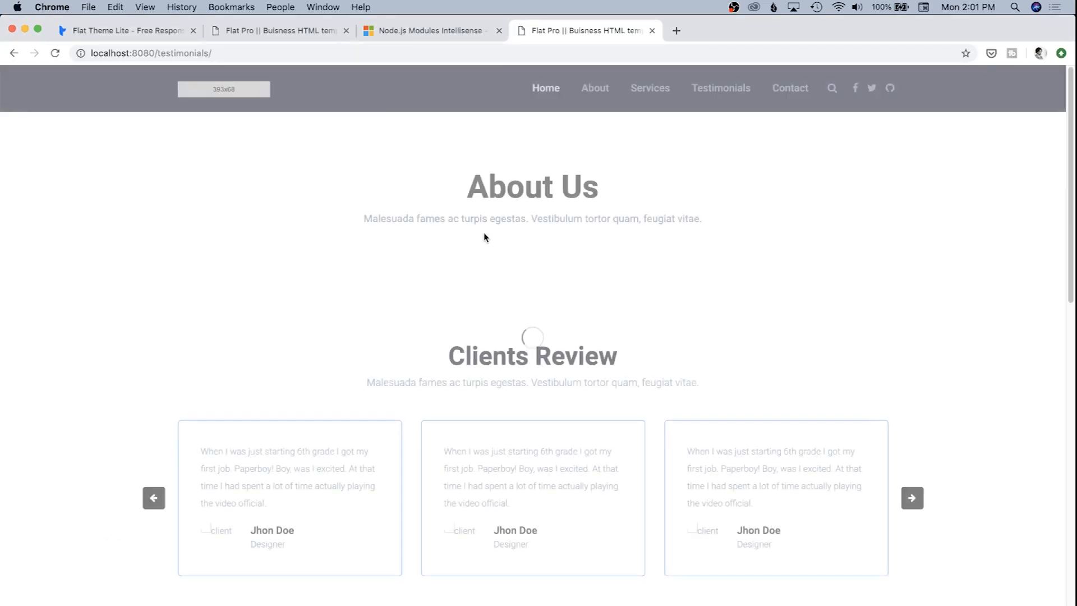
pyautogui.scroll(-3)
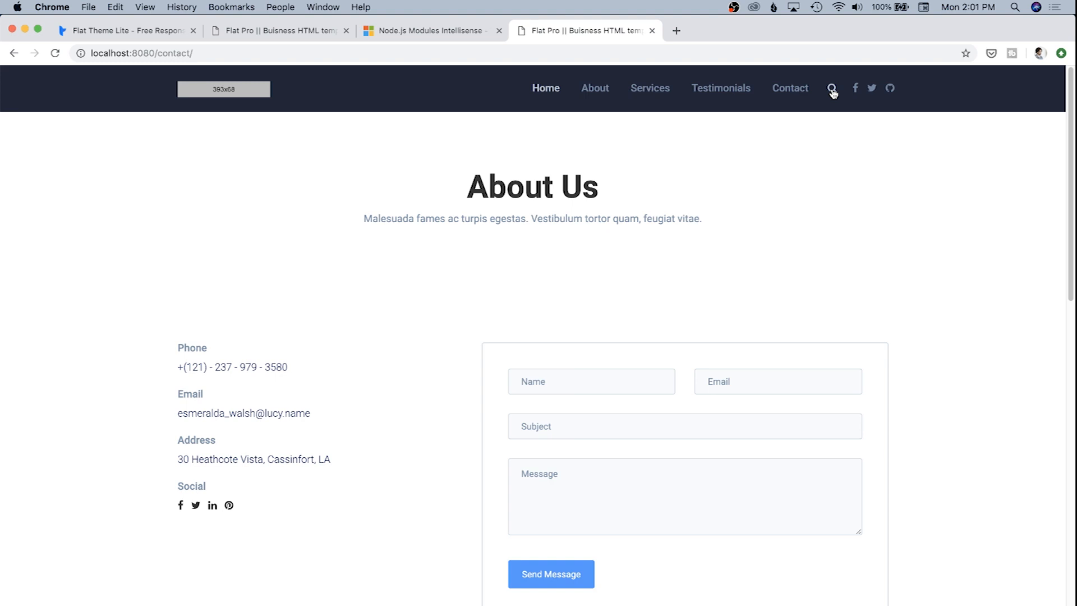
# Step: Select the search icon span and form in base.njk's header for deletion
pyautogui.press('cmd+tab')
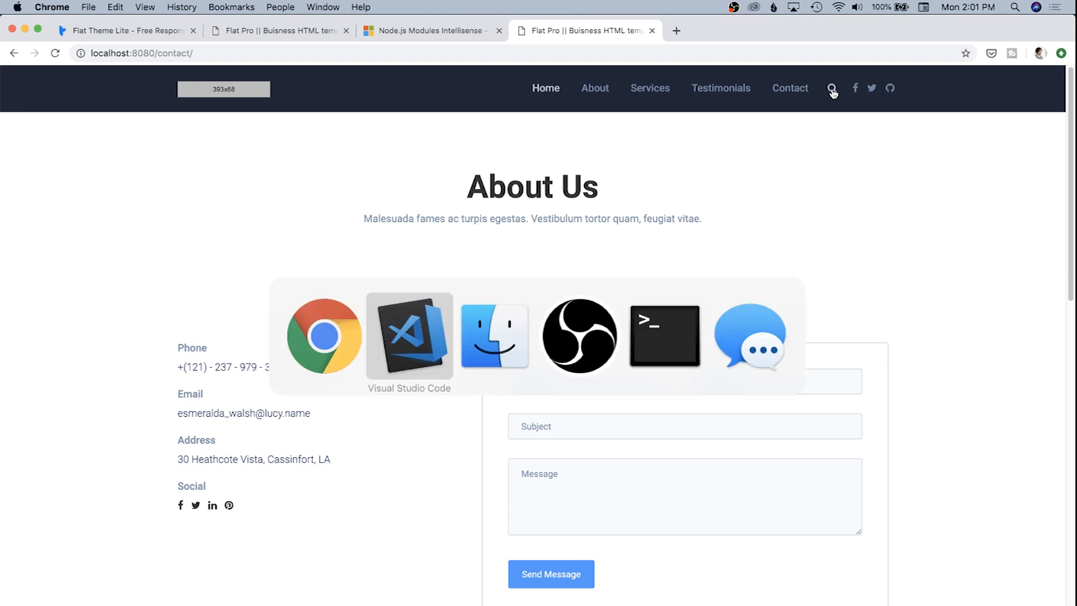
pyautogui.click(410, 336)
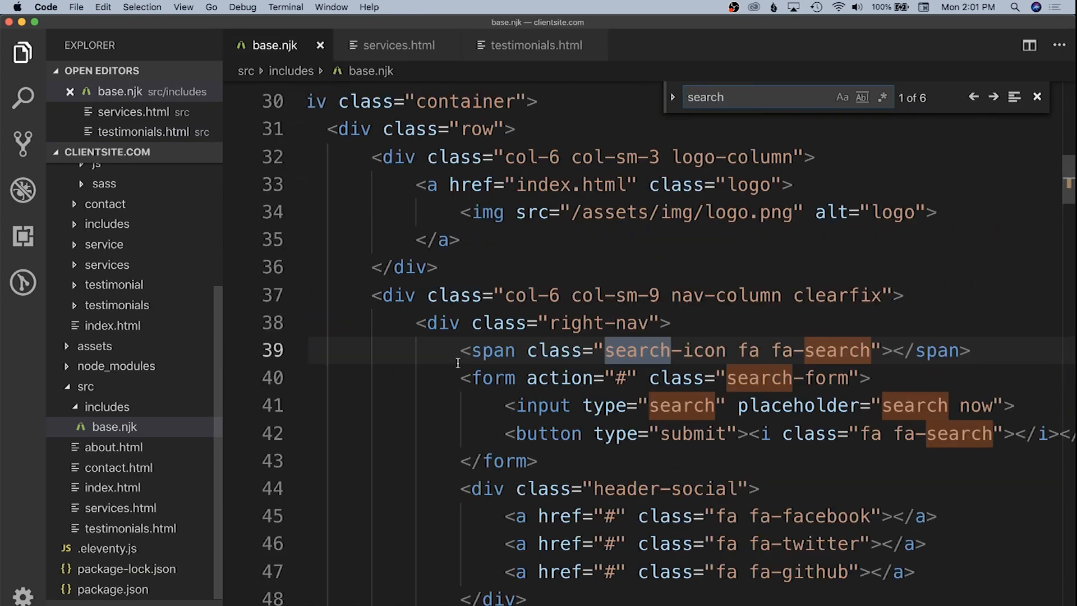
pyautogui.moveTo(460, 350); pyautogui.dragTo(542, 461)
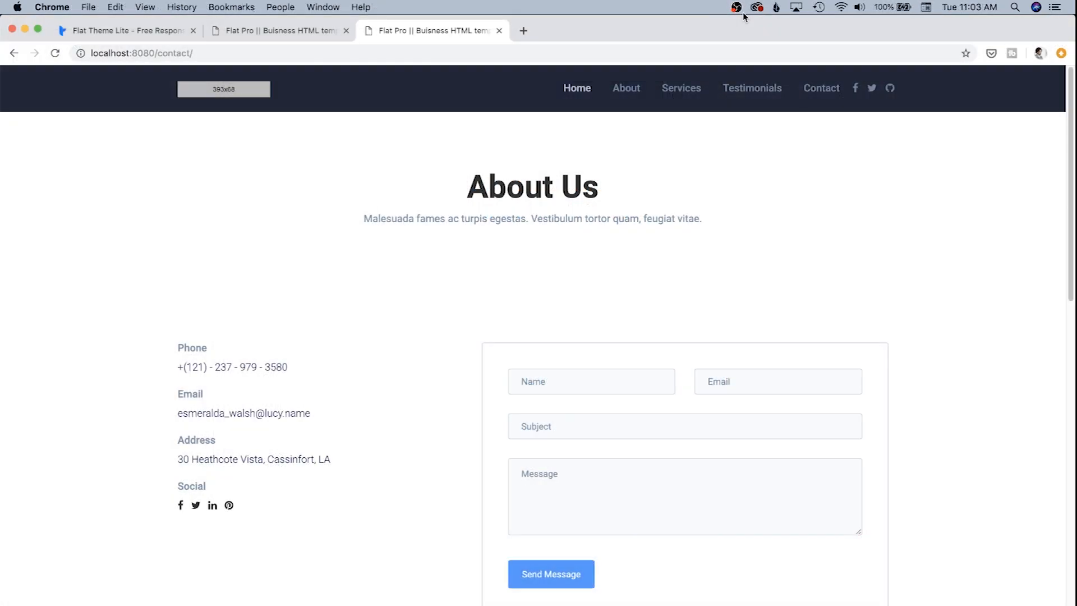
pyautogui.moveTo(775, 232)
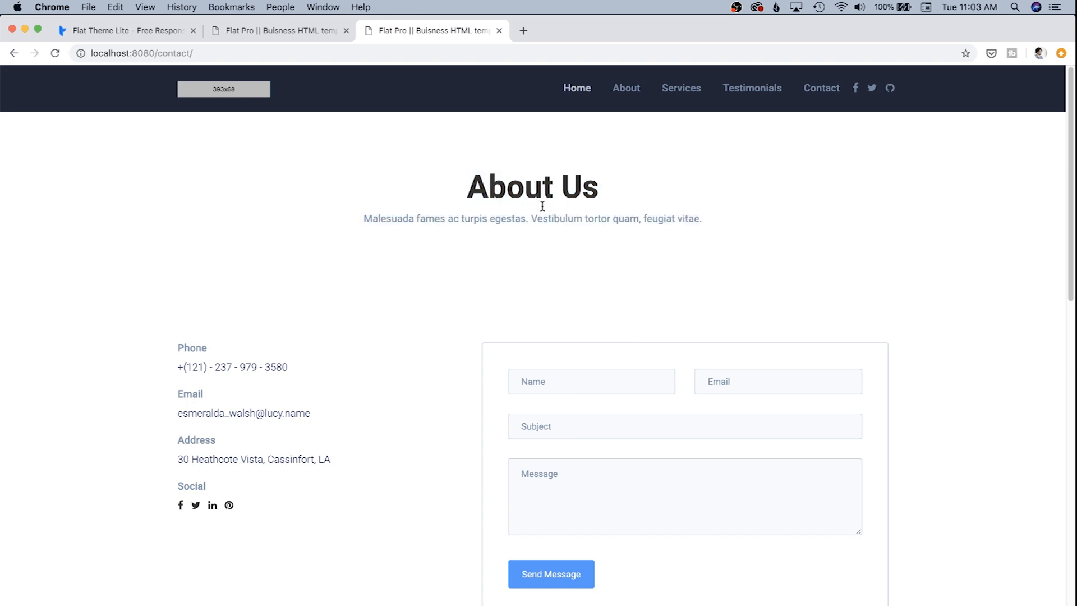
# Step: Compare the Services and About pages, both carrying the About Us banner
pyautogui.doubleClick(507, 218)
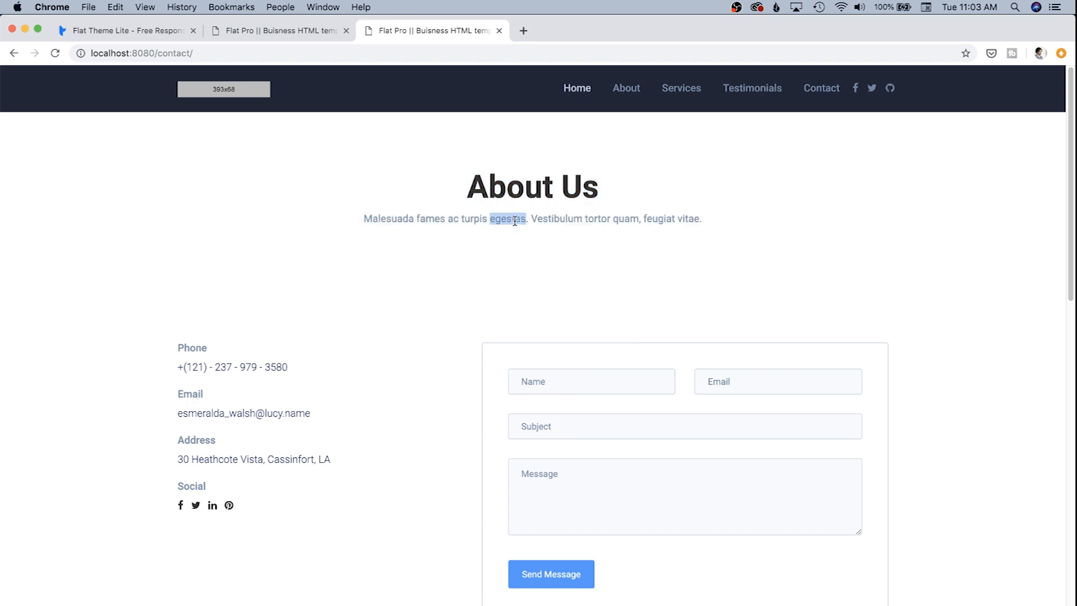
pyautogui.click(681, 88)
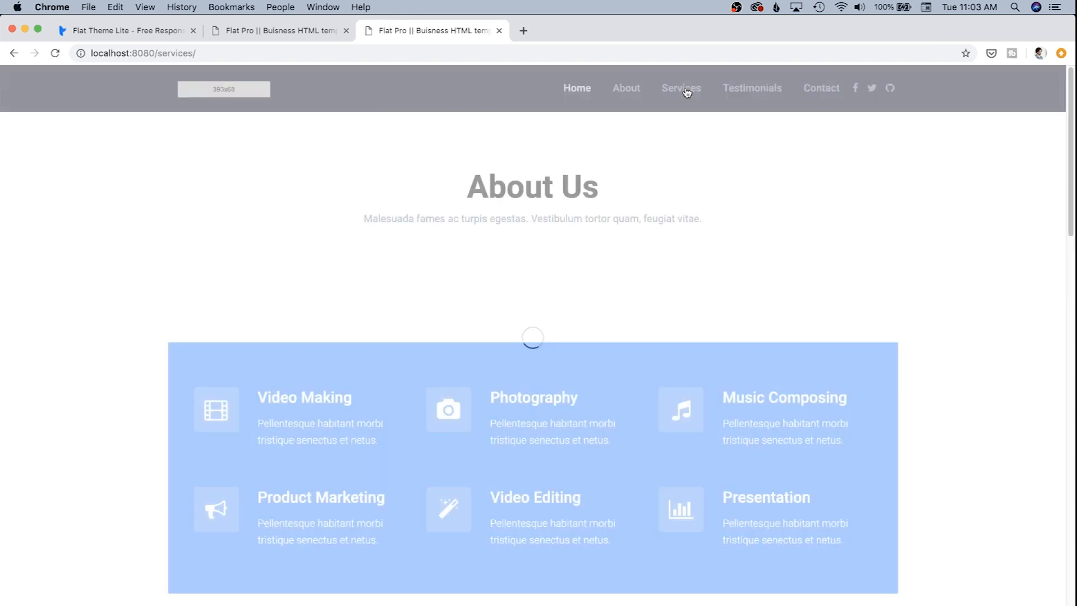
pyautogui.click(626, 88)
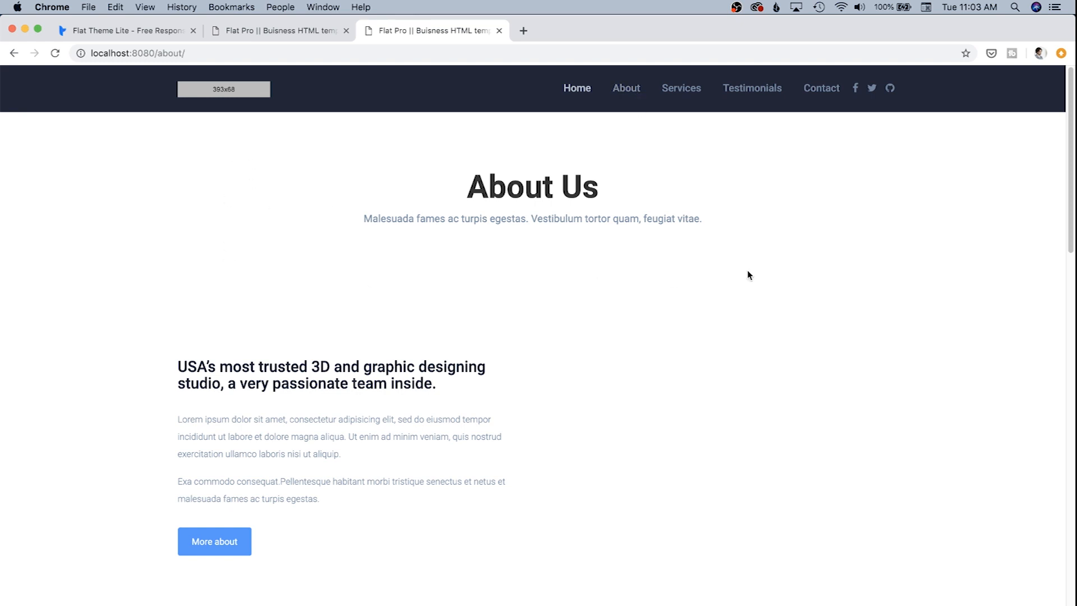
pyautogui.press('cmd+tab')
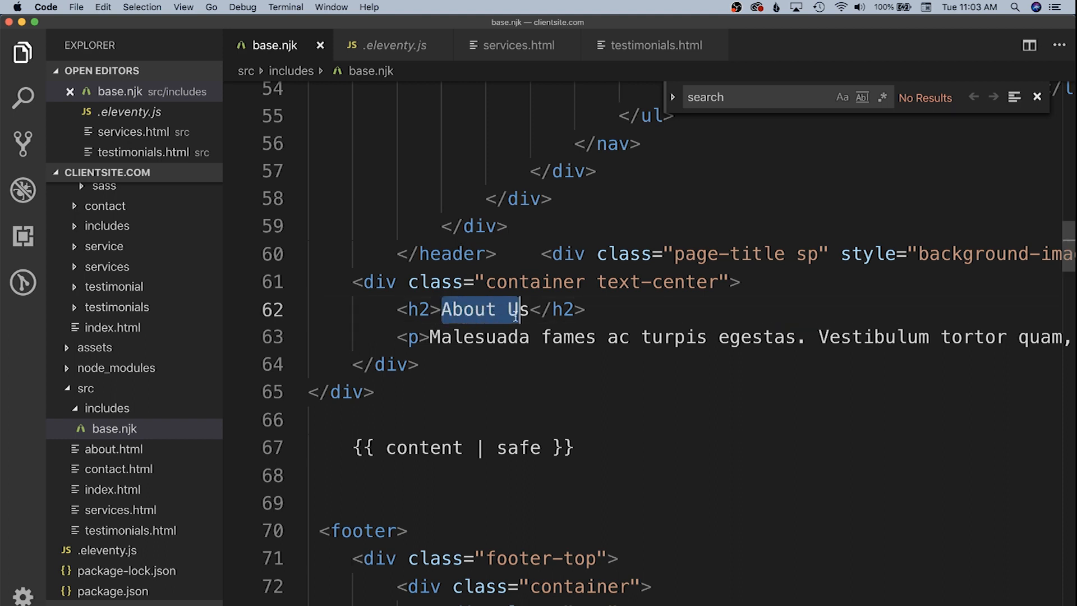
# Step: Replace the hardcoded About Us heading with {{ title }} and the url() path with {{ backgroundImage }}
pyautogui.press('Delete')
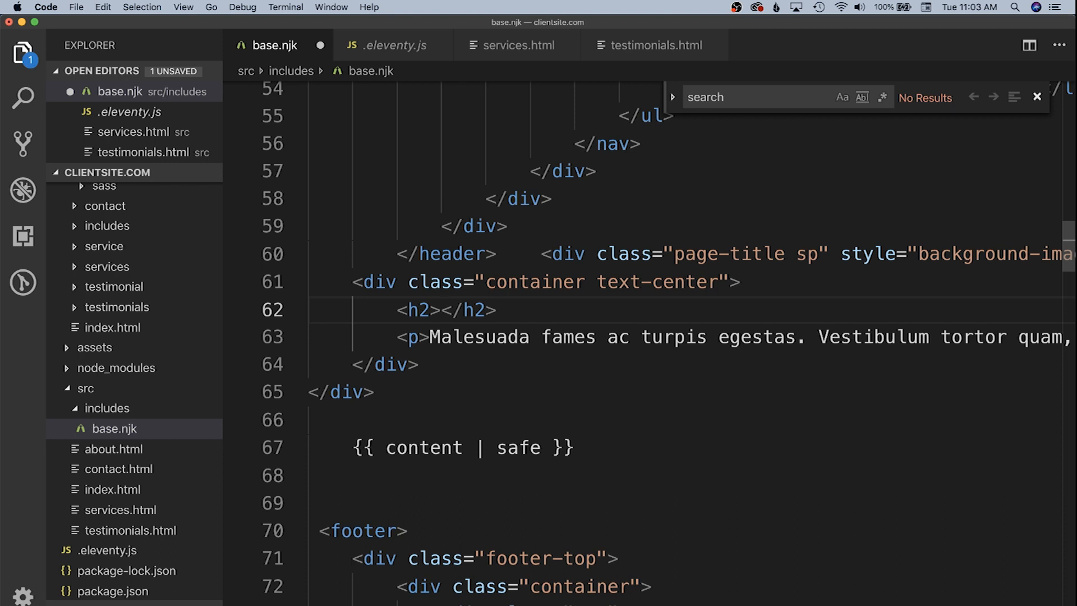
pyautogui.write('{{  }}')
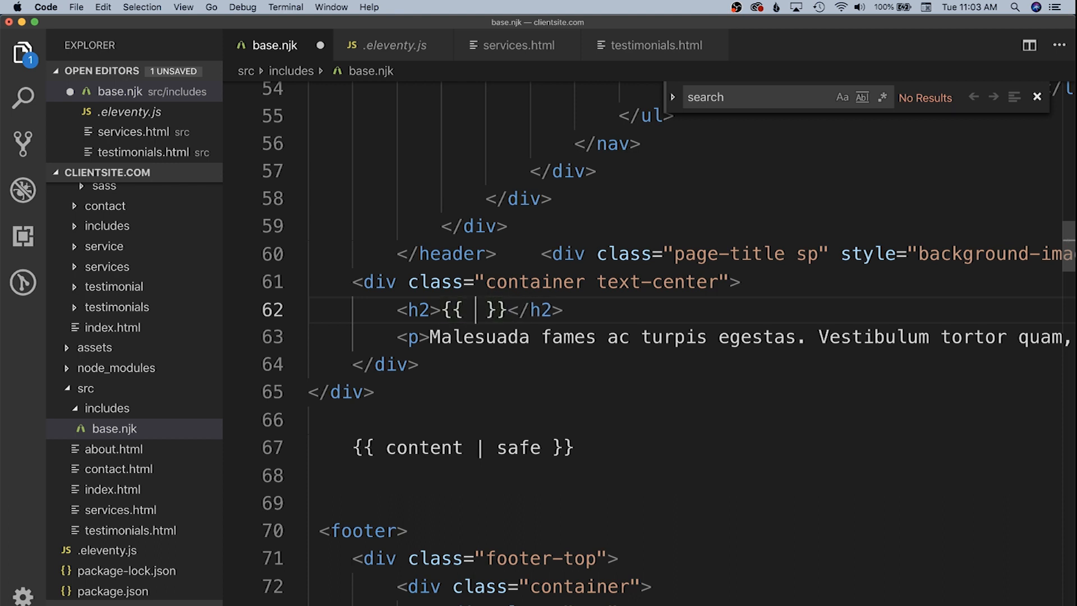
pyautogui.write('title')
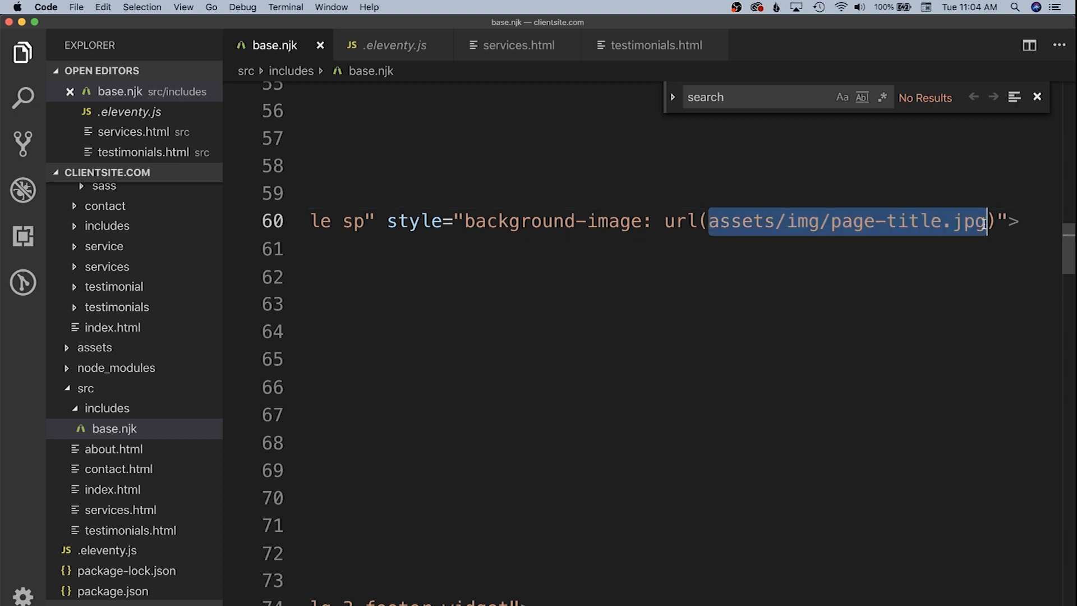
pyautogui.write('{{}}')
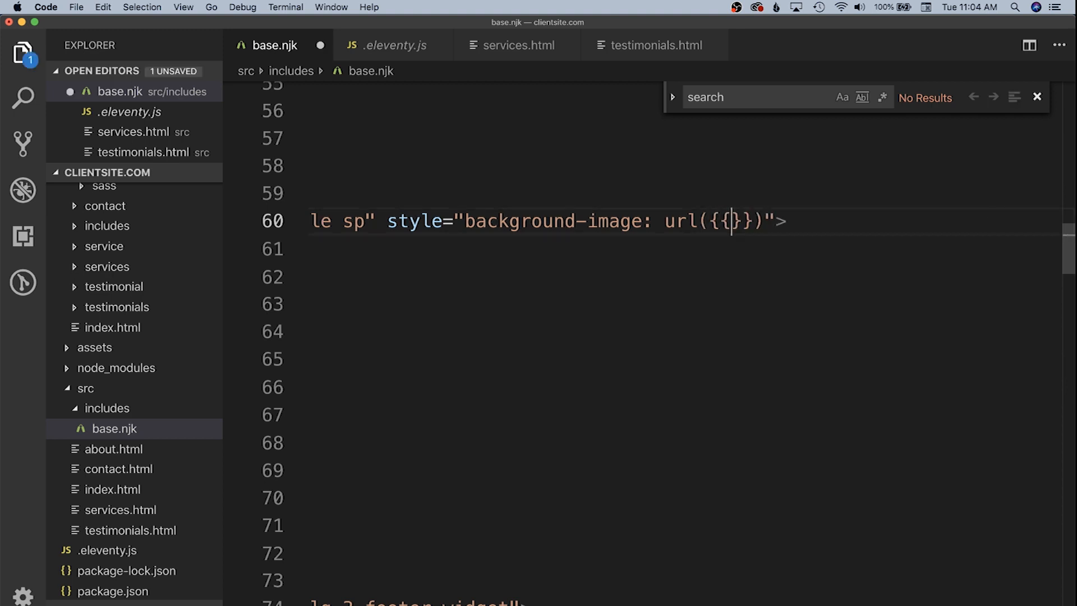
pyautogui.write('ba')
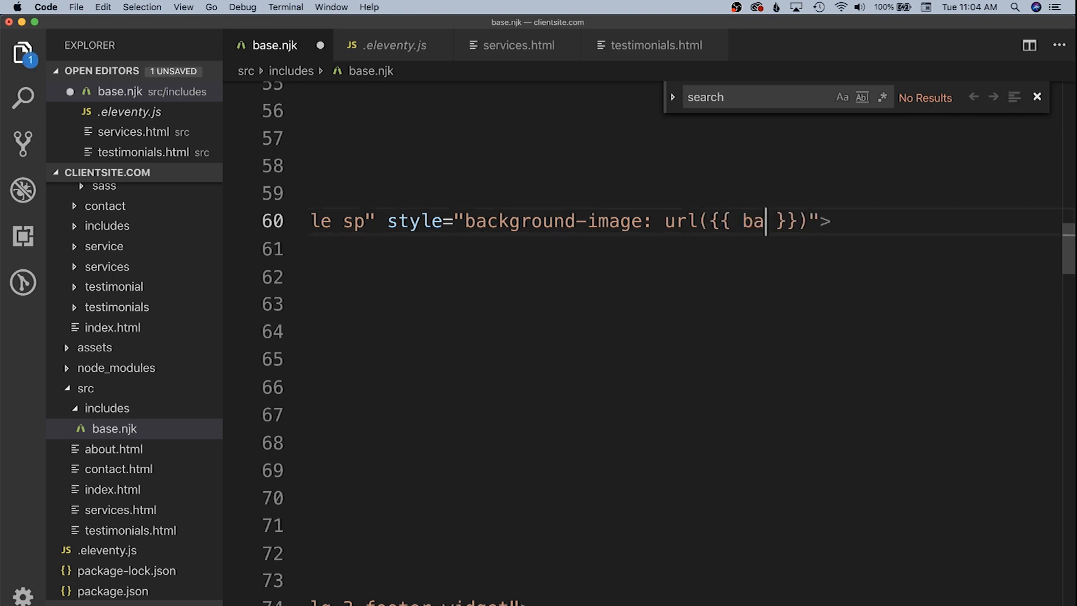
pyautogui.write('ckgroundImage')
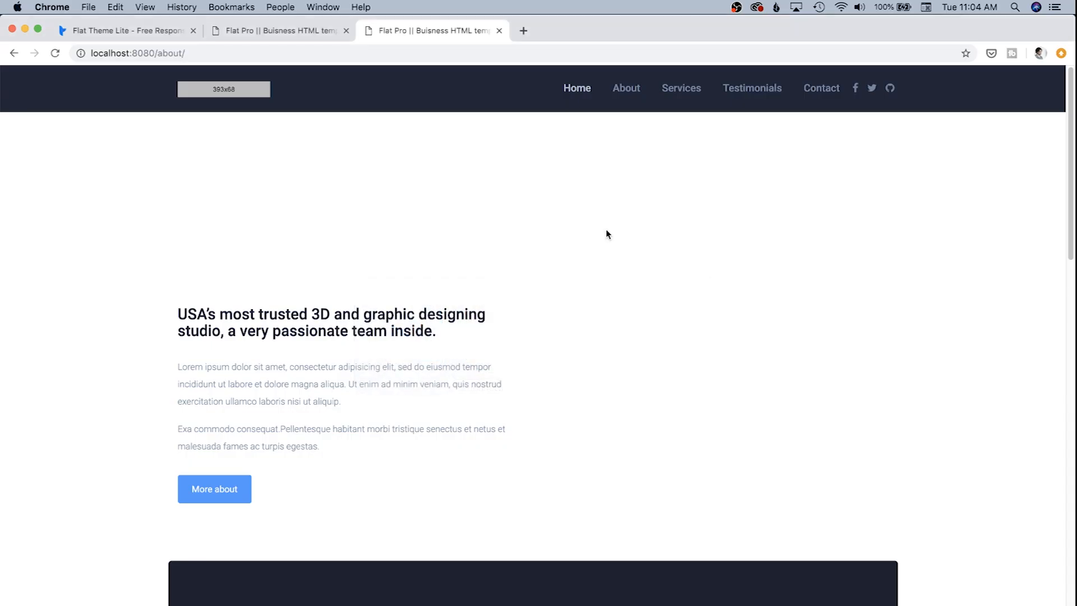
pyautogui.moveTo(691, 270)
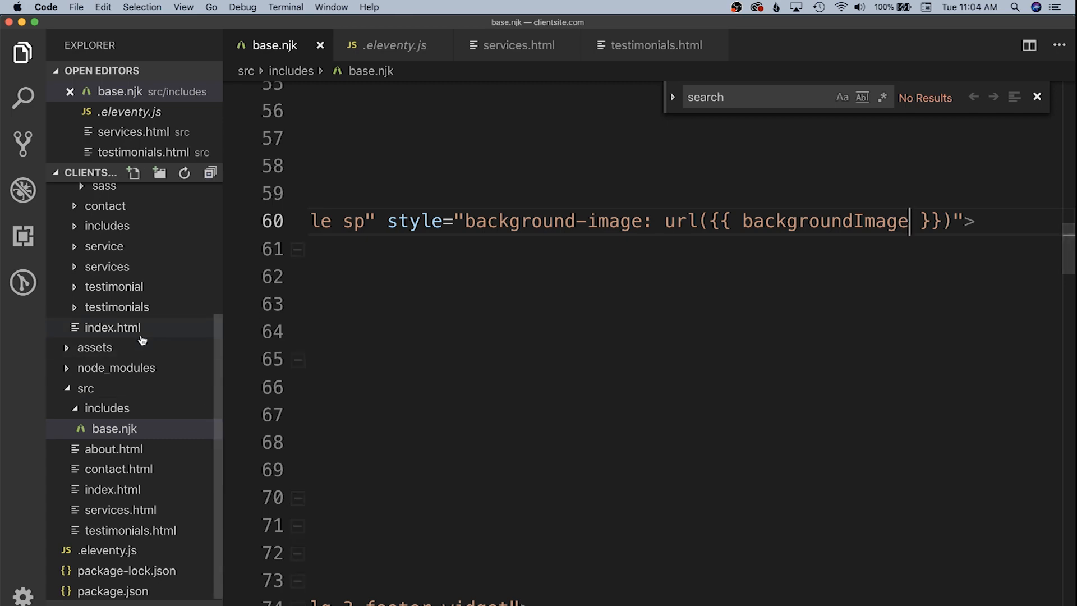
# Step: Give about.html front matter: title About Us, a description, backgroundImage assets/img/page-title.jpg
pyautogui.click(113, 449)
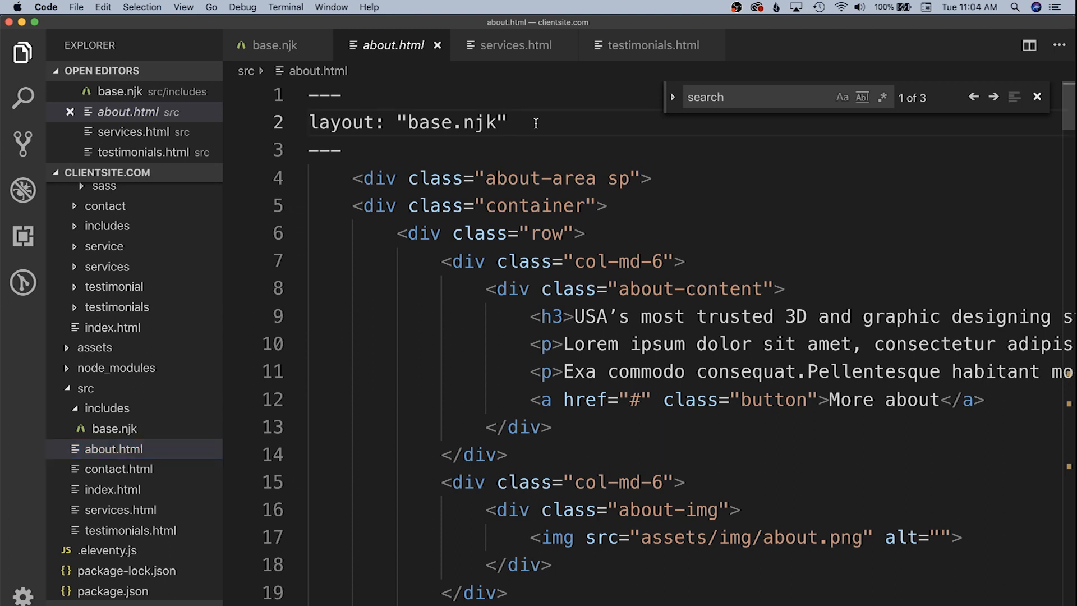
pyautogui.write('title: "About Us')
pyautogui.write('description:')
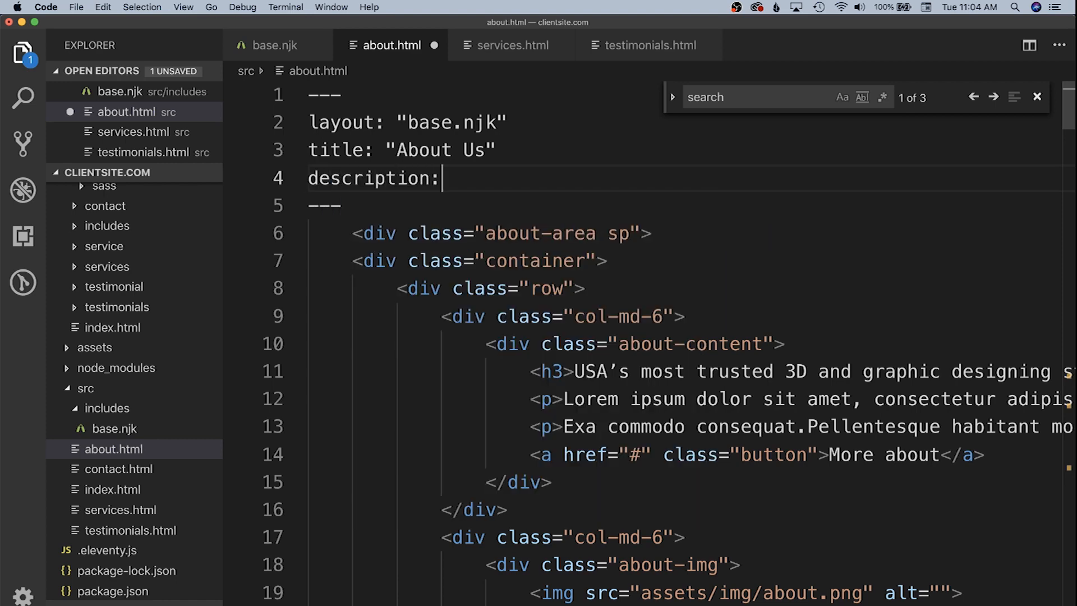
pyautogui.write('"Descript"')
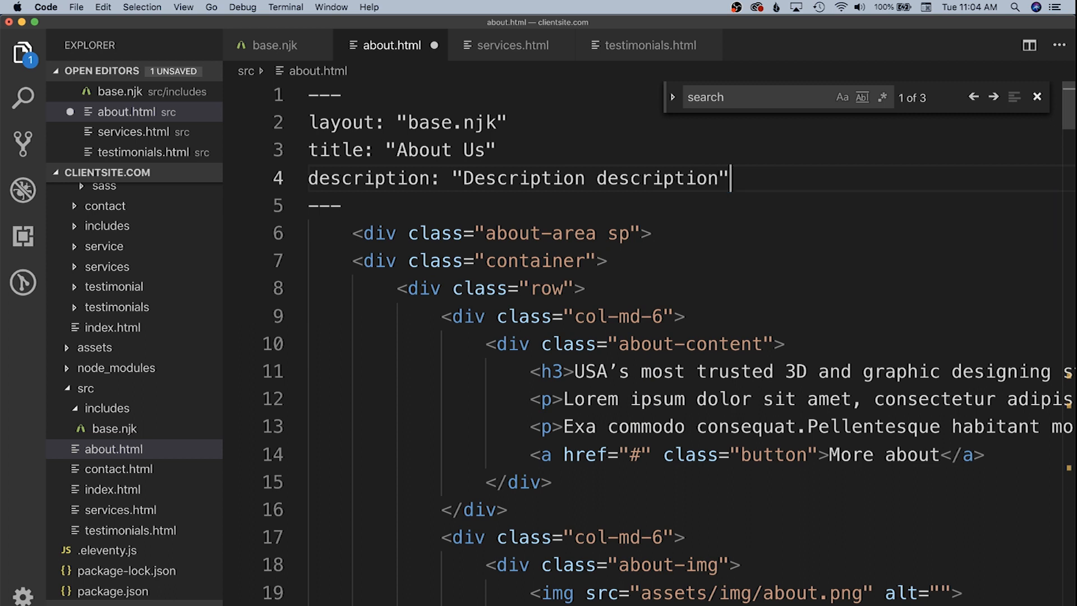
pyautogui.write('backgrou')
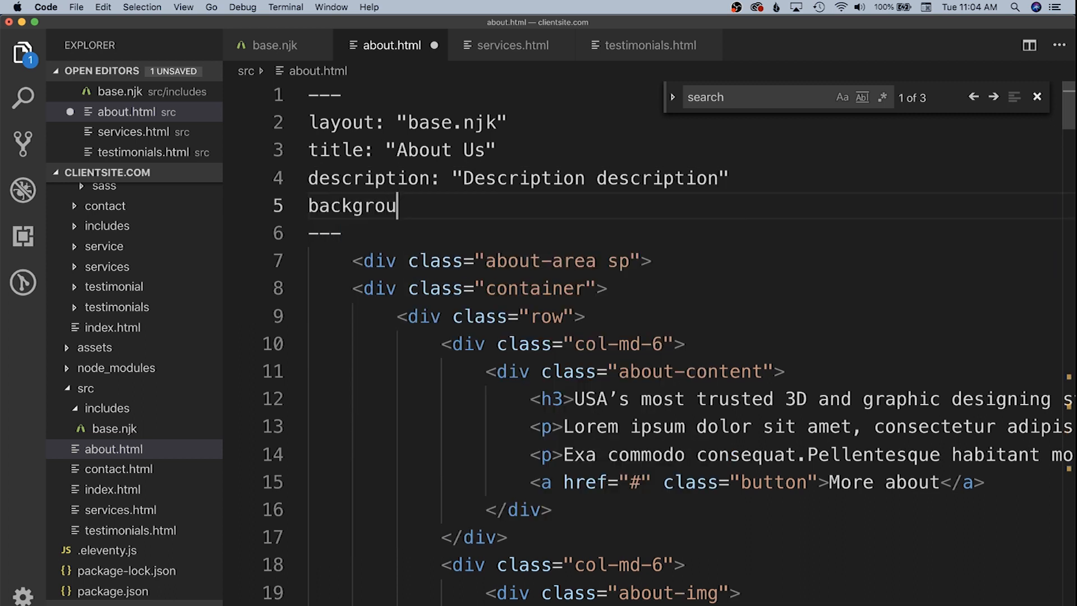
pyautogui.write('ndImage:')
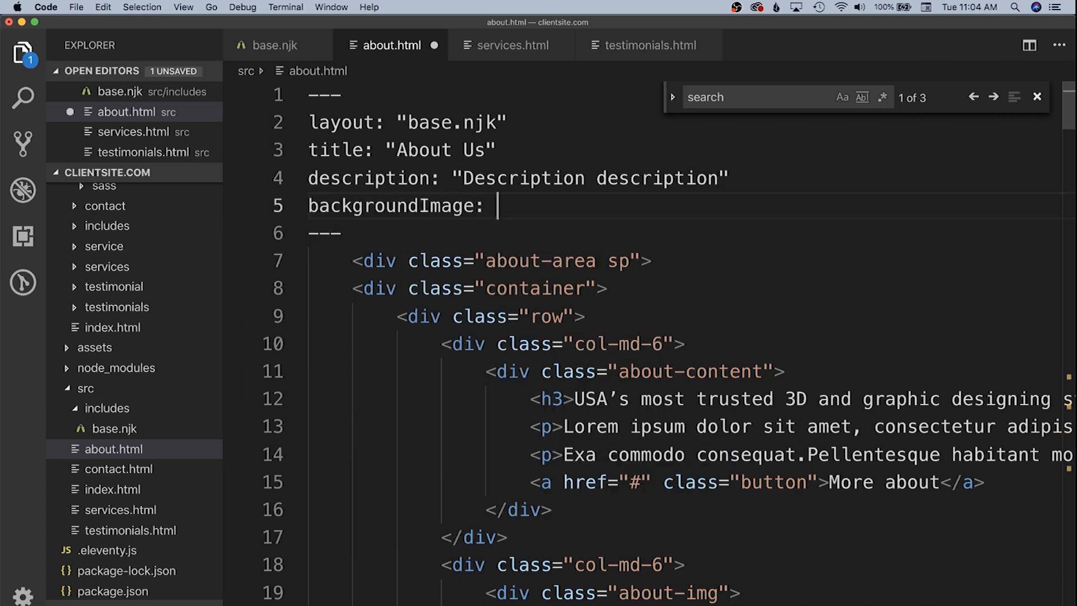
pyautogui.write('assets/img/page-title.jpg')
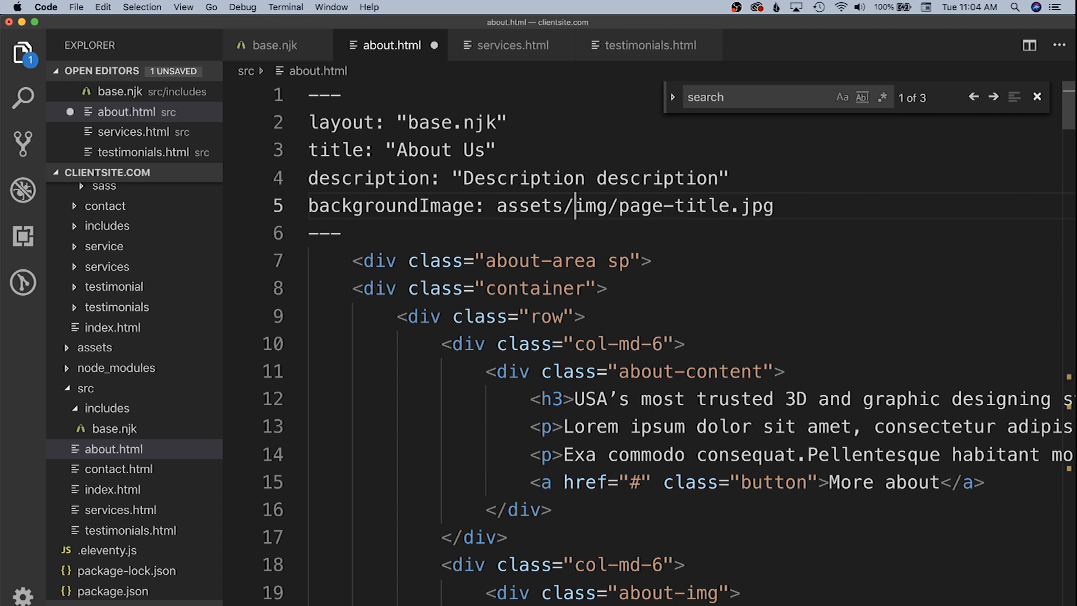
pyautogui.doubleClick(529, 206)
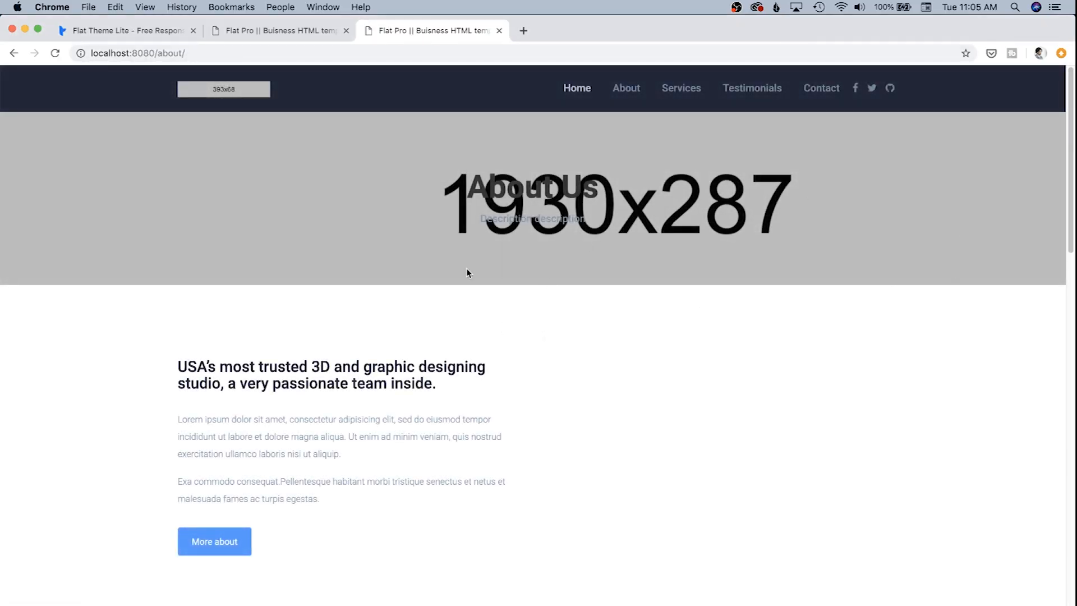
# Step: View the About page banner with heading, description and page-title image
pyautogui.doubleClick(531, 186)
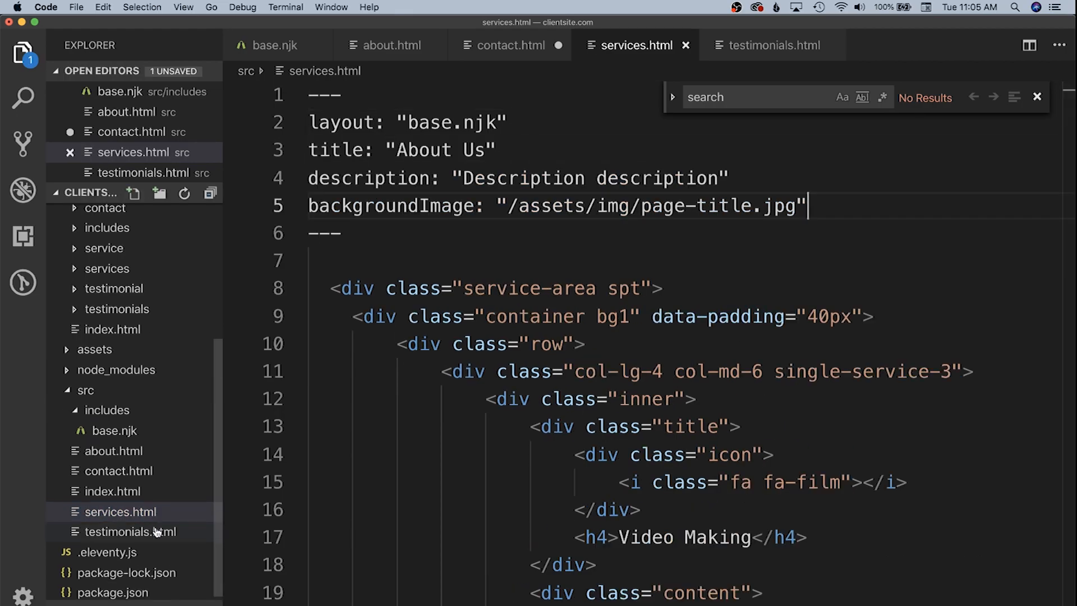
# Step: Open the testimonials page file in the editor
pyautogui.click(774, 45)
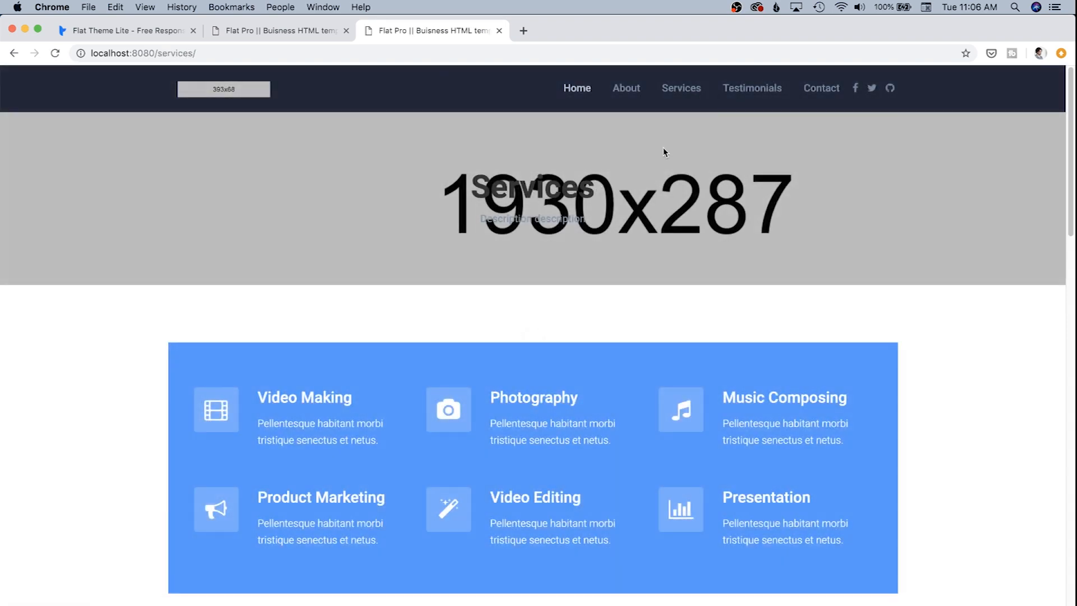
# Step: Check the Testimonials and Contact pages in Chrome, then return to VS Code
pyautogui.click(751, 88)
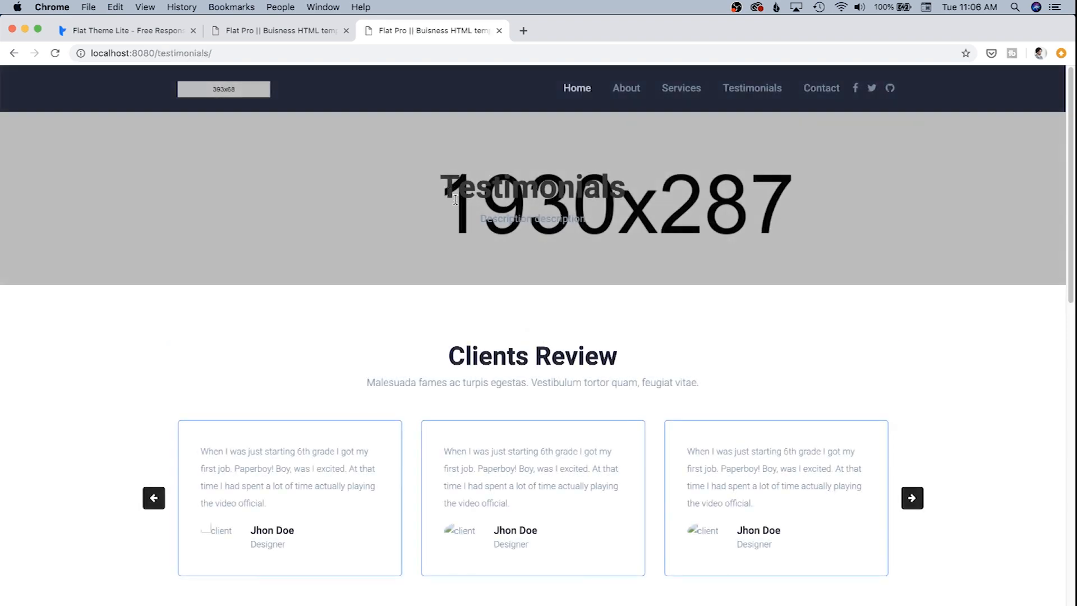
pyautogui.click(820, 88)
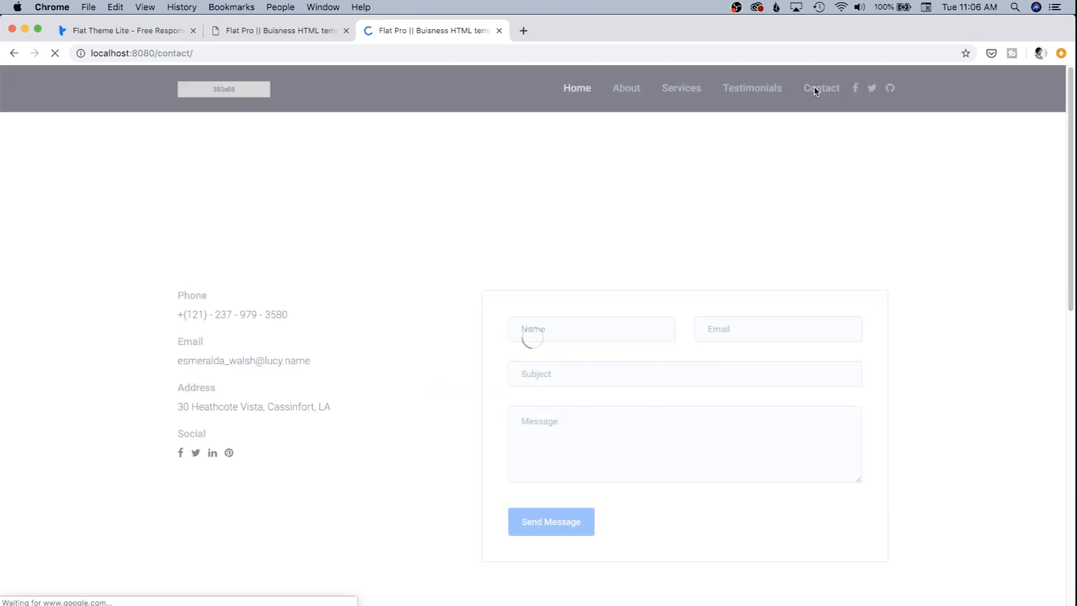
pyautogui.press('cmd+tab')
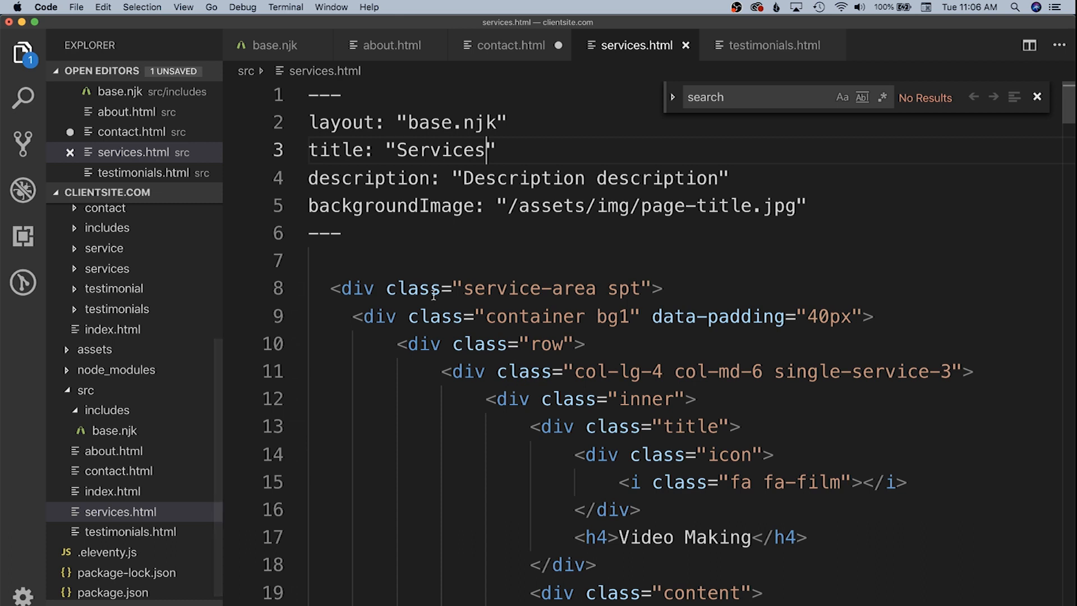
# Step: Open contact.html in the editor
pyautogui.click(511, 45)
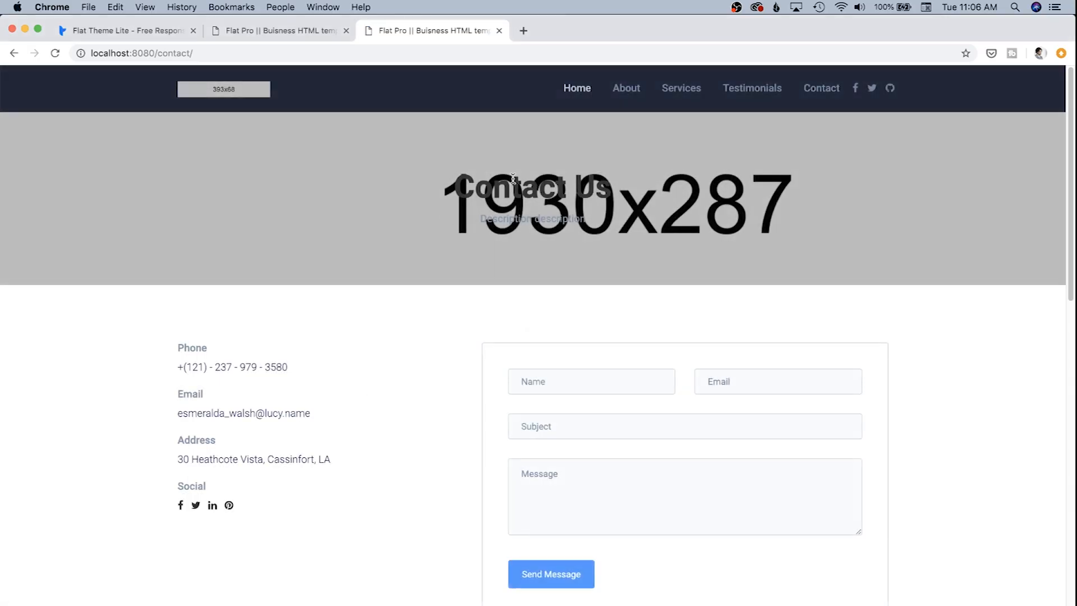
# Step: Double-click in the base.njk editor area
pyautogui.doubleClick(488, 187)
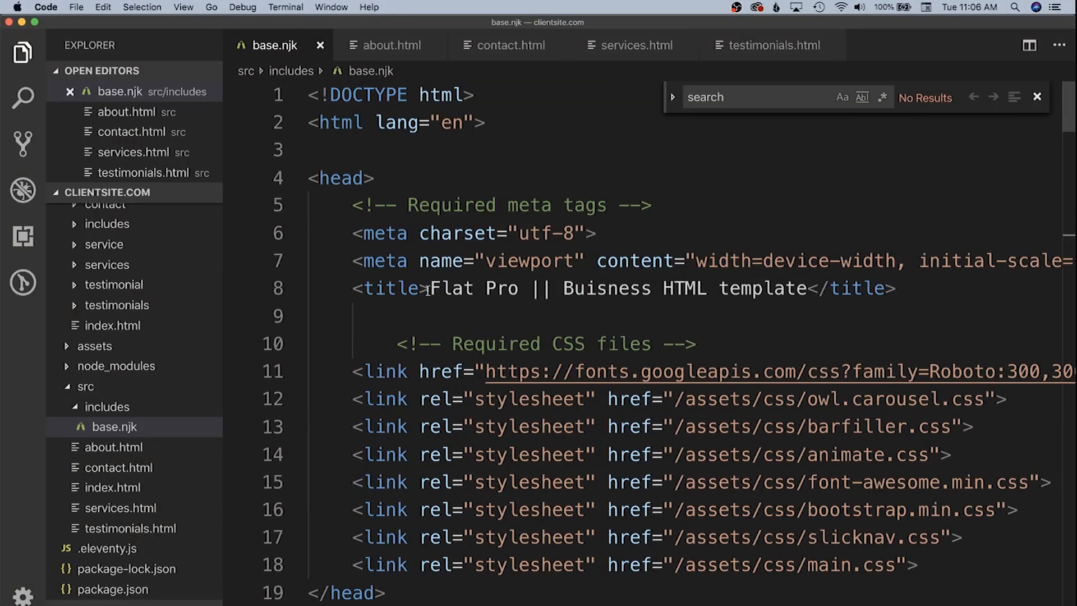
# Step: Replace the fixed Flat Pro page title in base.njk with {{ title }}
pyautogui.doubleClick(454, 288)
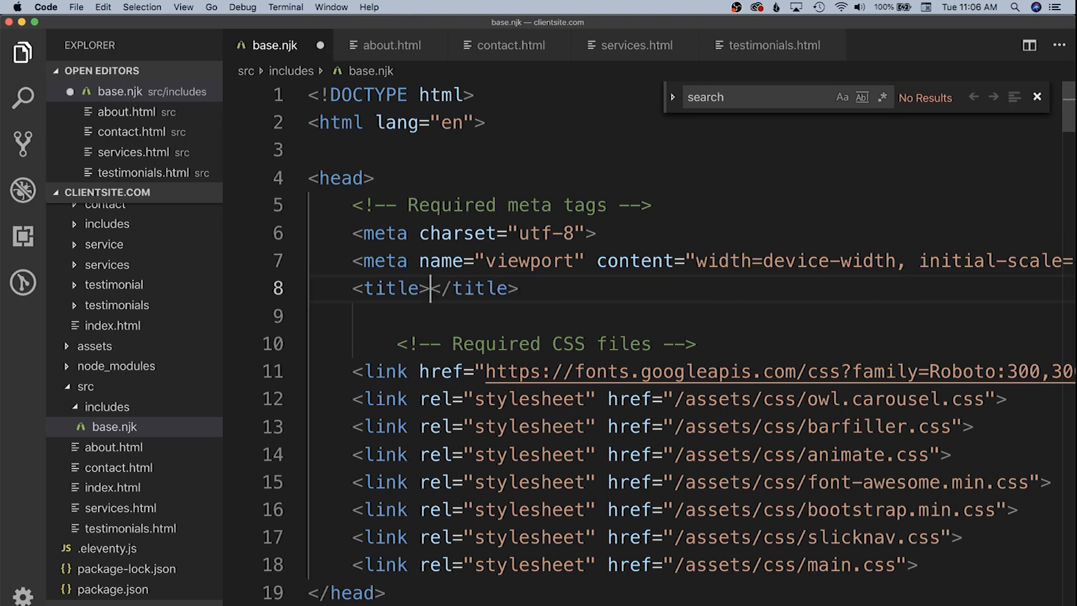
pyautogui.write('{{ }}')
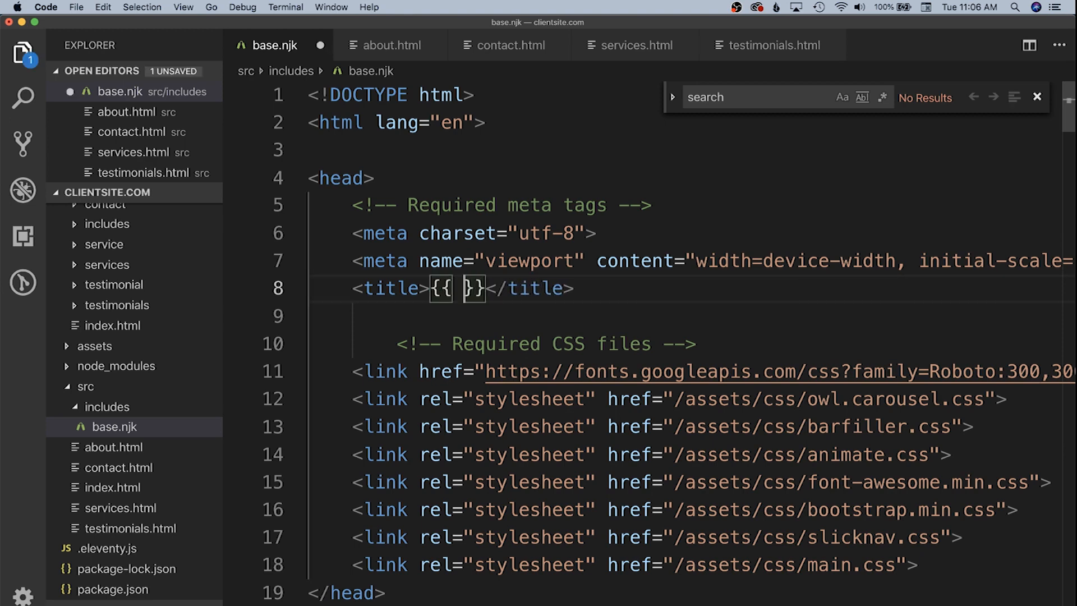
pyautogui.write('title')
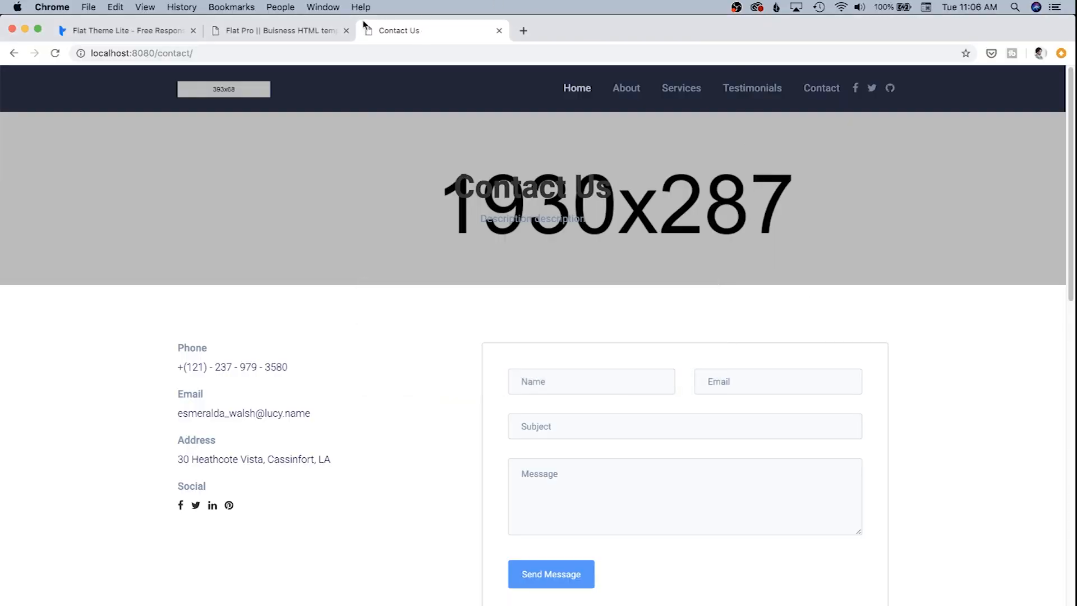
# Step: Visit the About and Services pages to confirm tab titles About Us and Services
pyautogui.click(625, 88)
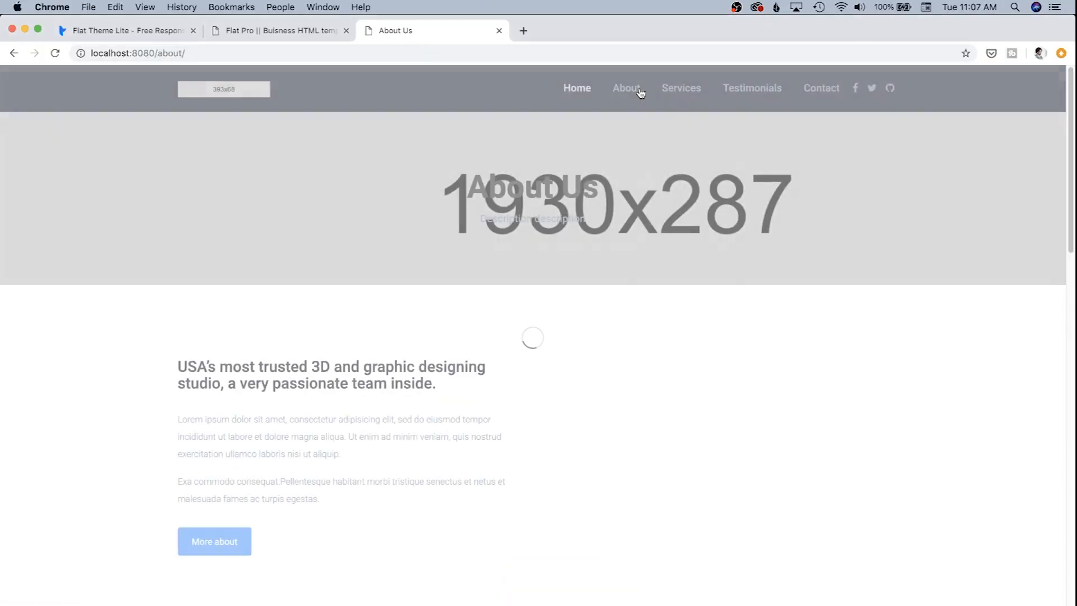
pyautogui.click(680, 88)
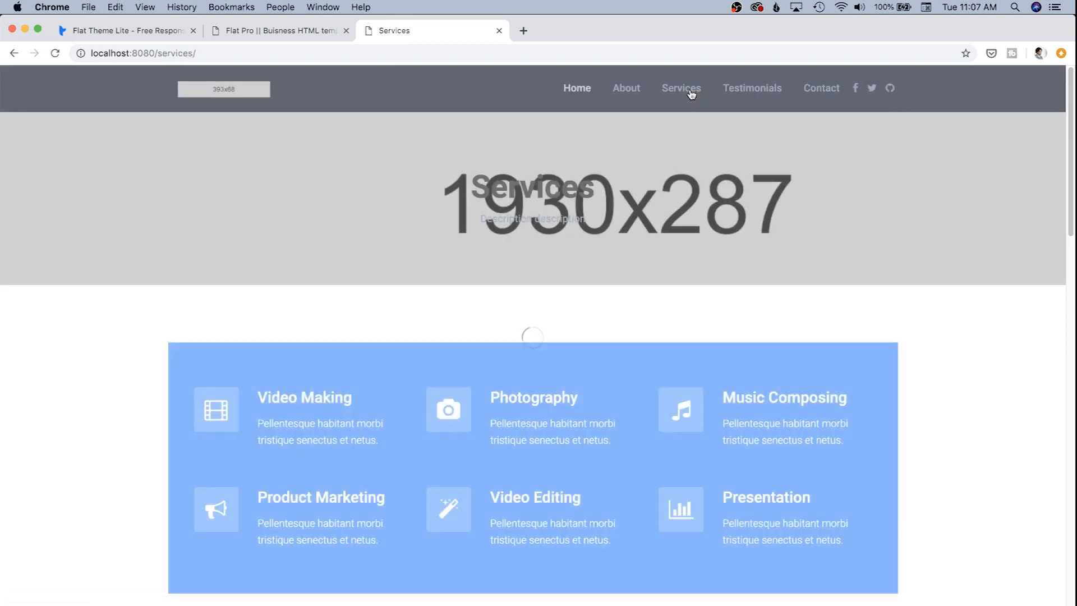